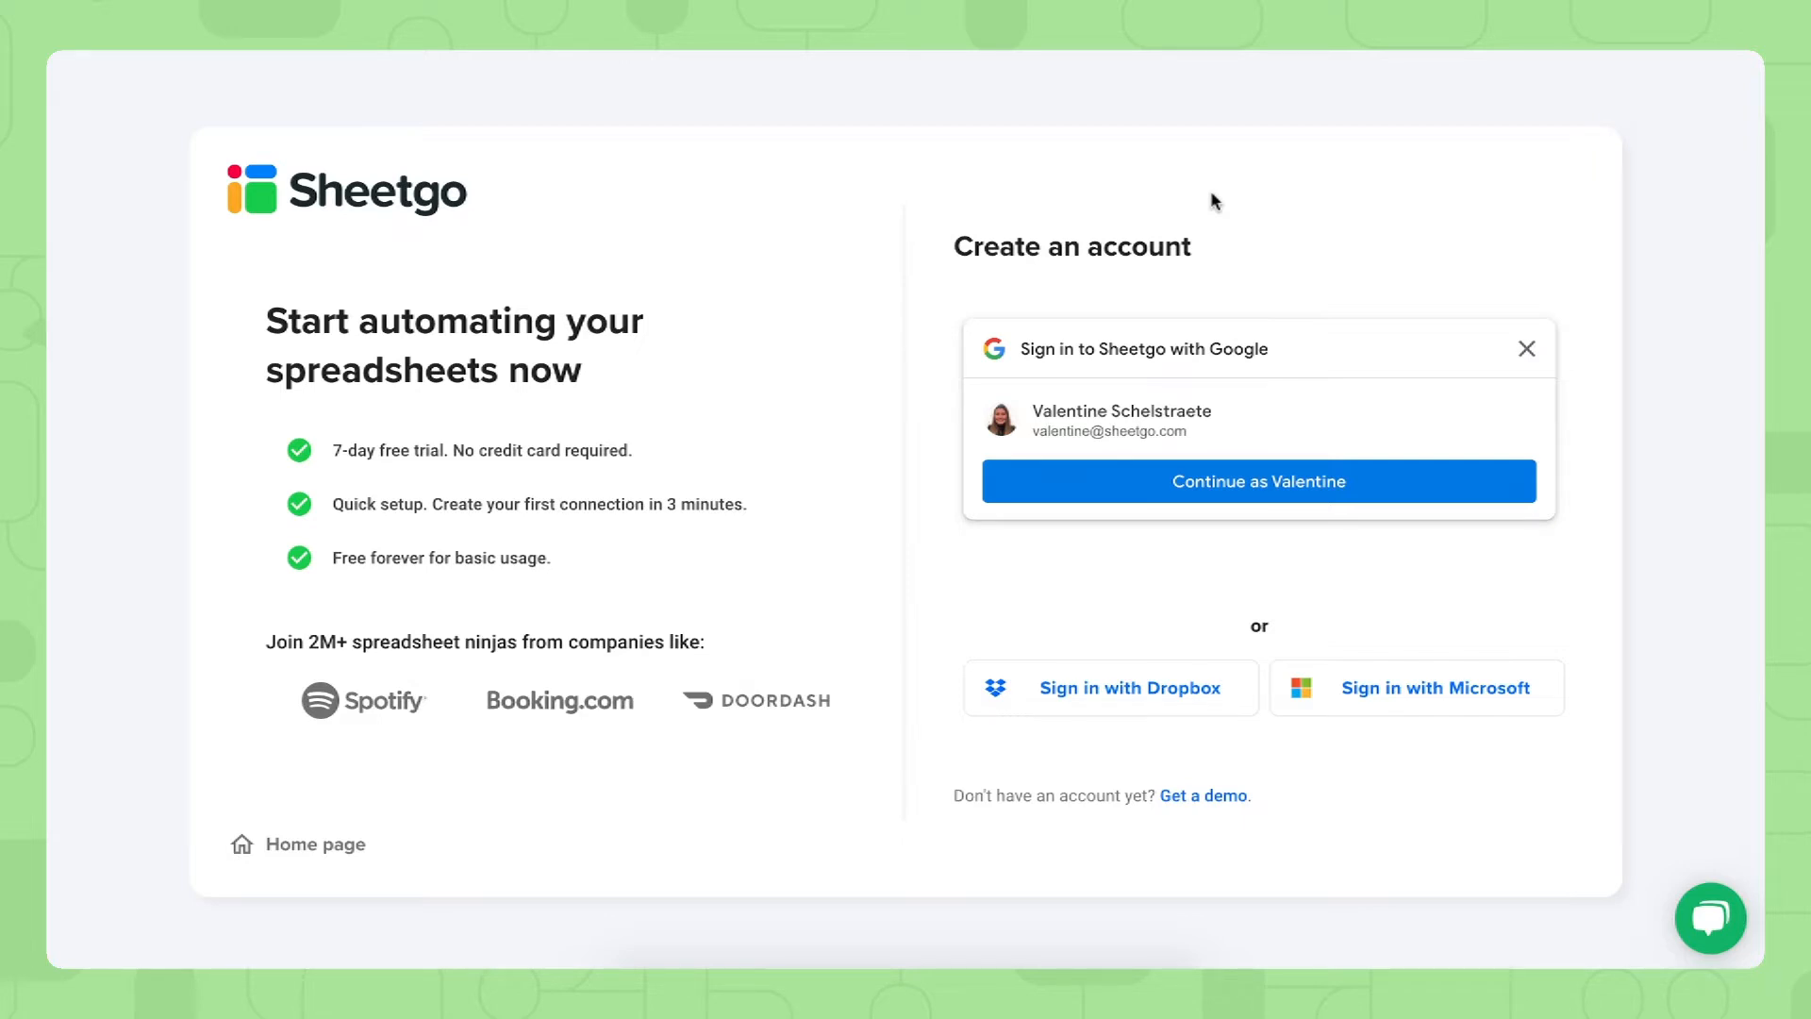
mouse_move(922, 237)
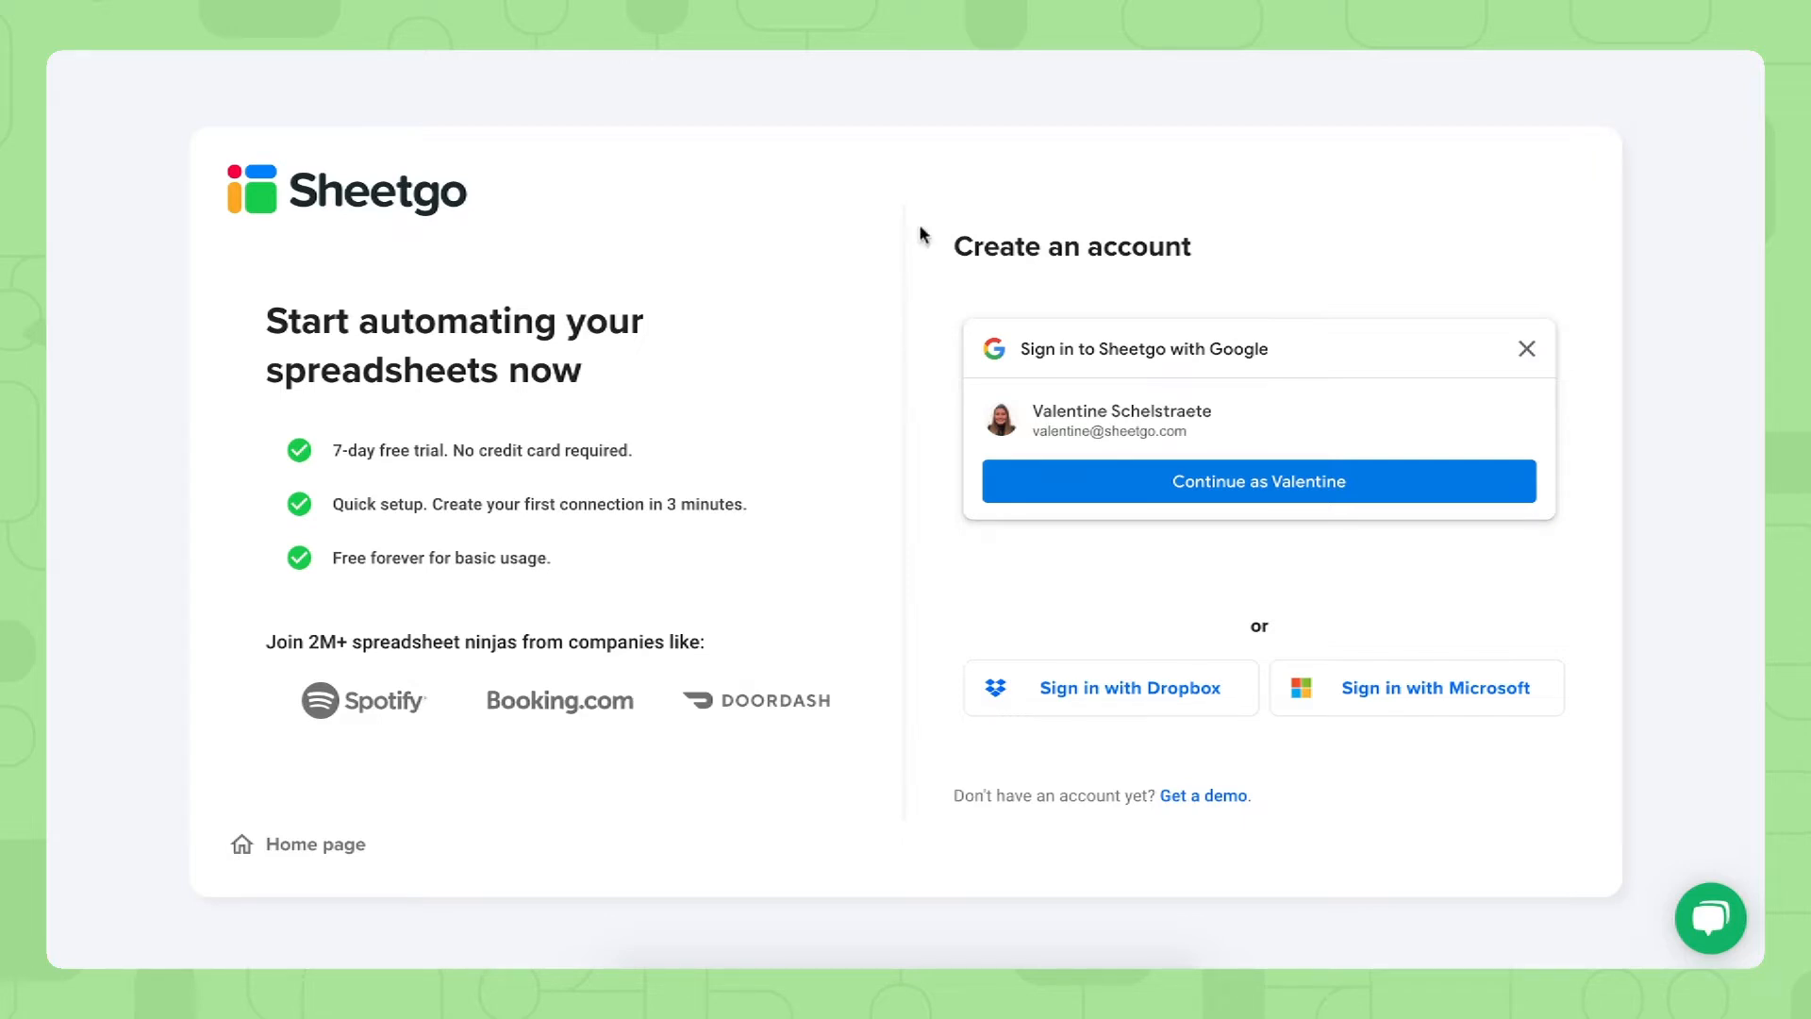
mouse_move(1127, 237)
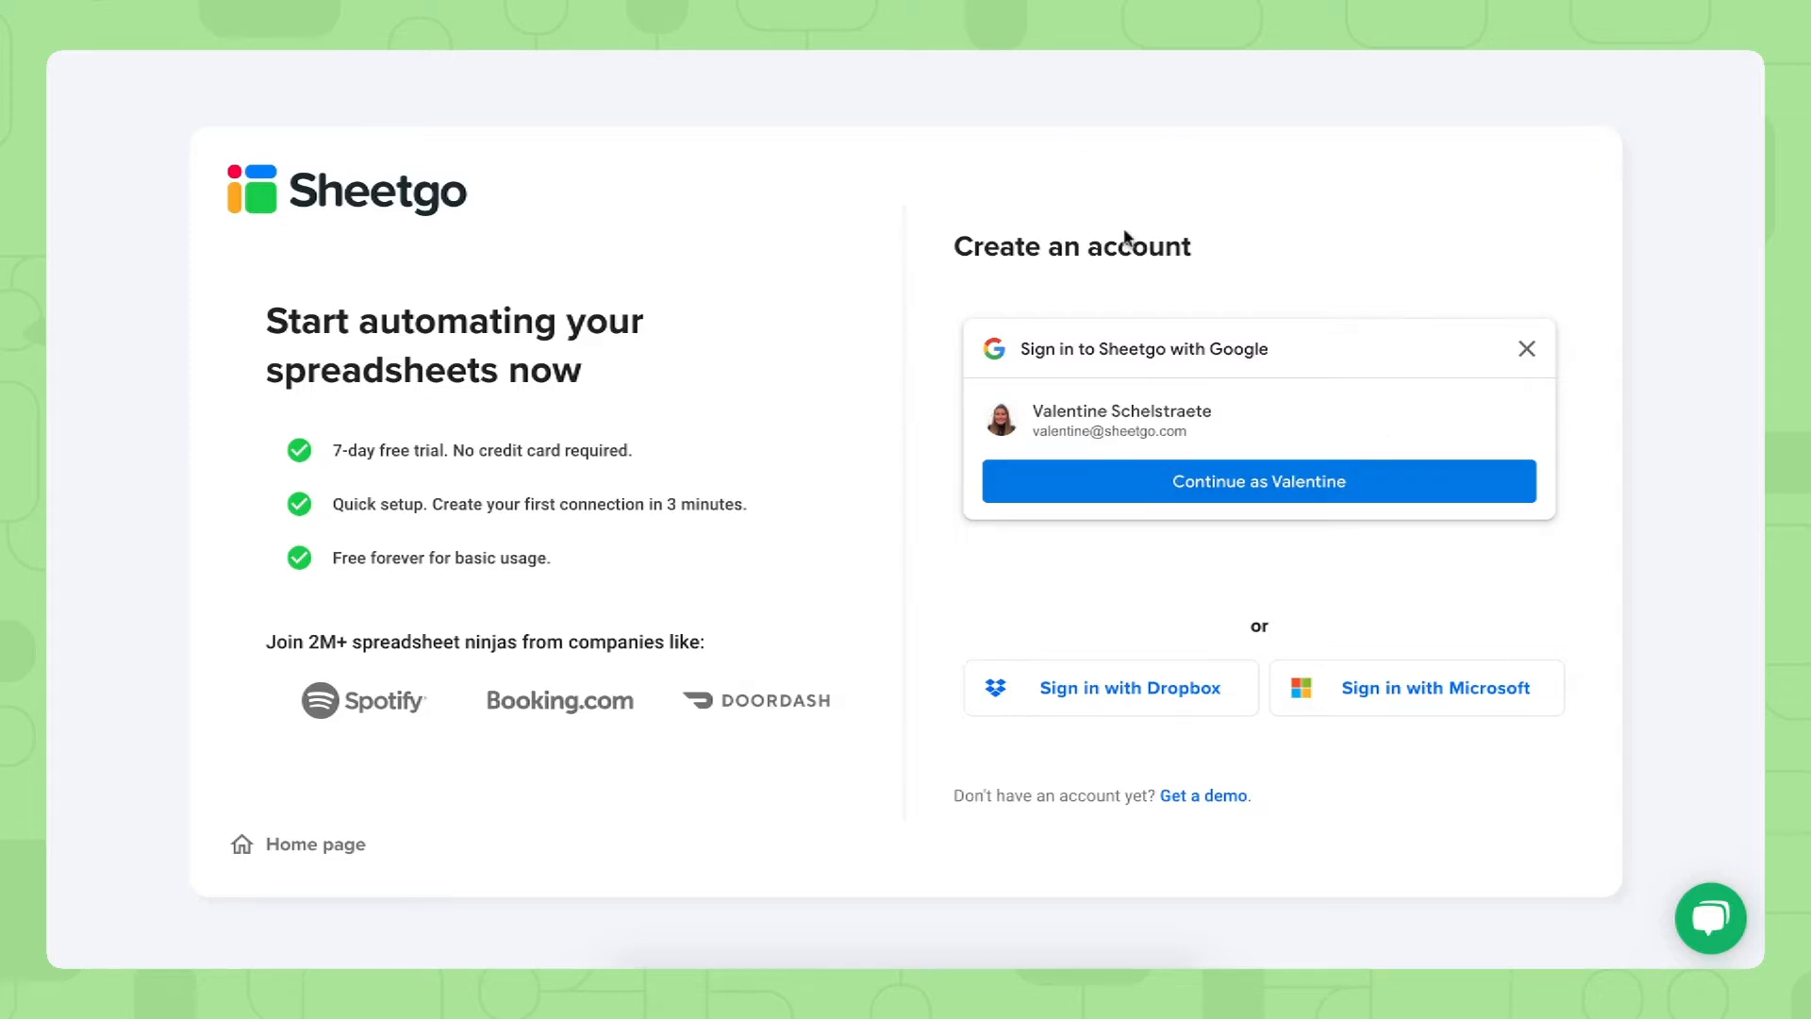
mouse_move(1468, 633)
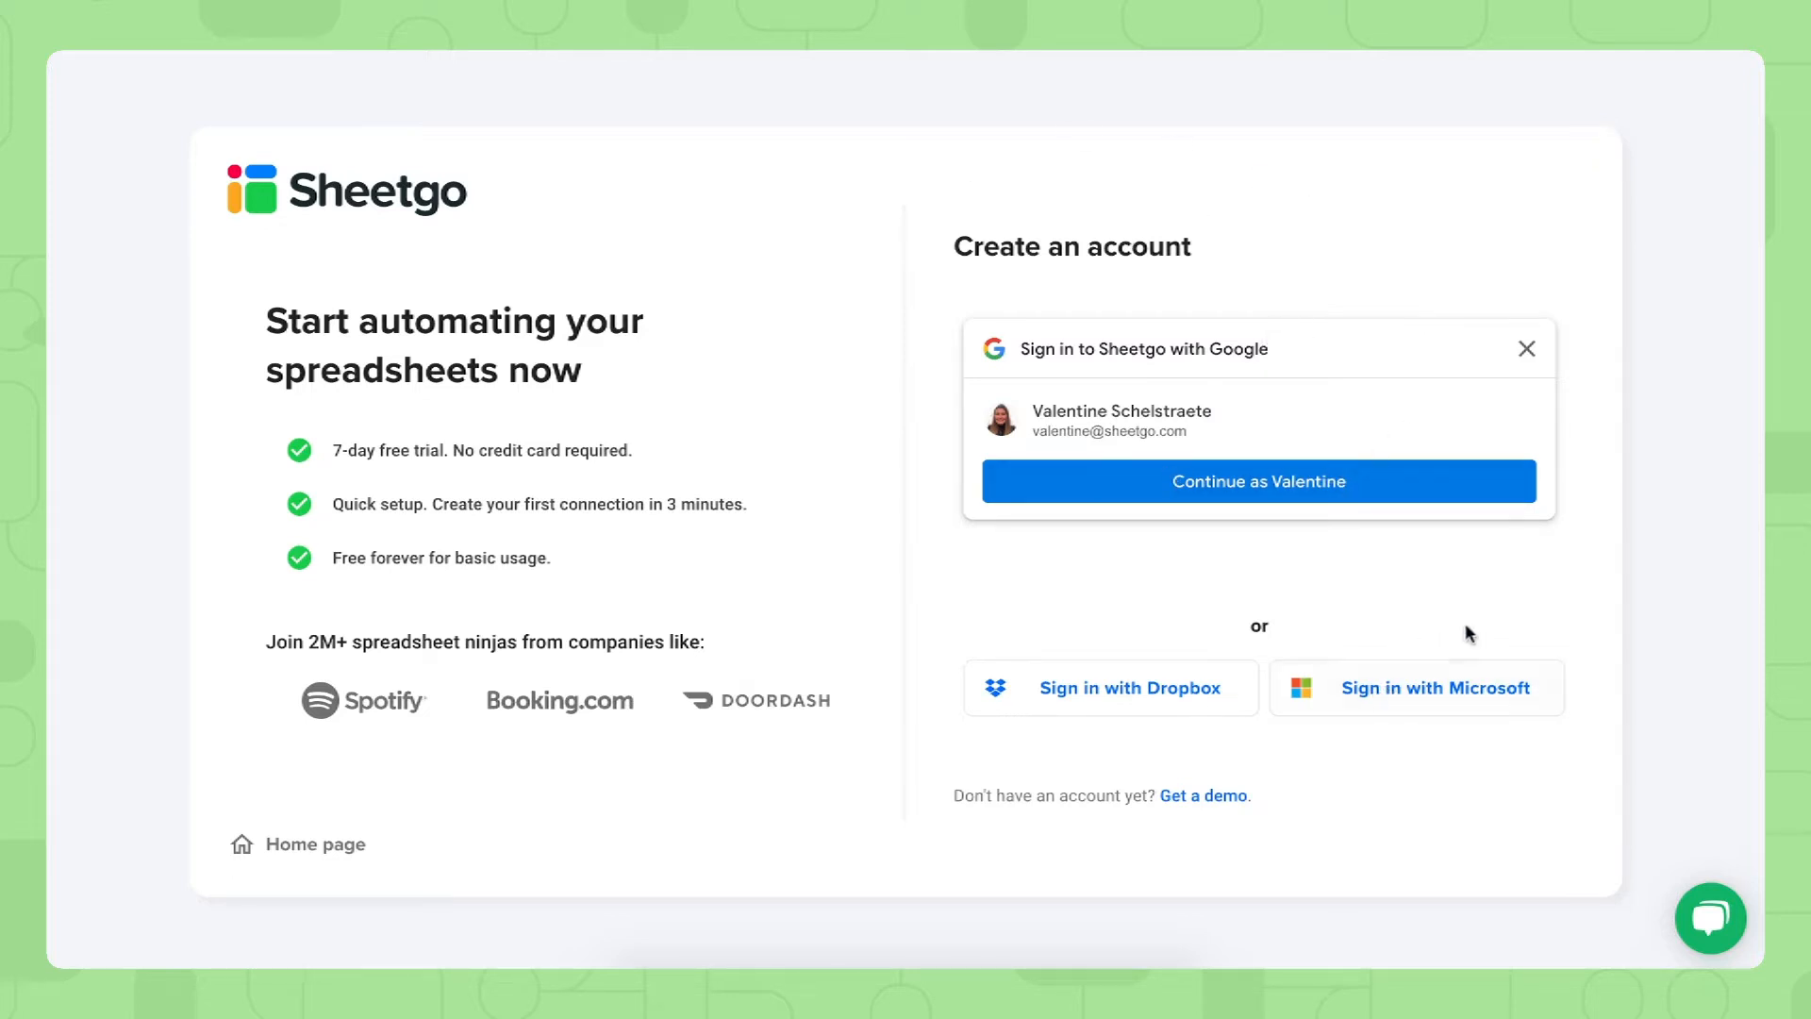
mouse_move(1415, 688)
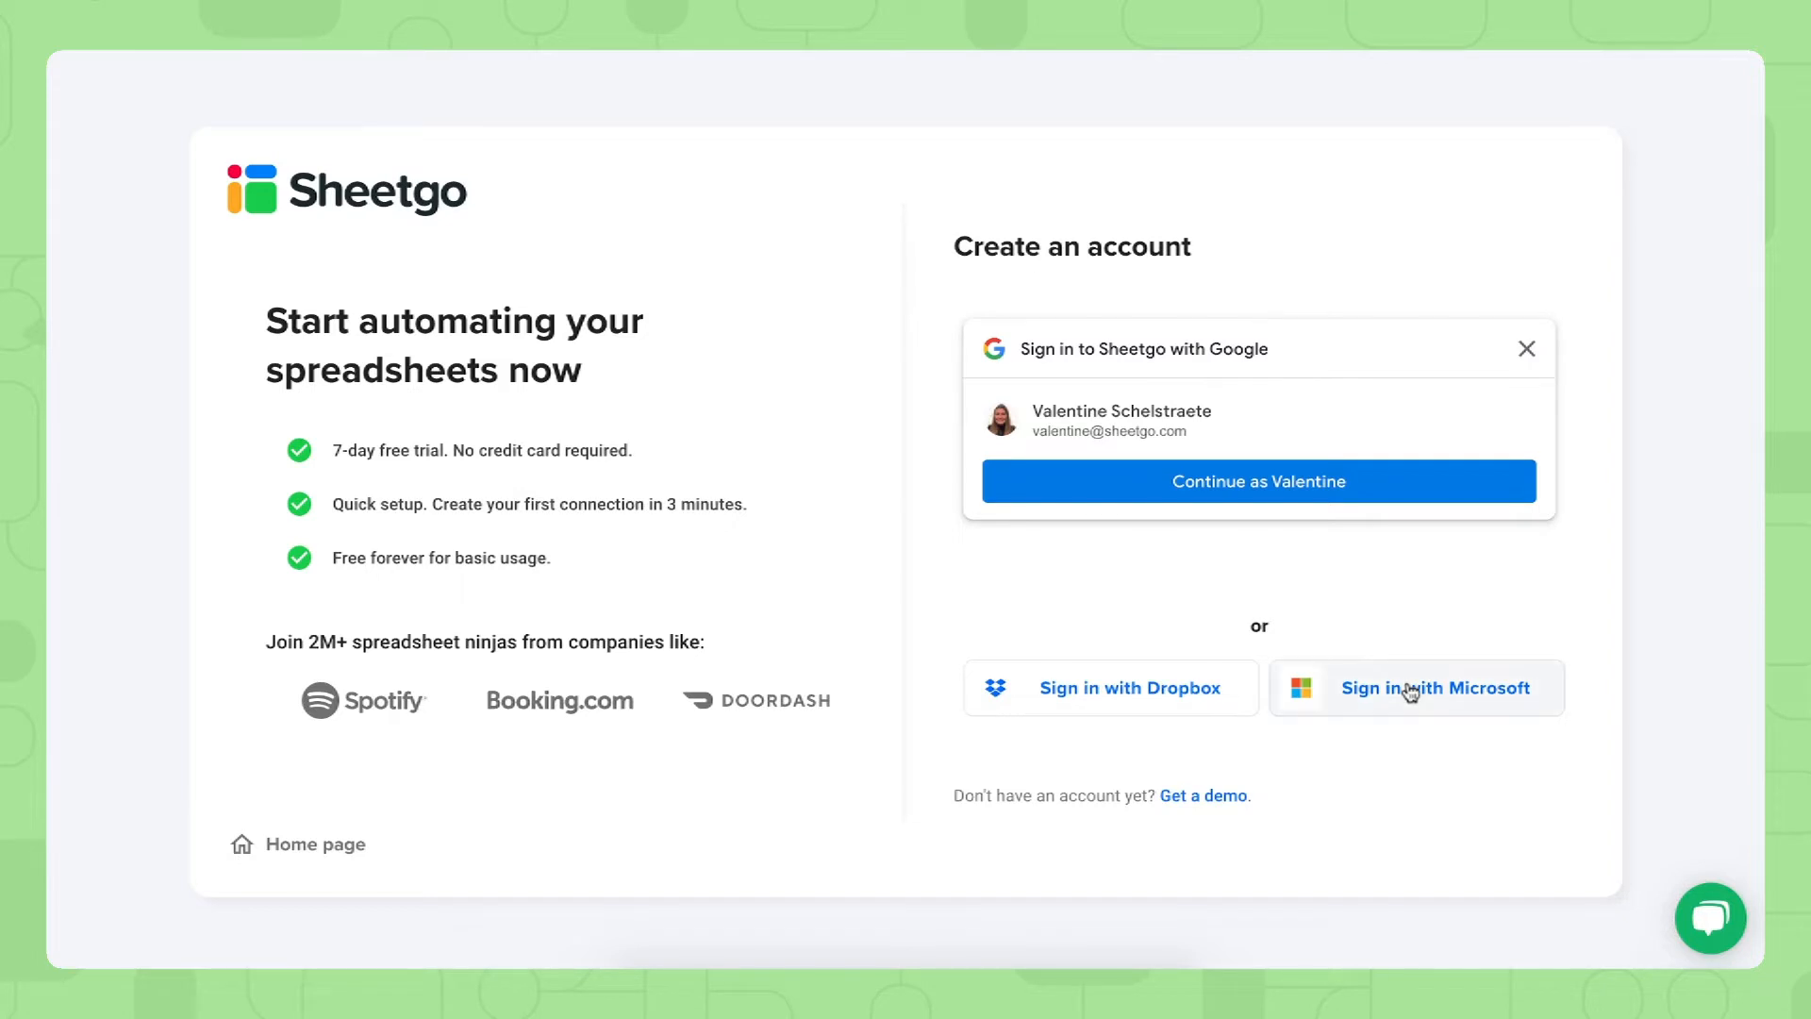
Choose 'Sign in with Microsoft' to bring up the Microsoft account picker
left_click(1436, 687)
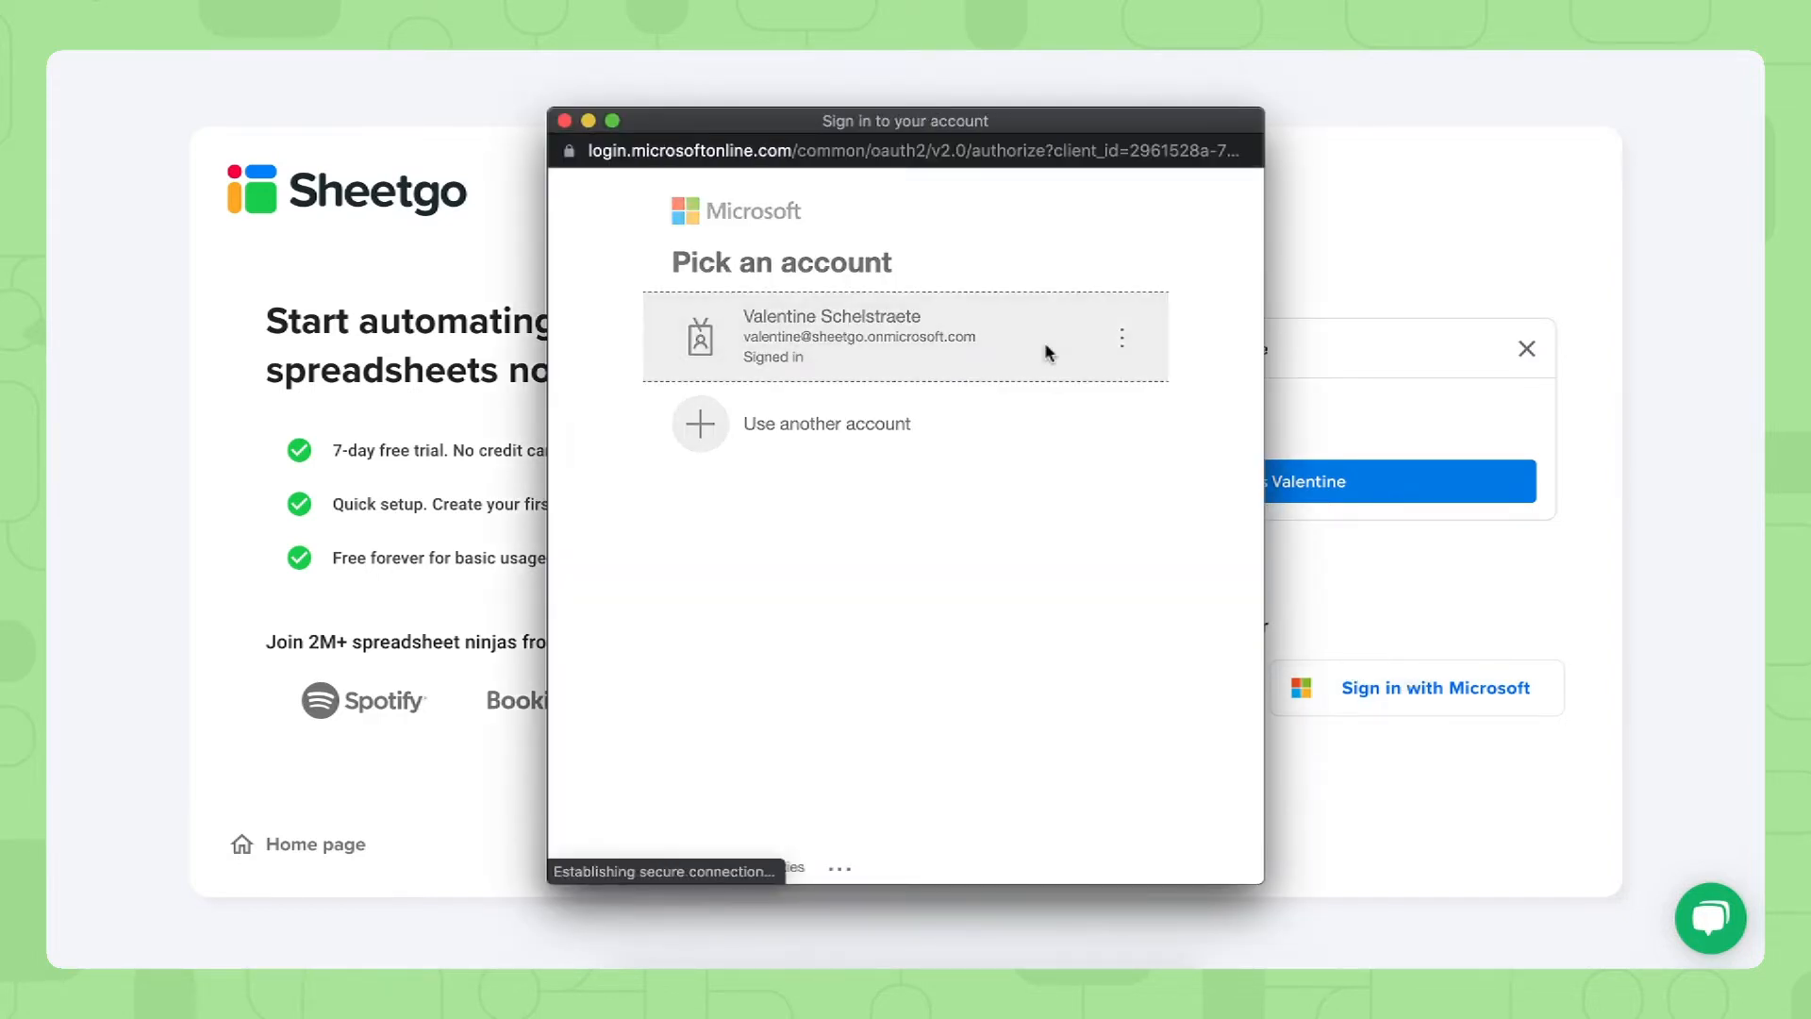
Continue with the signed-in work account and show the template's install options
left_click(905, 336)
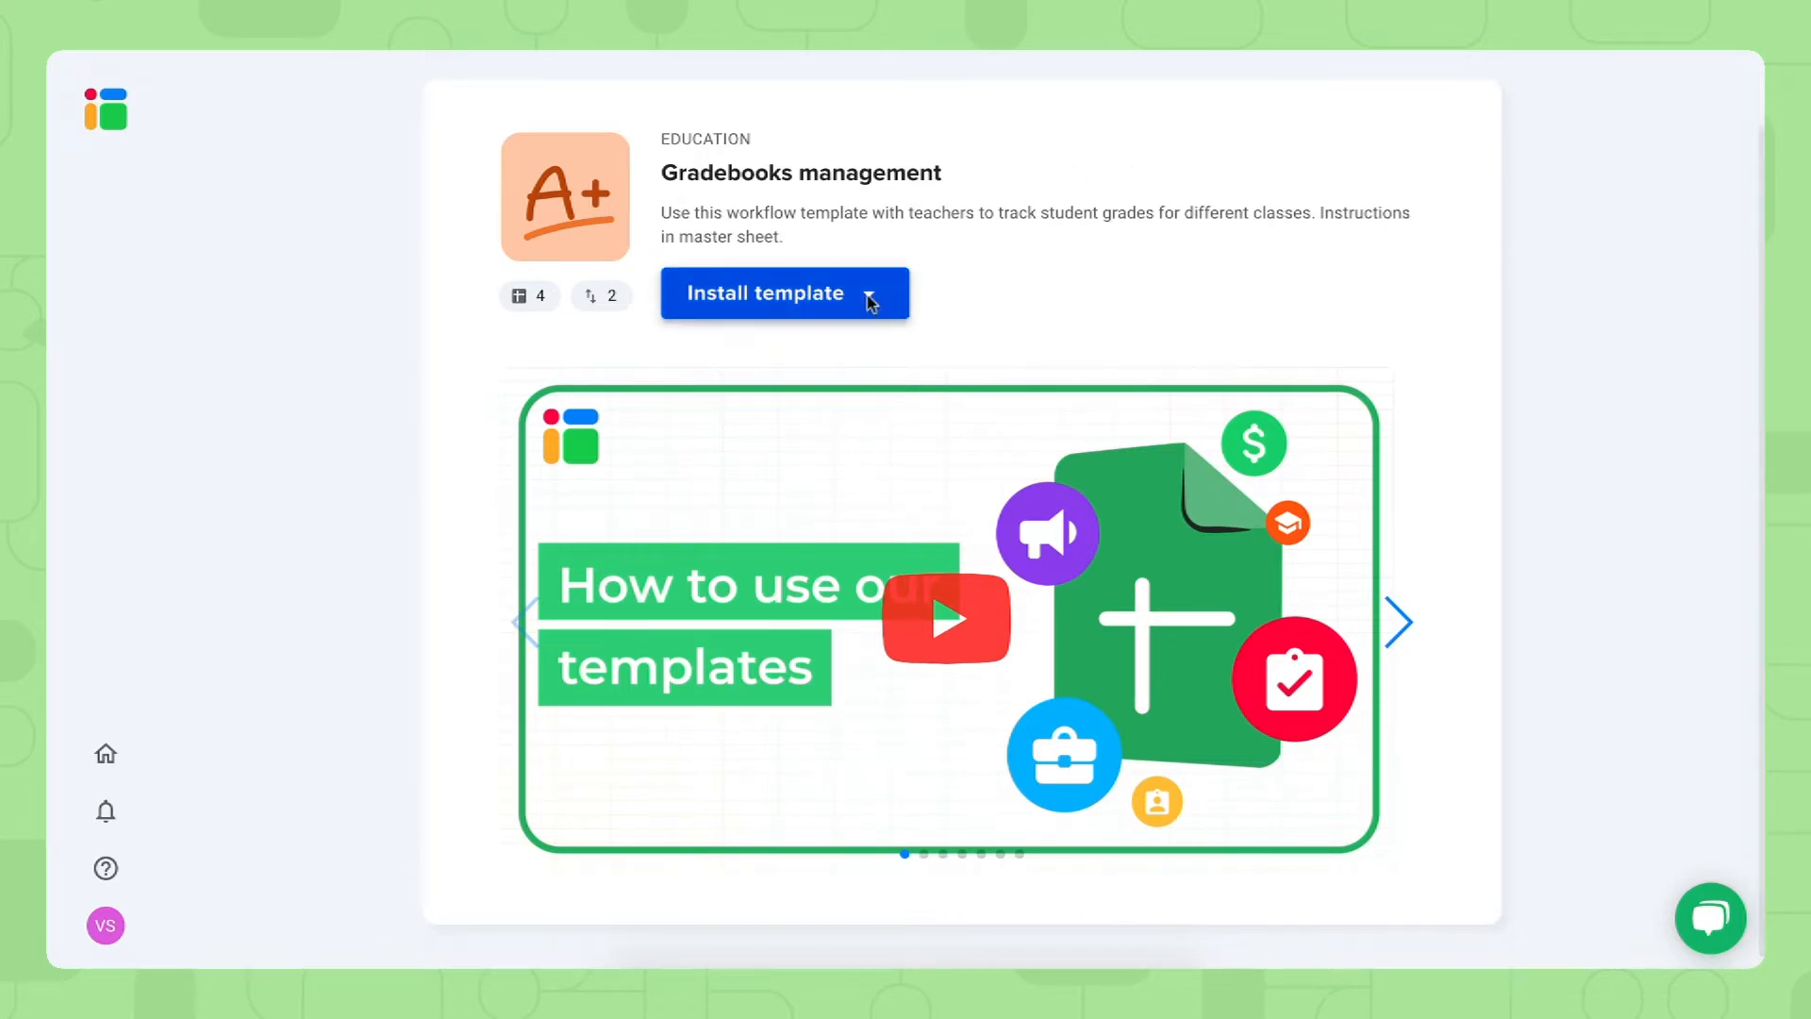
left_click(783, 293)
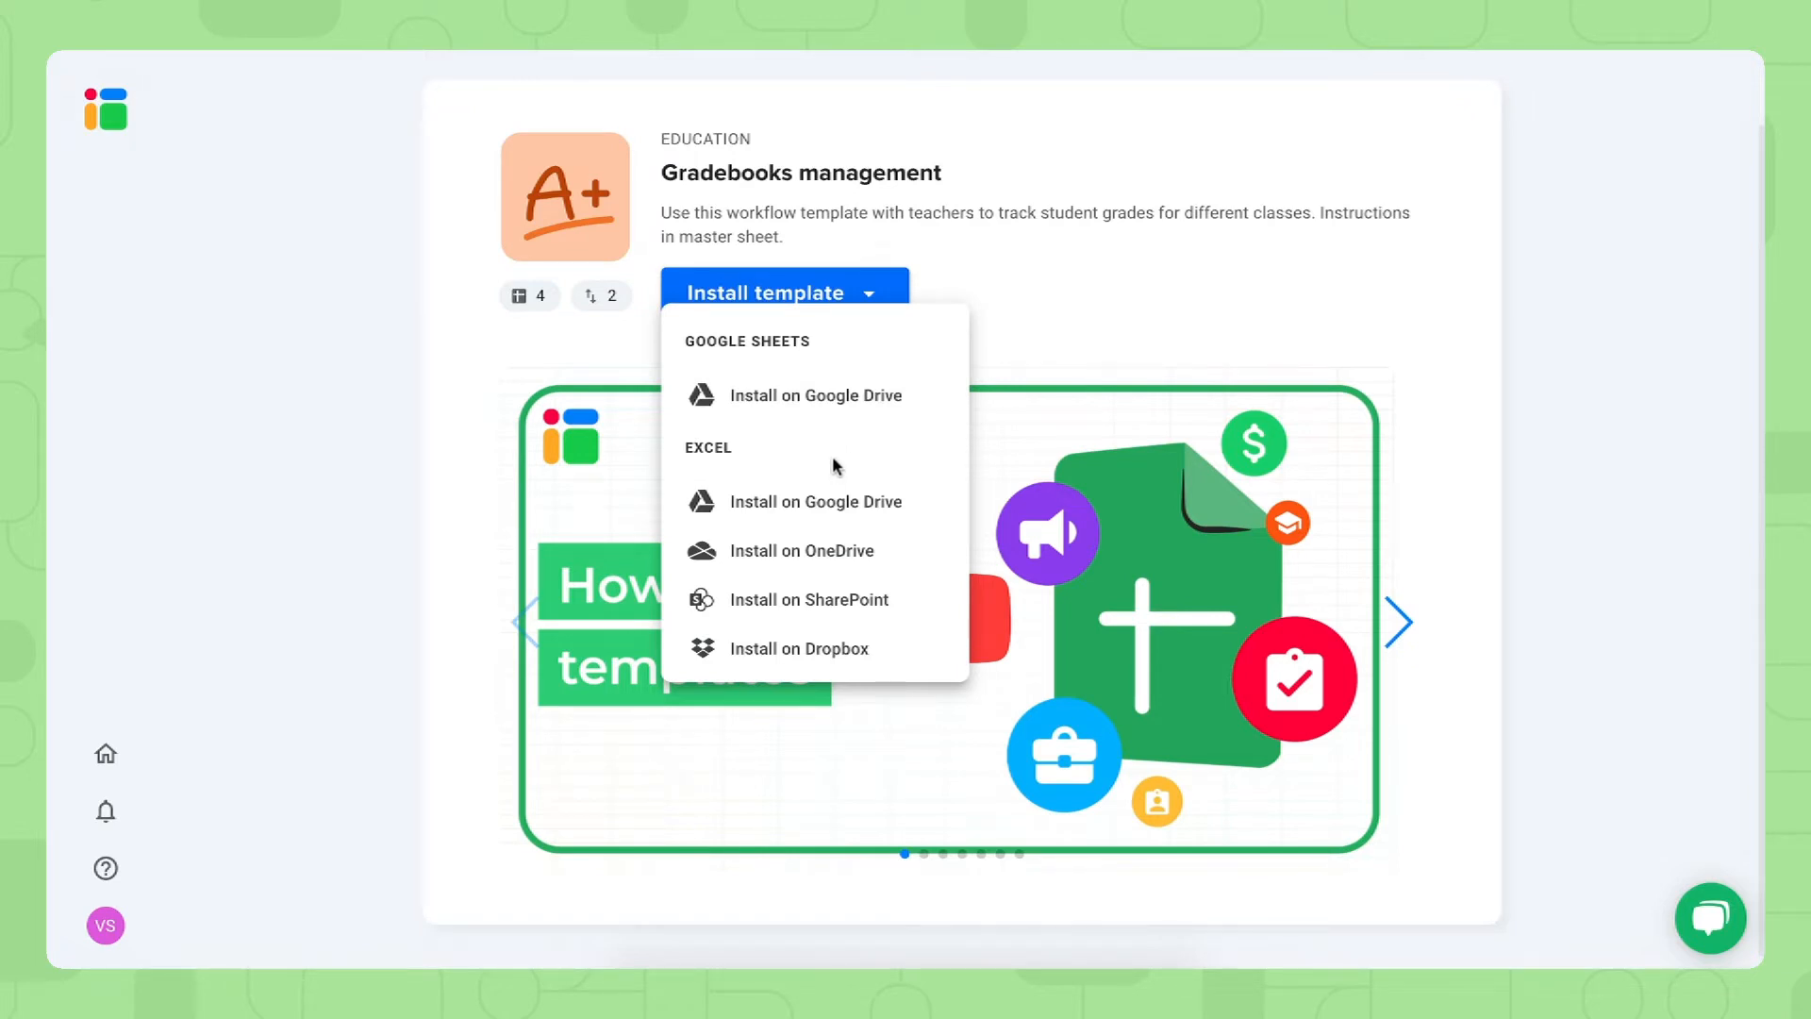
mouse_move(815, 395)
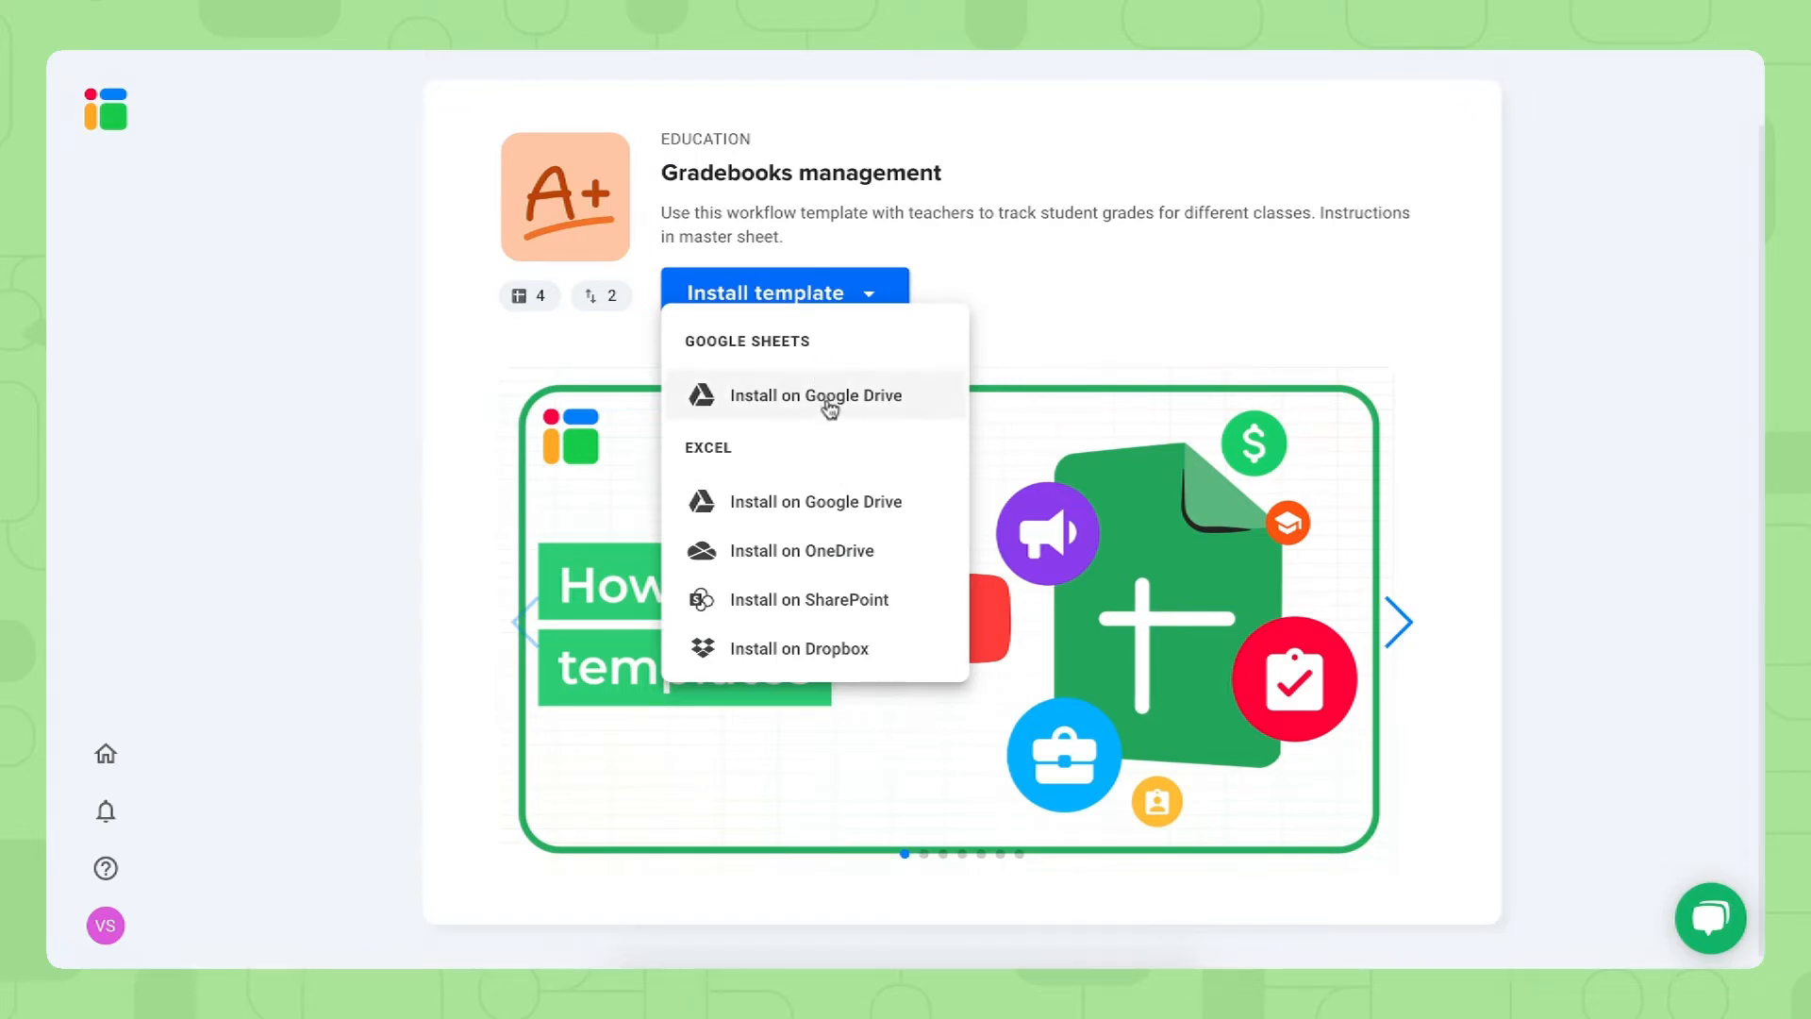
mouse_move(760, 460)
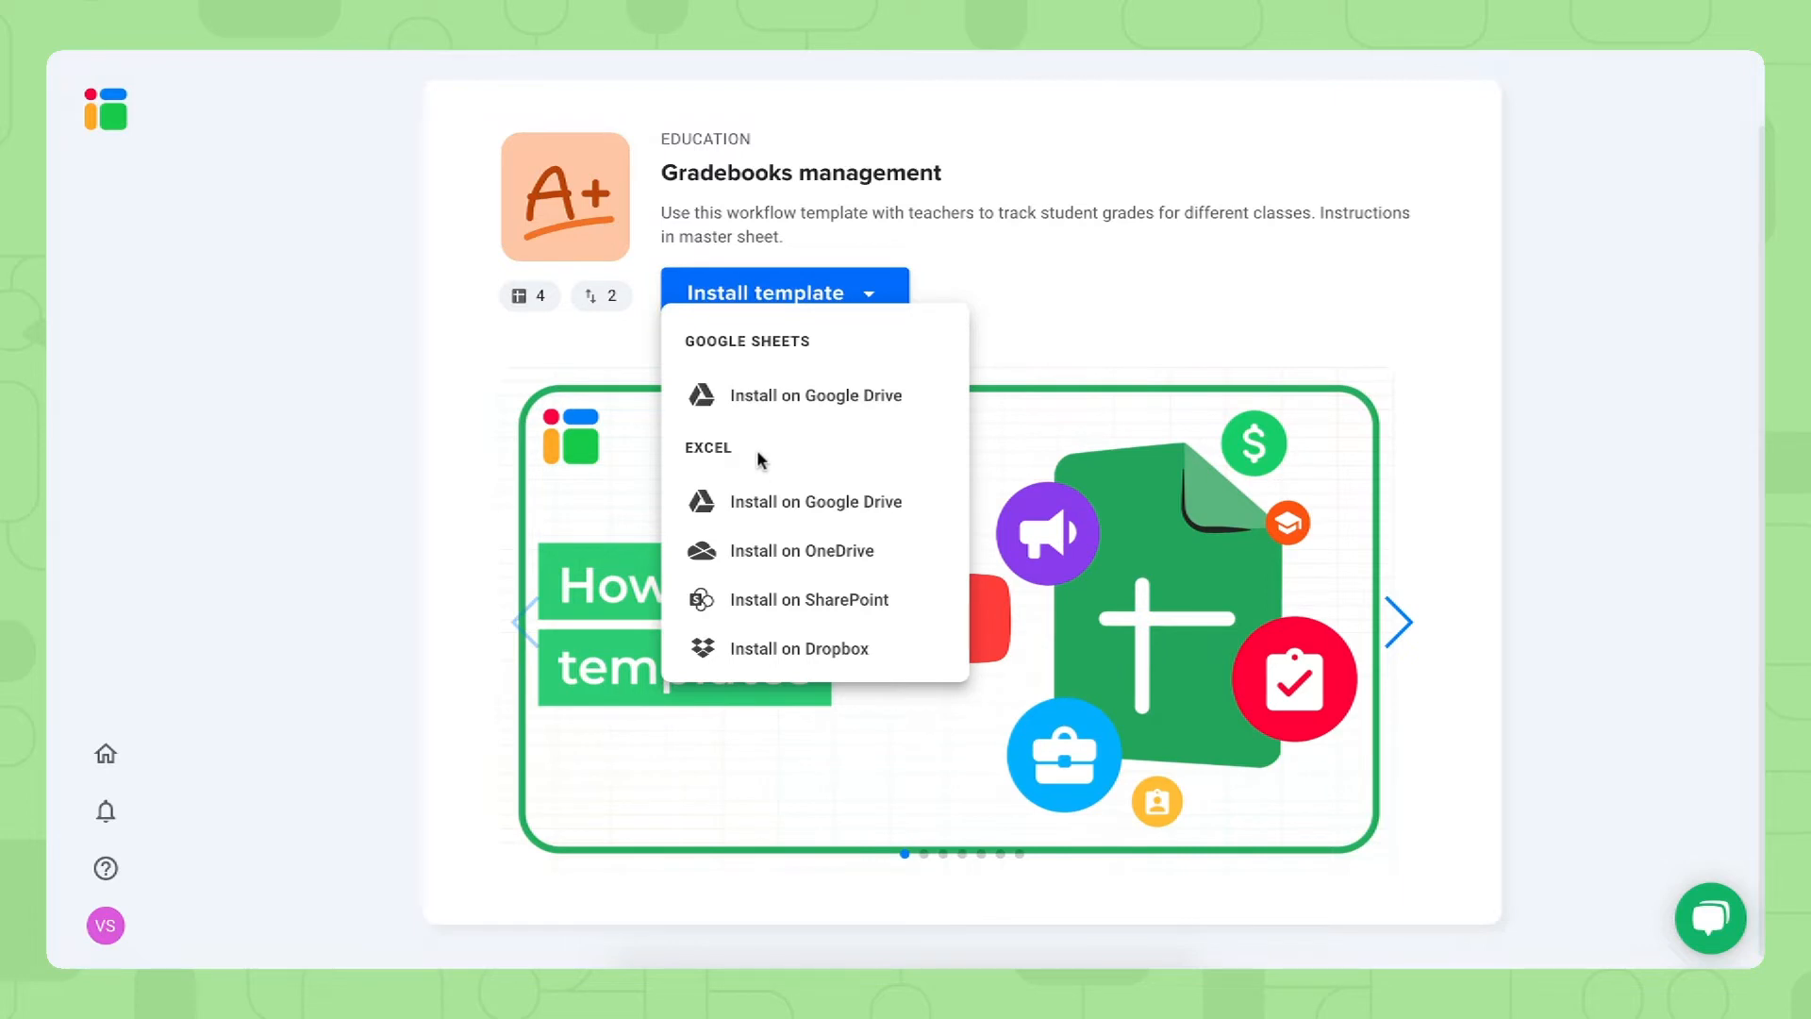
mouse_move(839, 480)
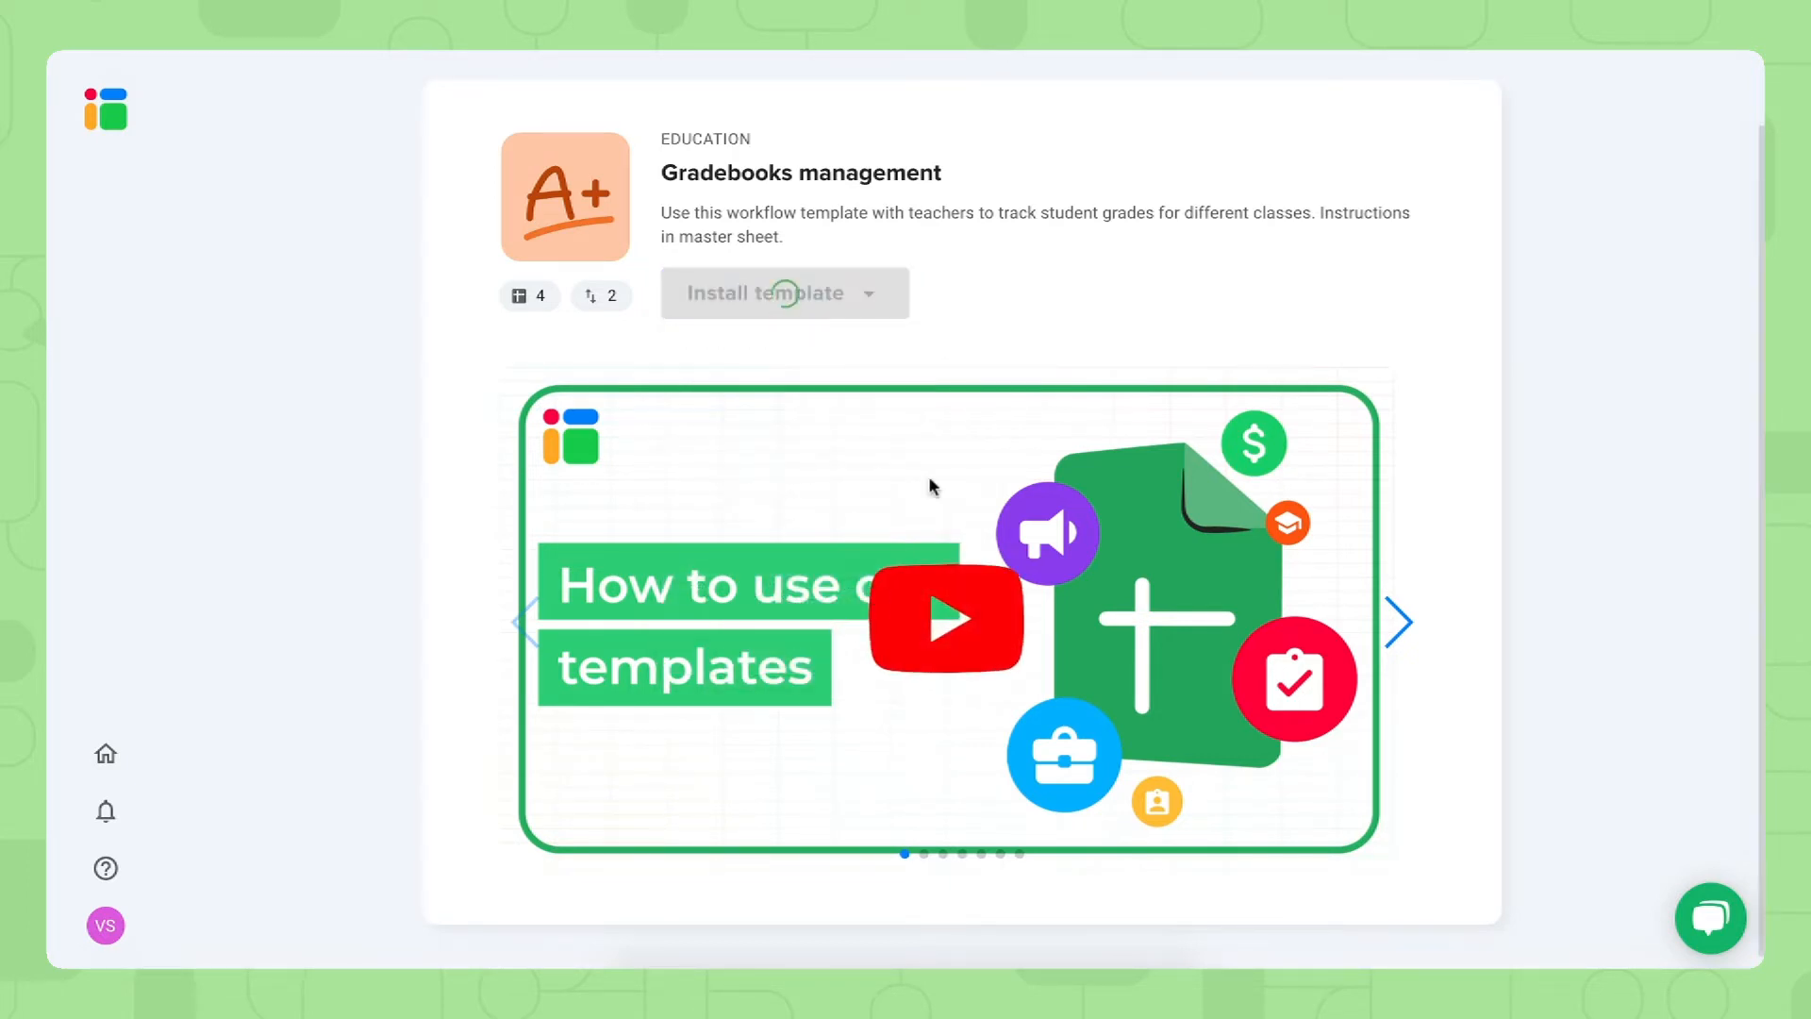
Open the installed workflow's Dashboard, then expand Workflow overview to the full diagram
left_click(763, 293)
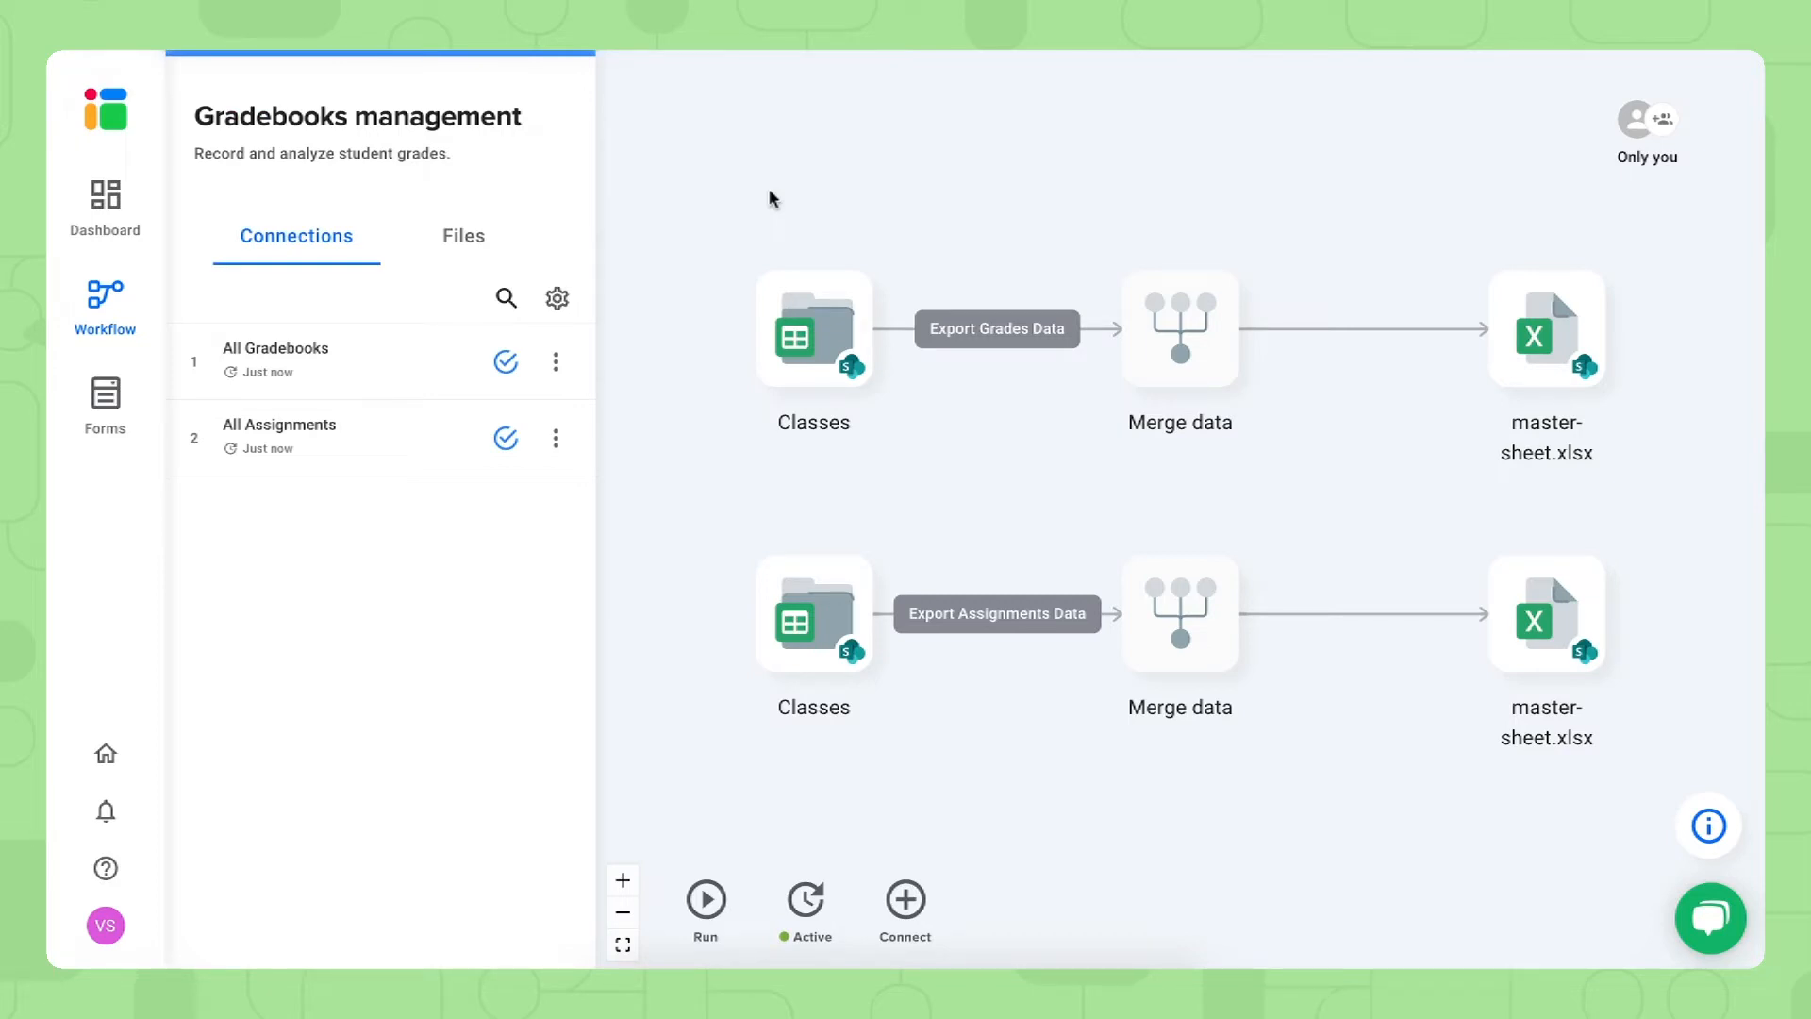
left_click(103, 206)
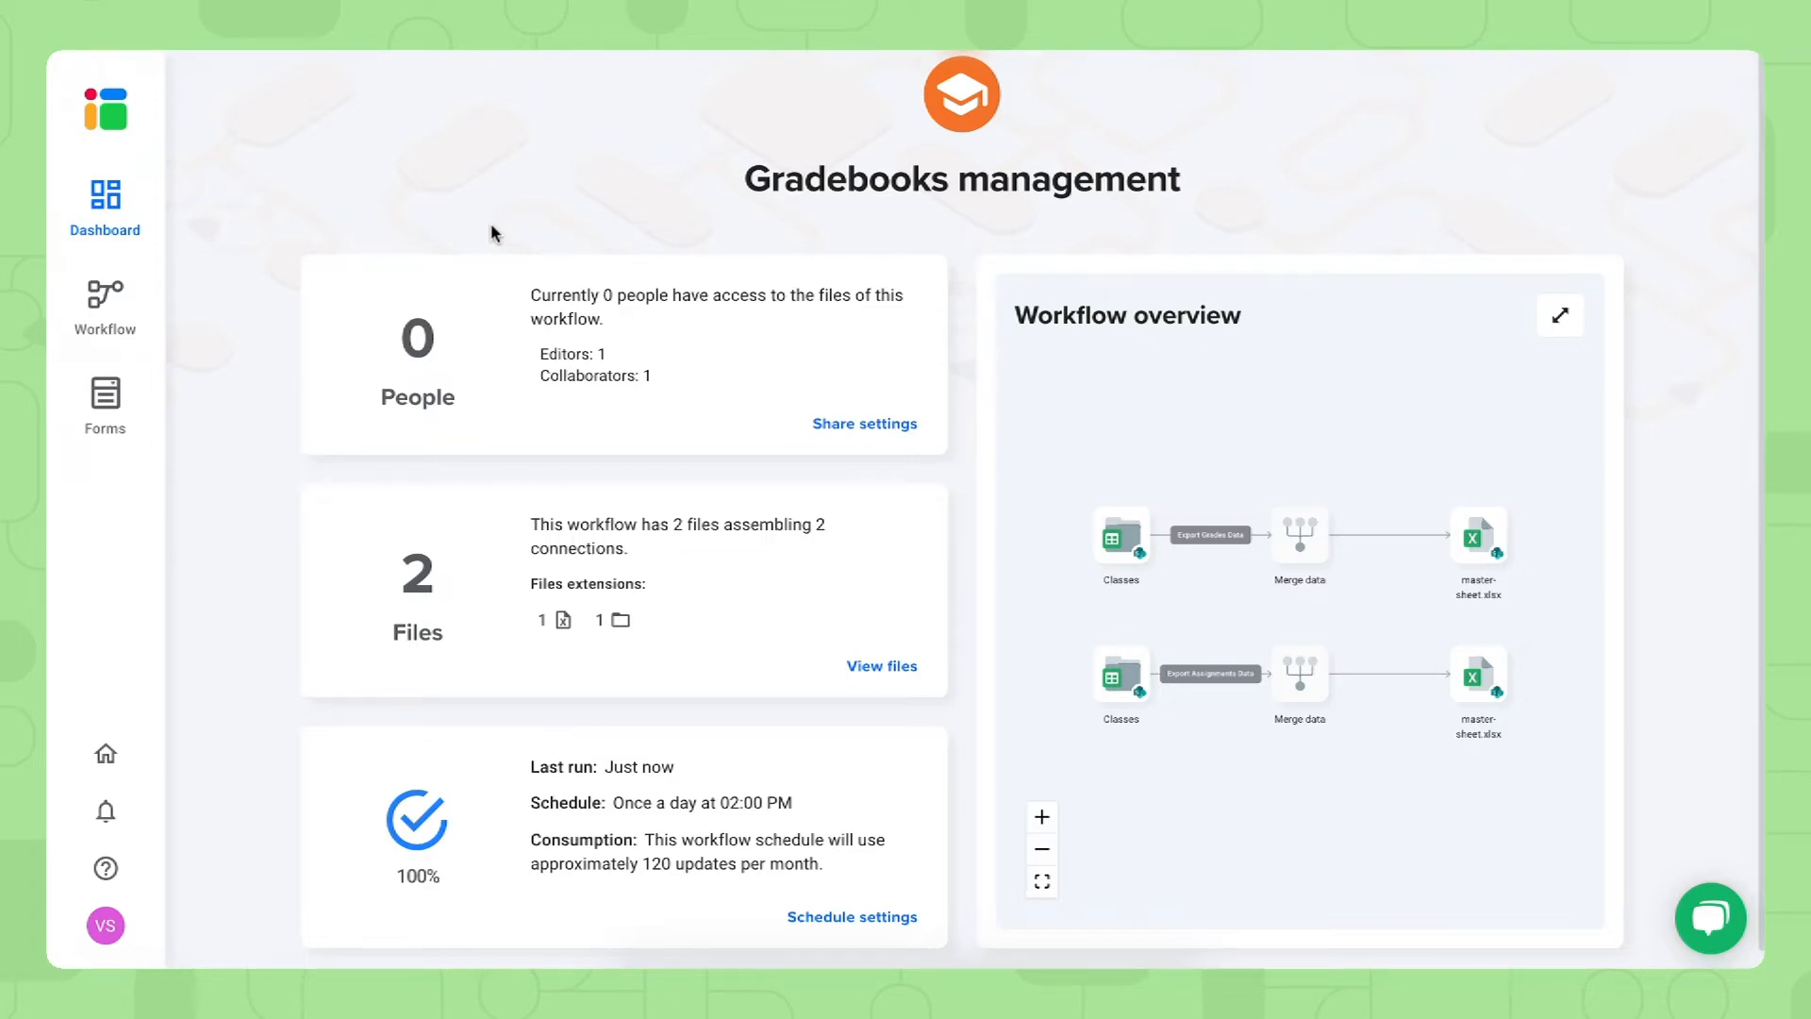
mouse_move(1559, 330)
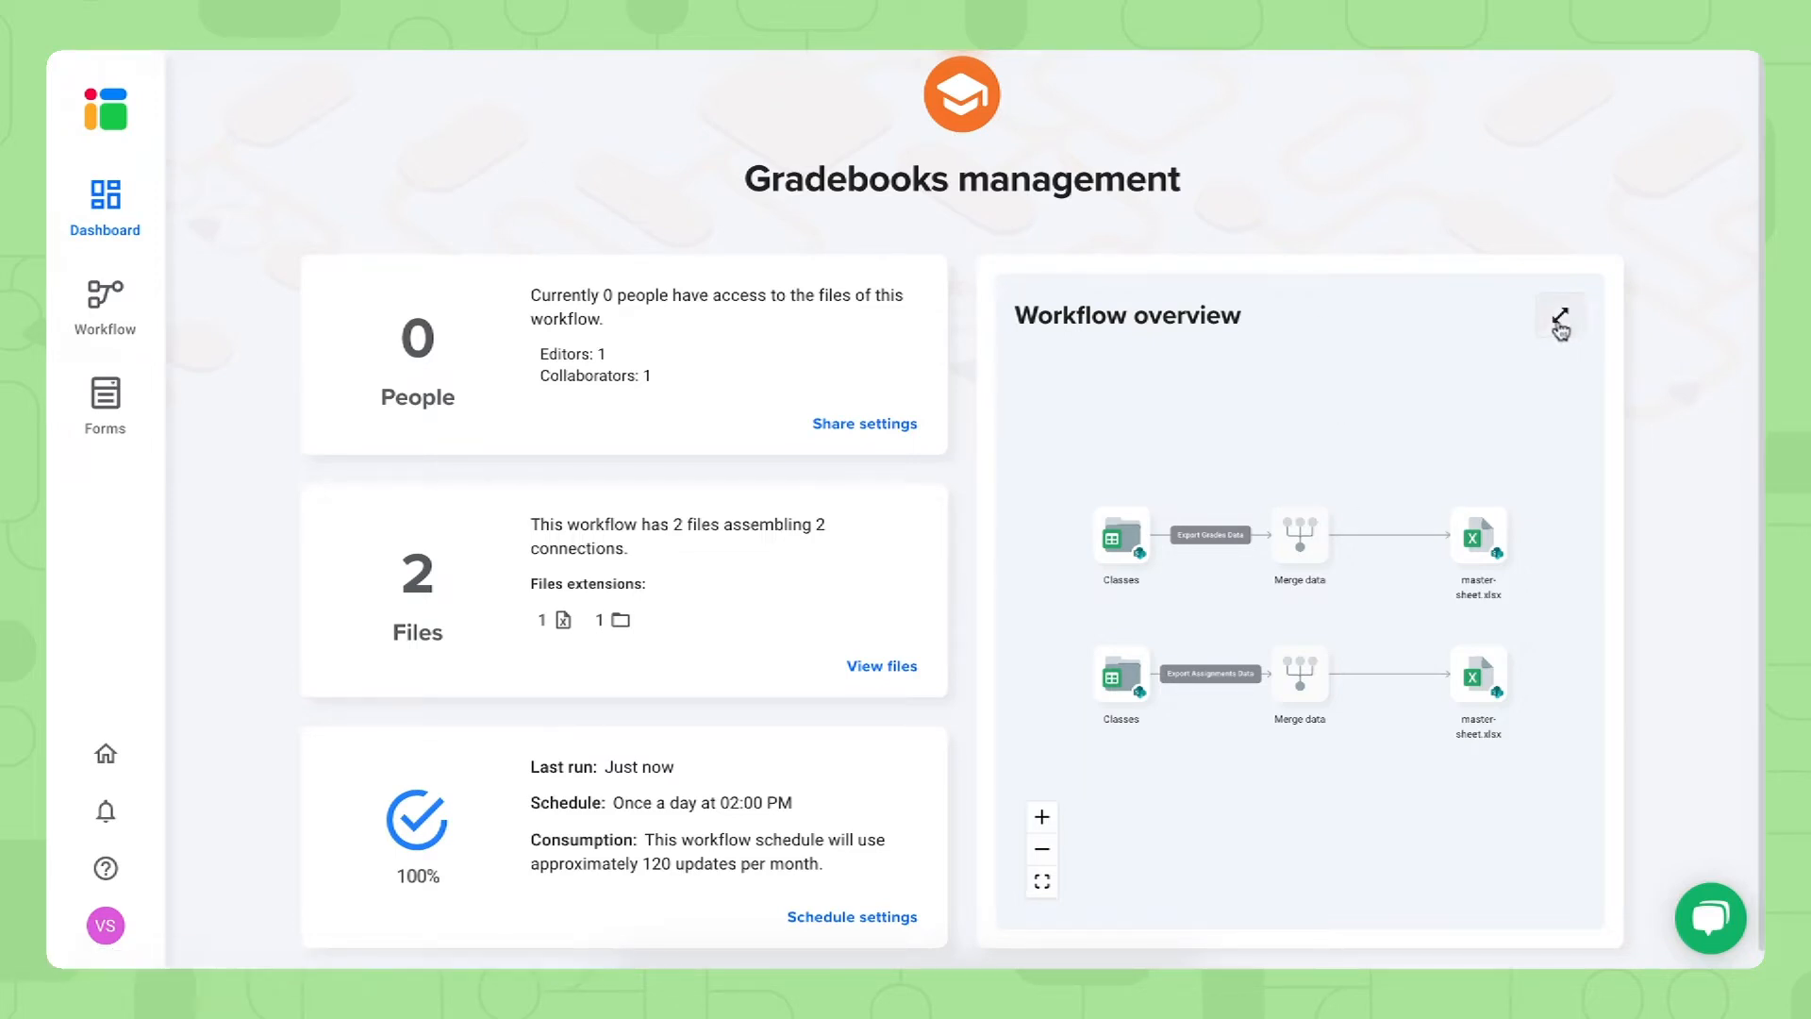
left_click(1560, 317)
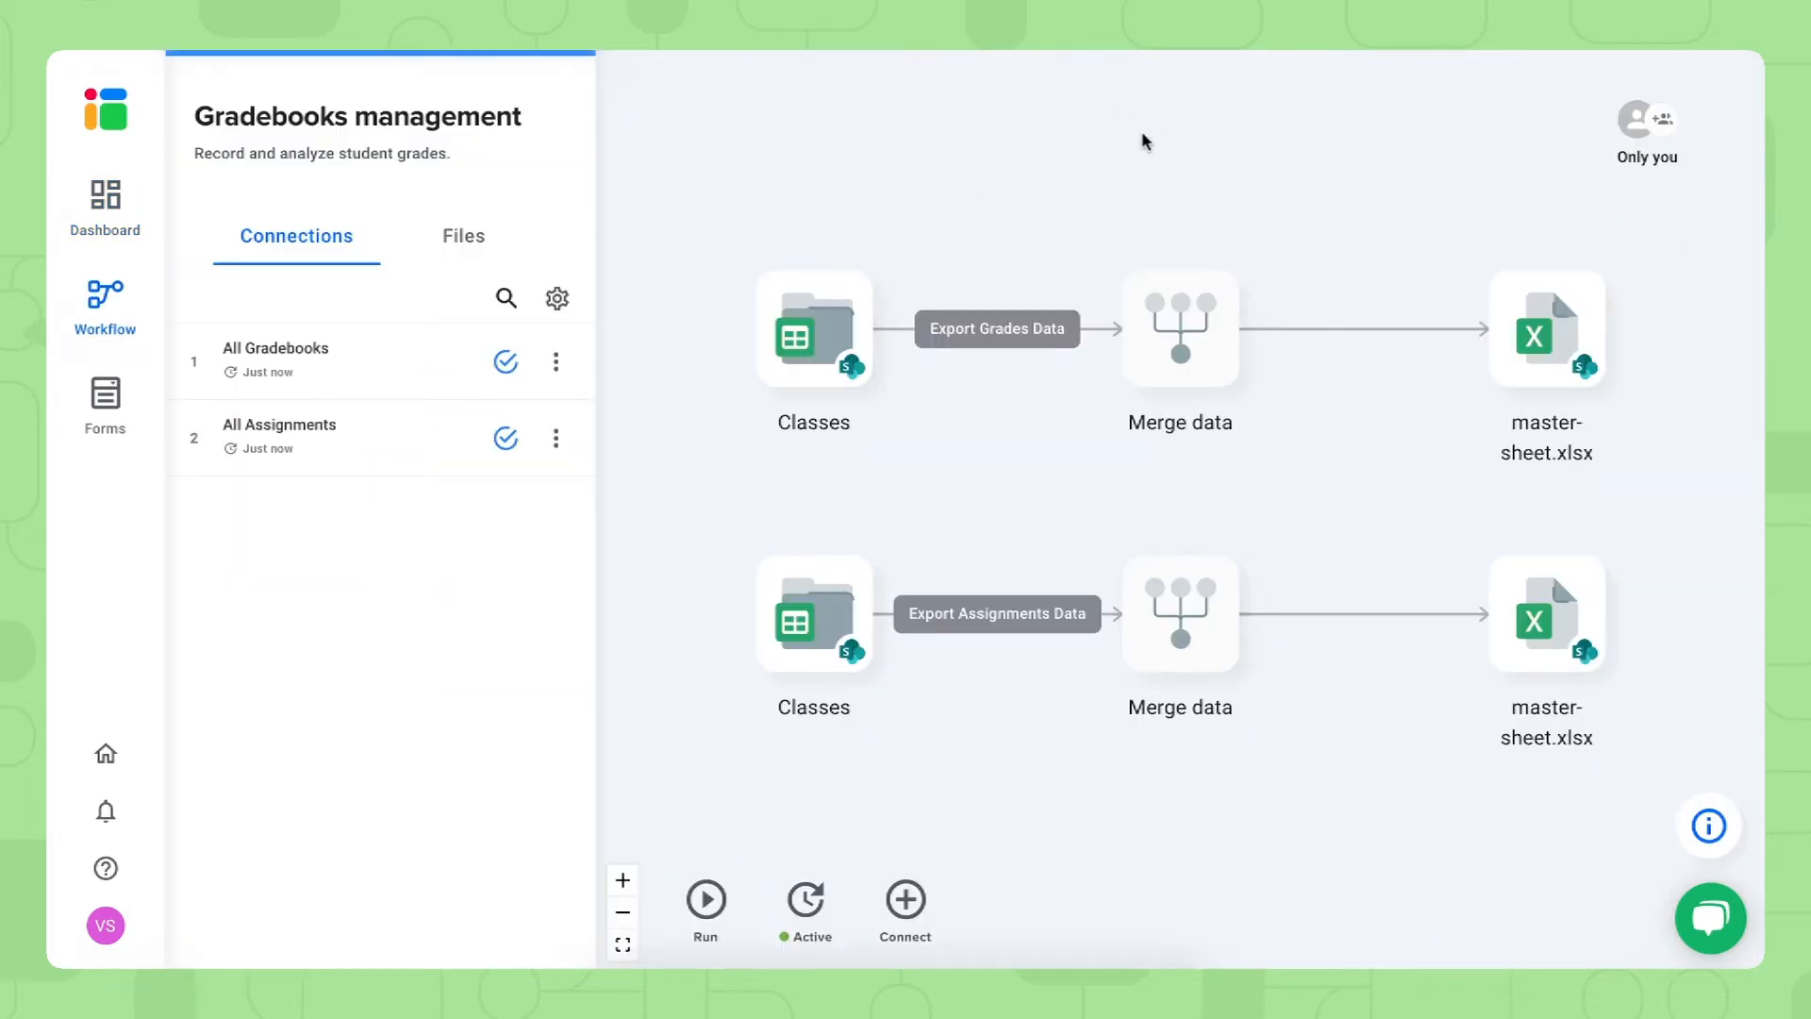
mouse_move(1202, 631)
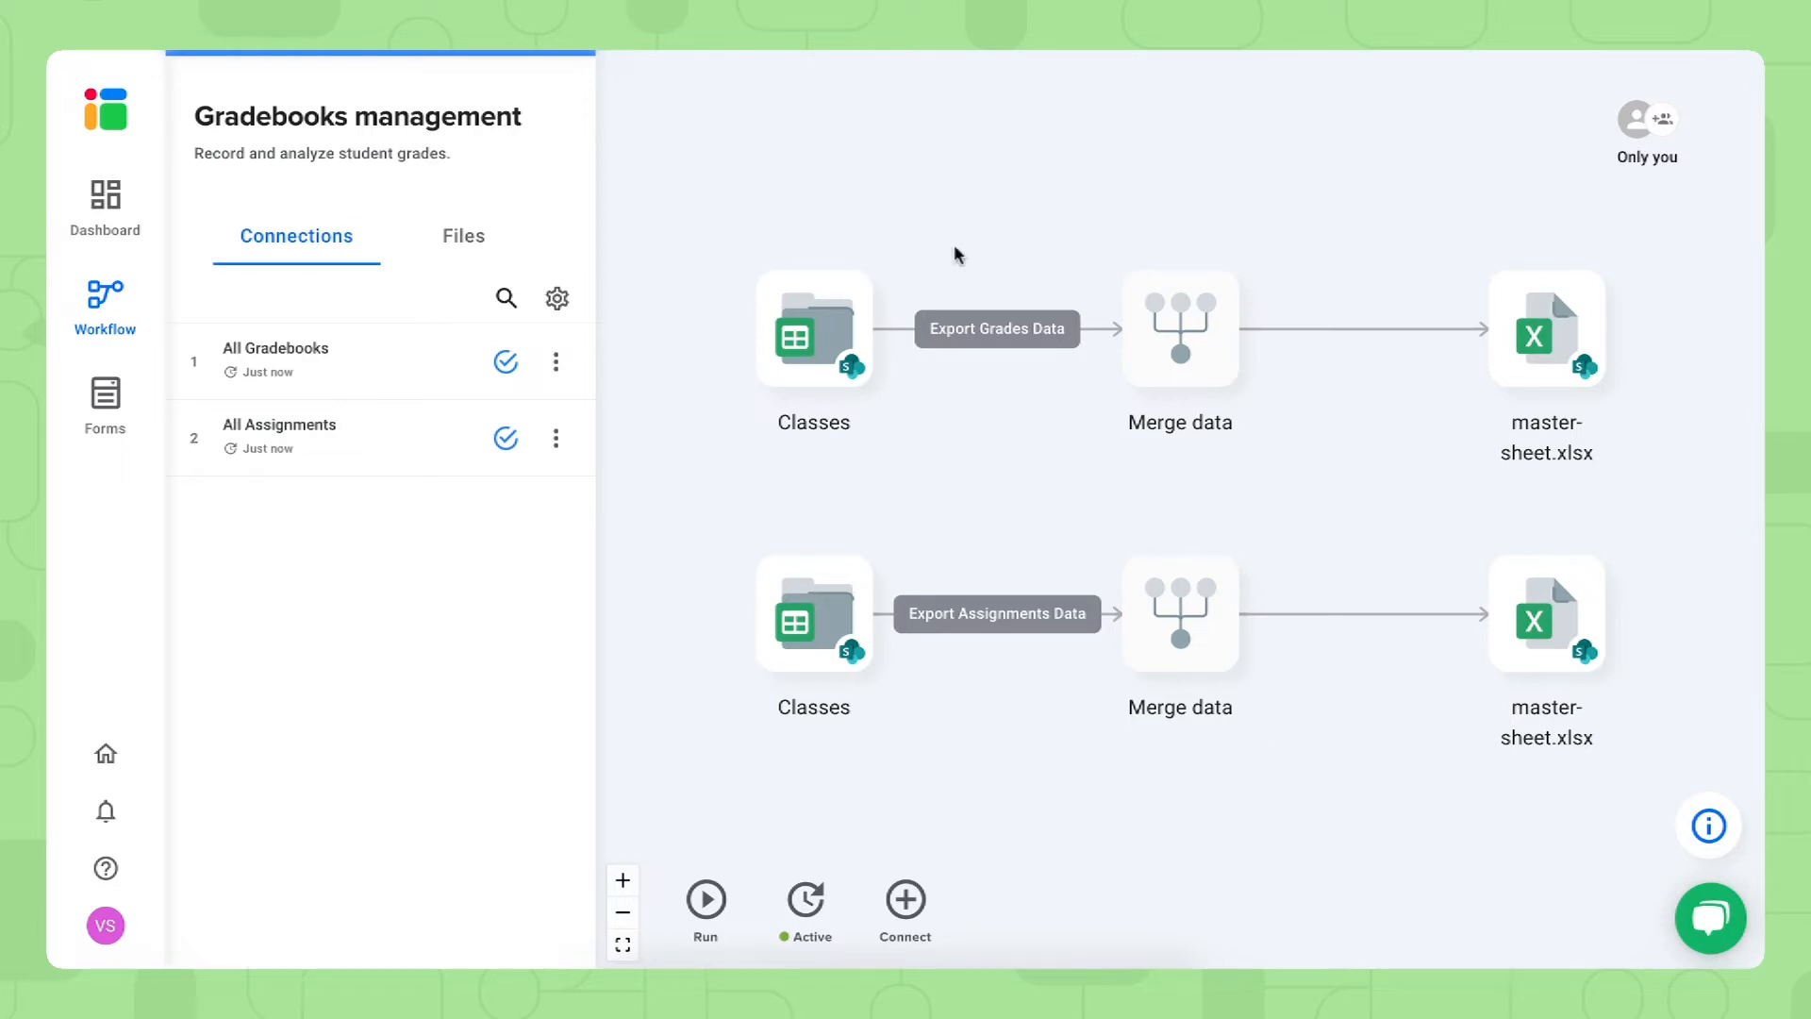
mouse_move(1411, 283)
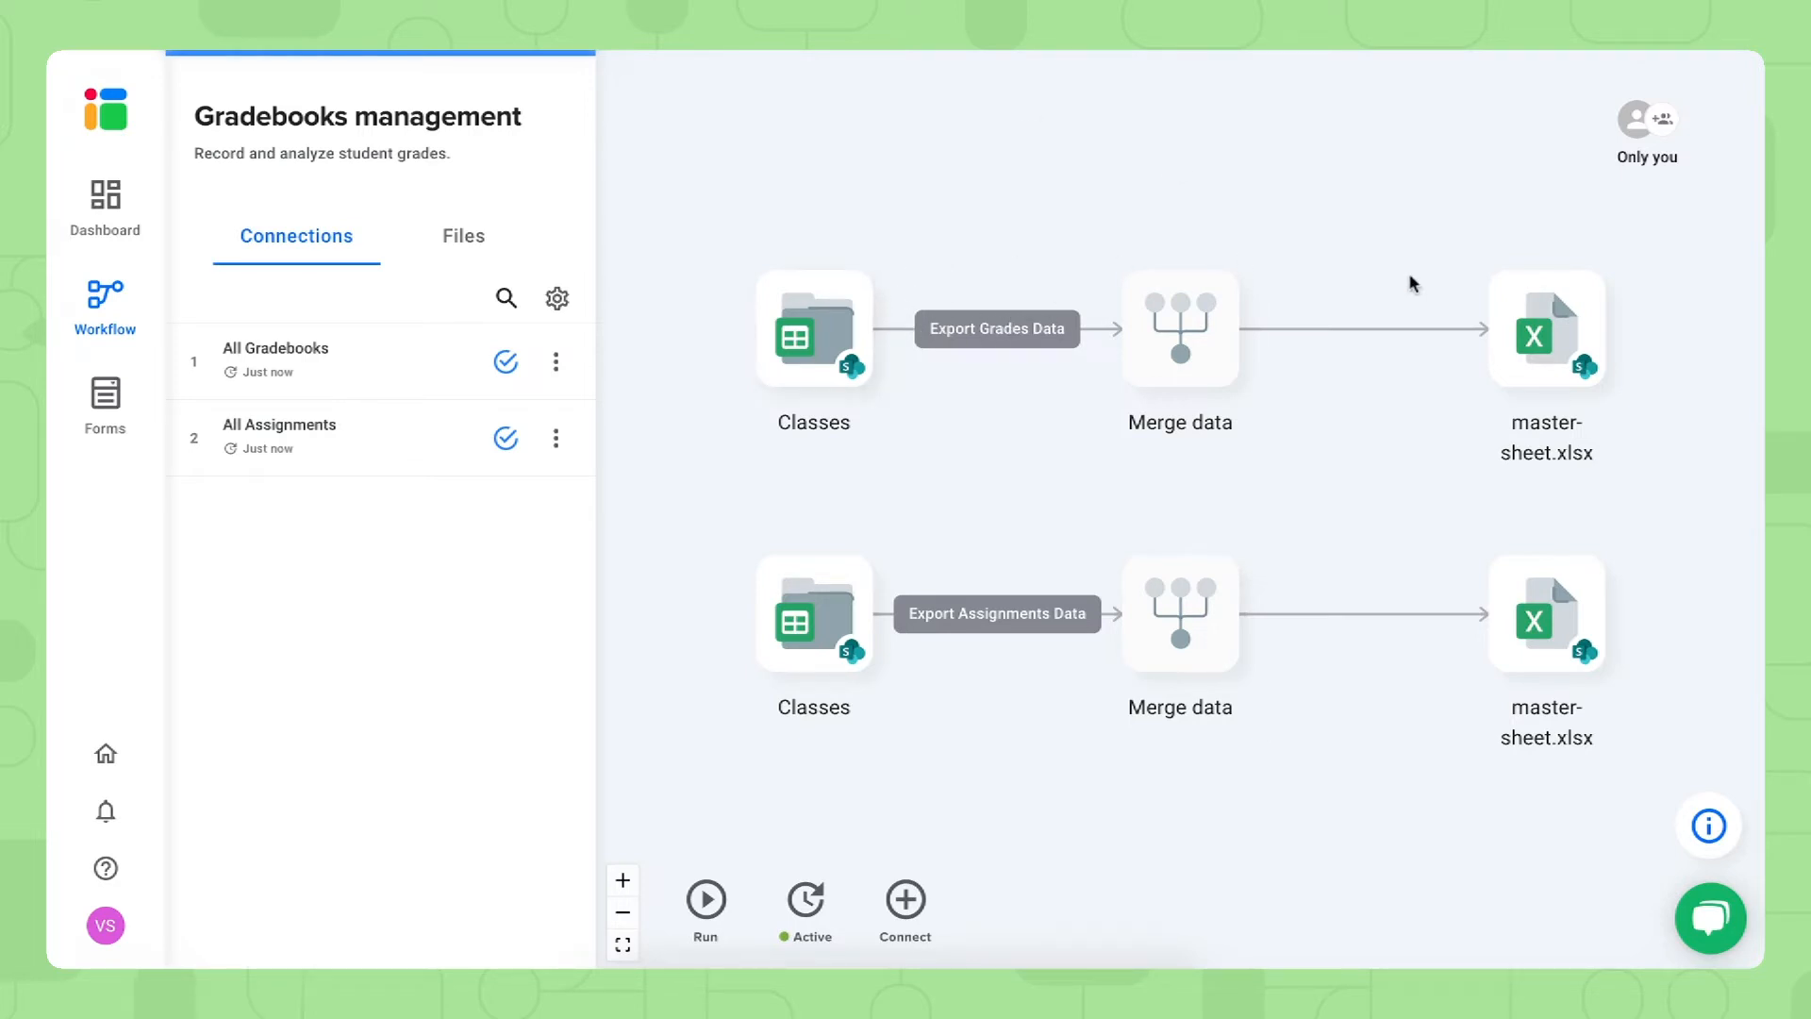
mouse_move(997, 427)
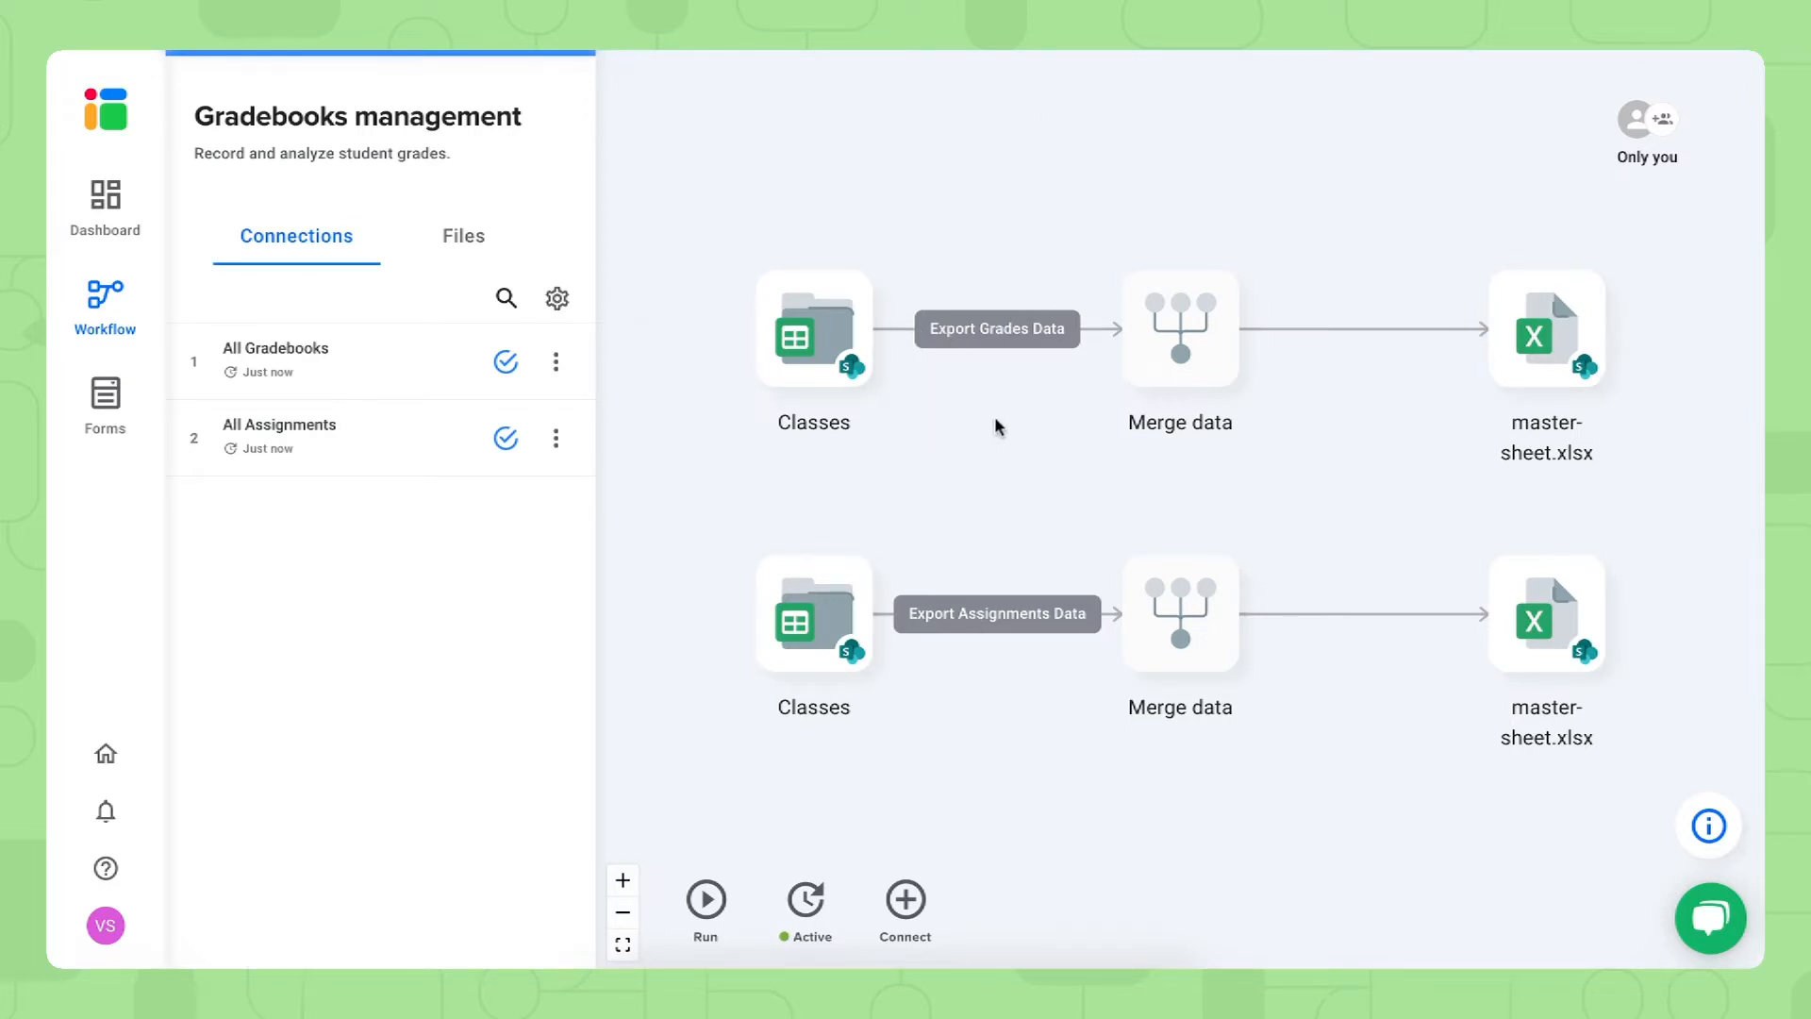
mouse_move(996, 444)
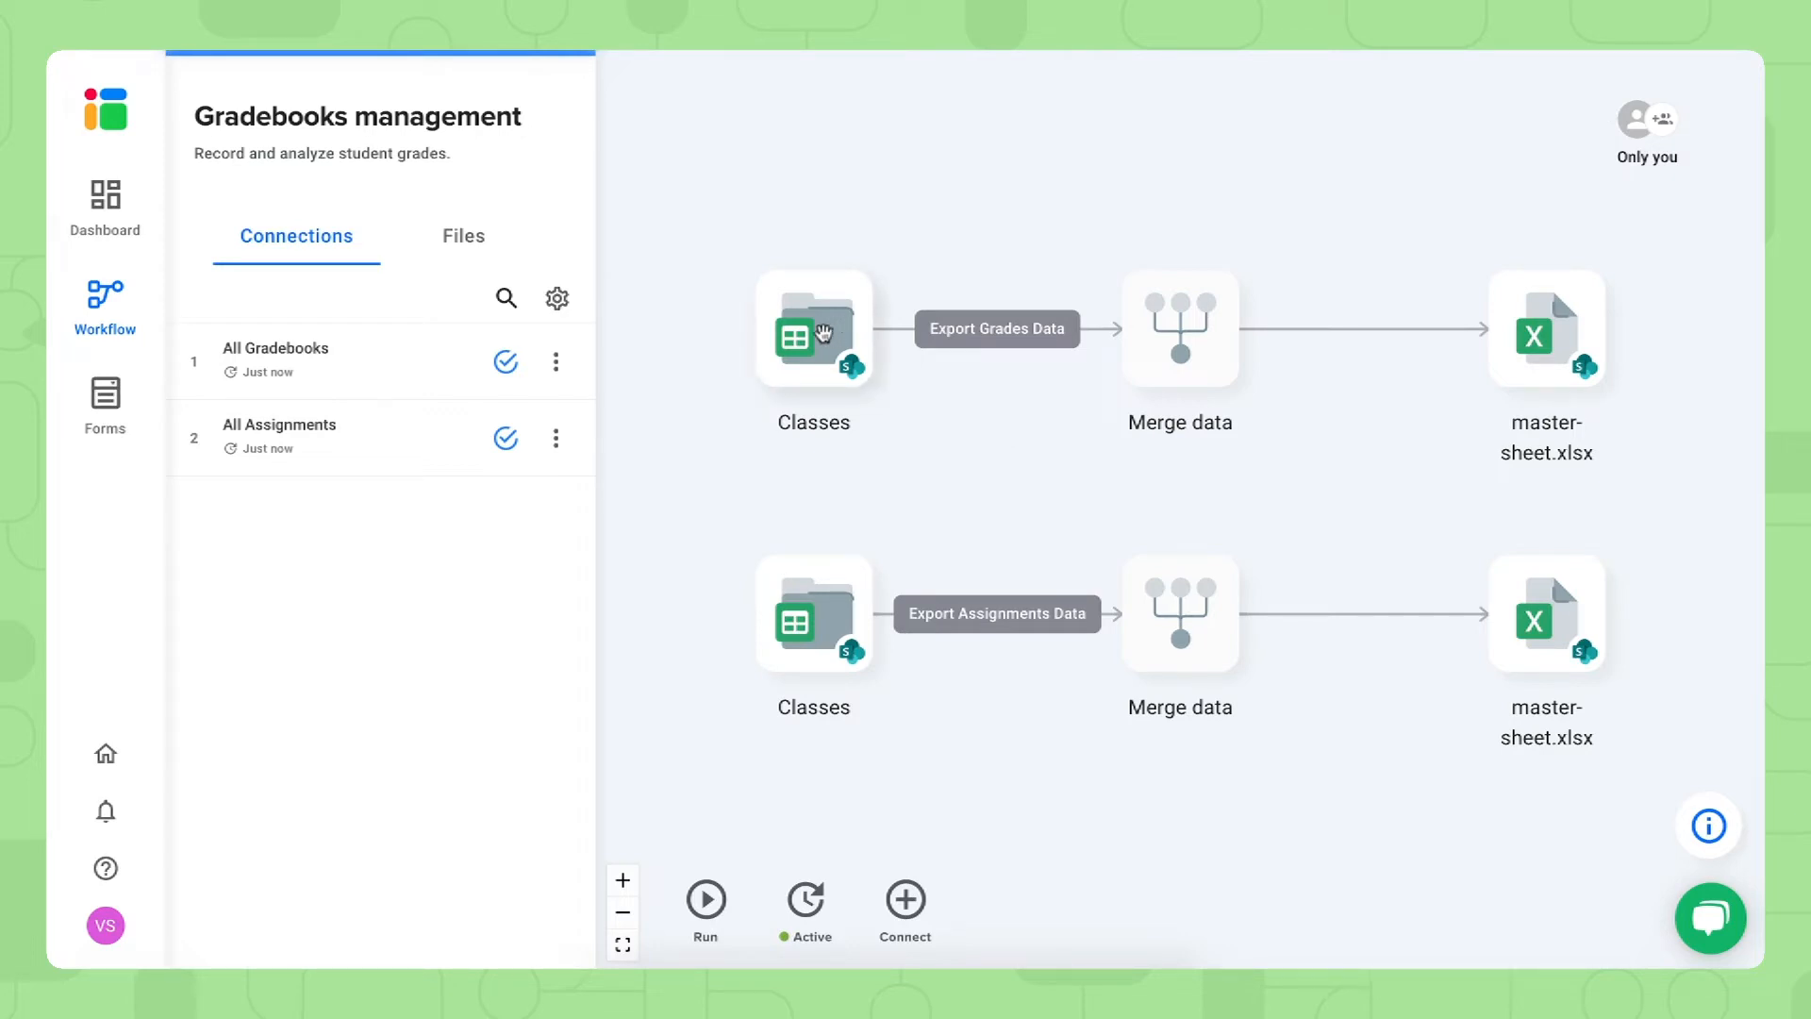
Open the Classes SharePoint folder and the class-1 workbook in Excel Online
left_click(812, 332)
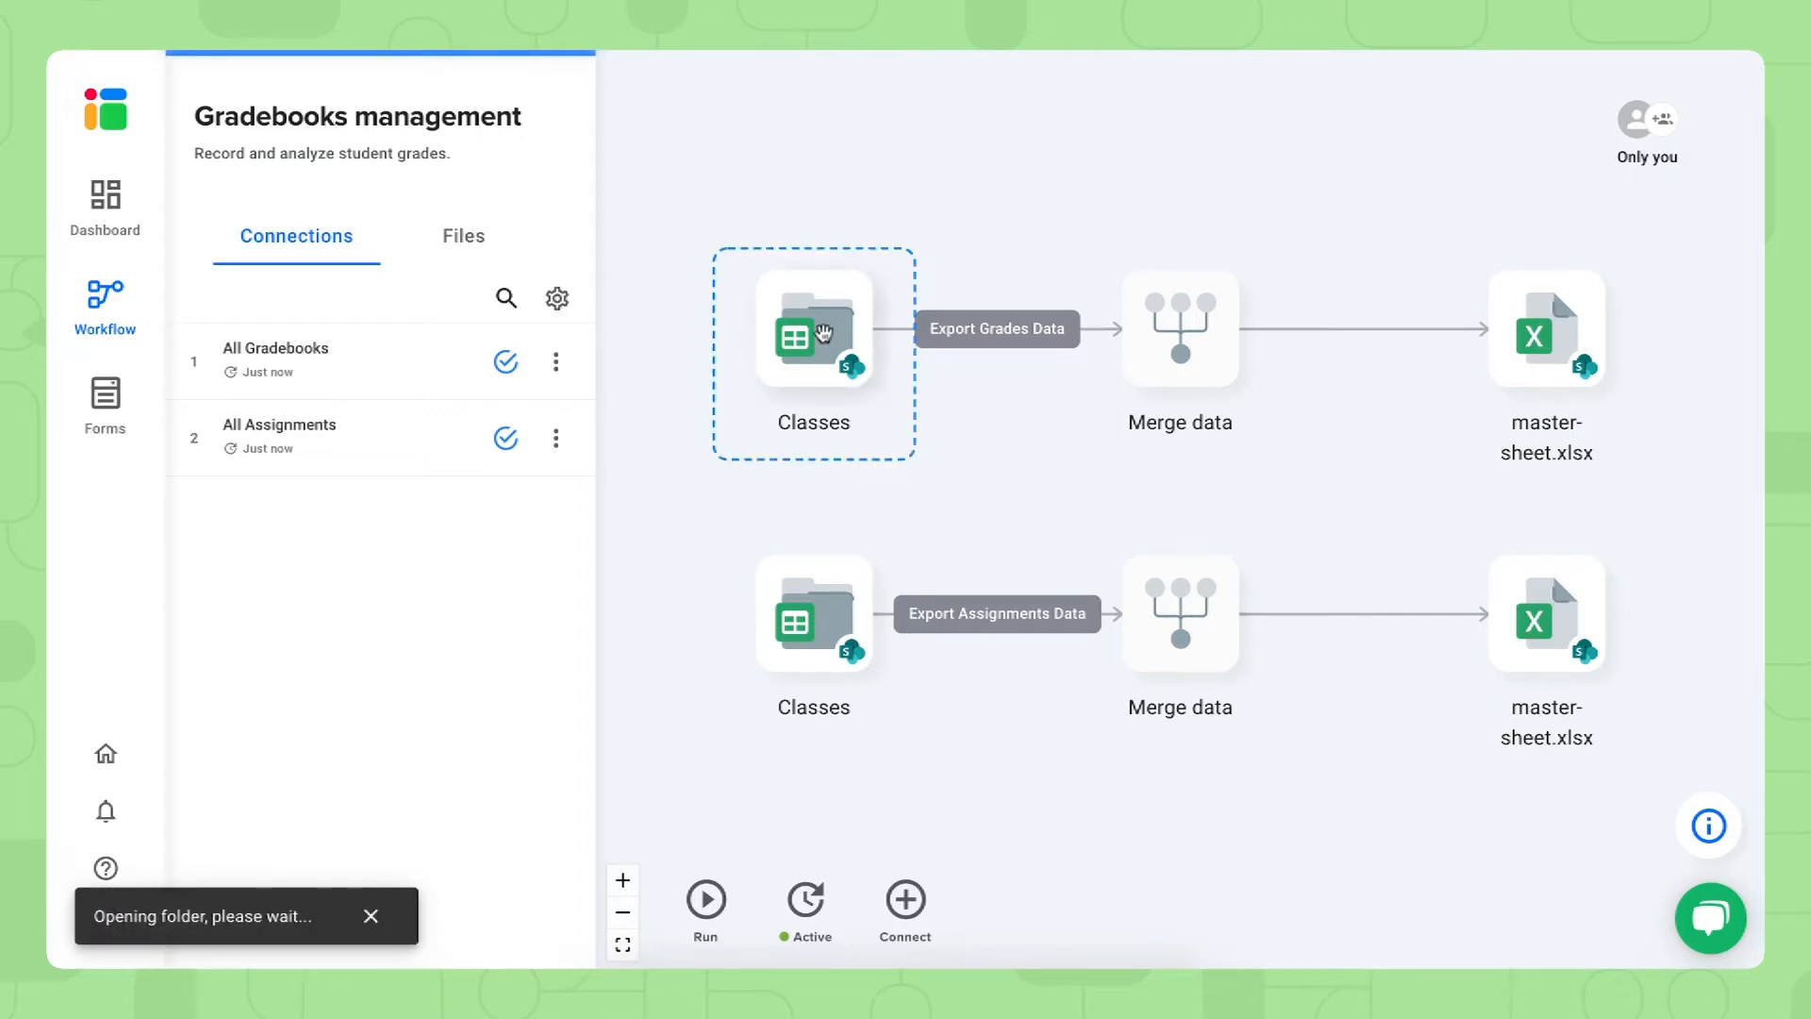
left_click(812, 334)
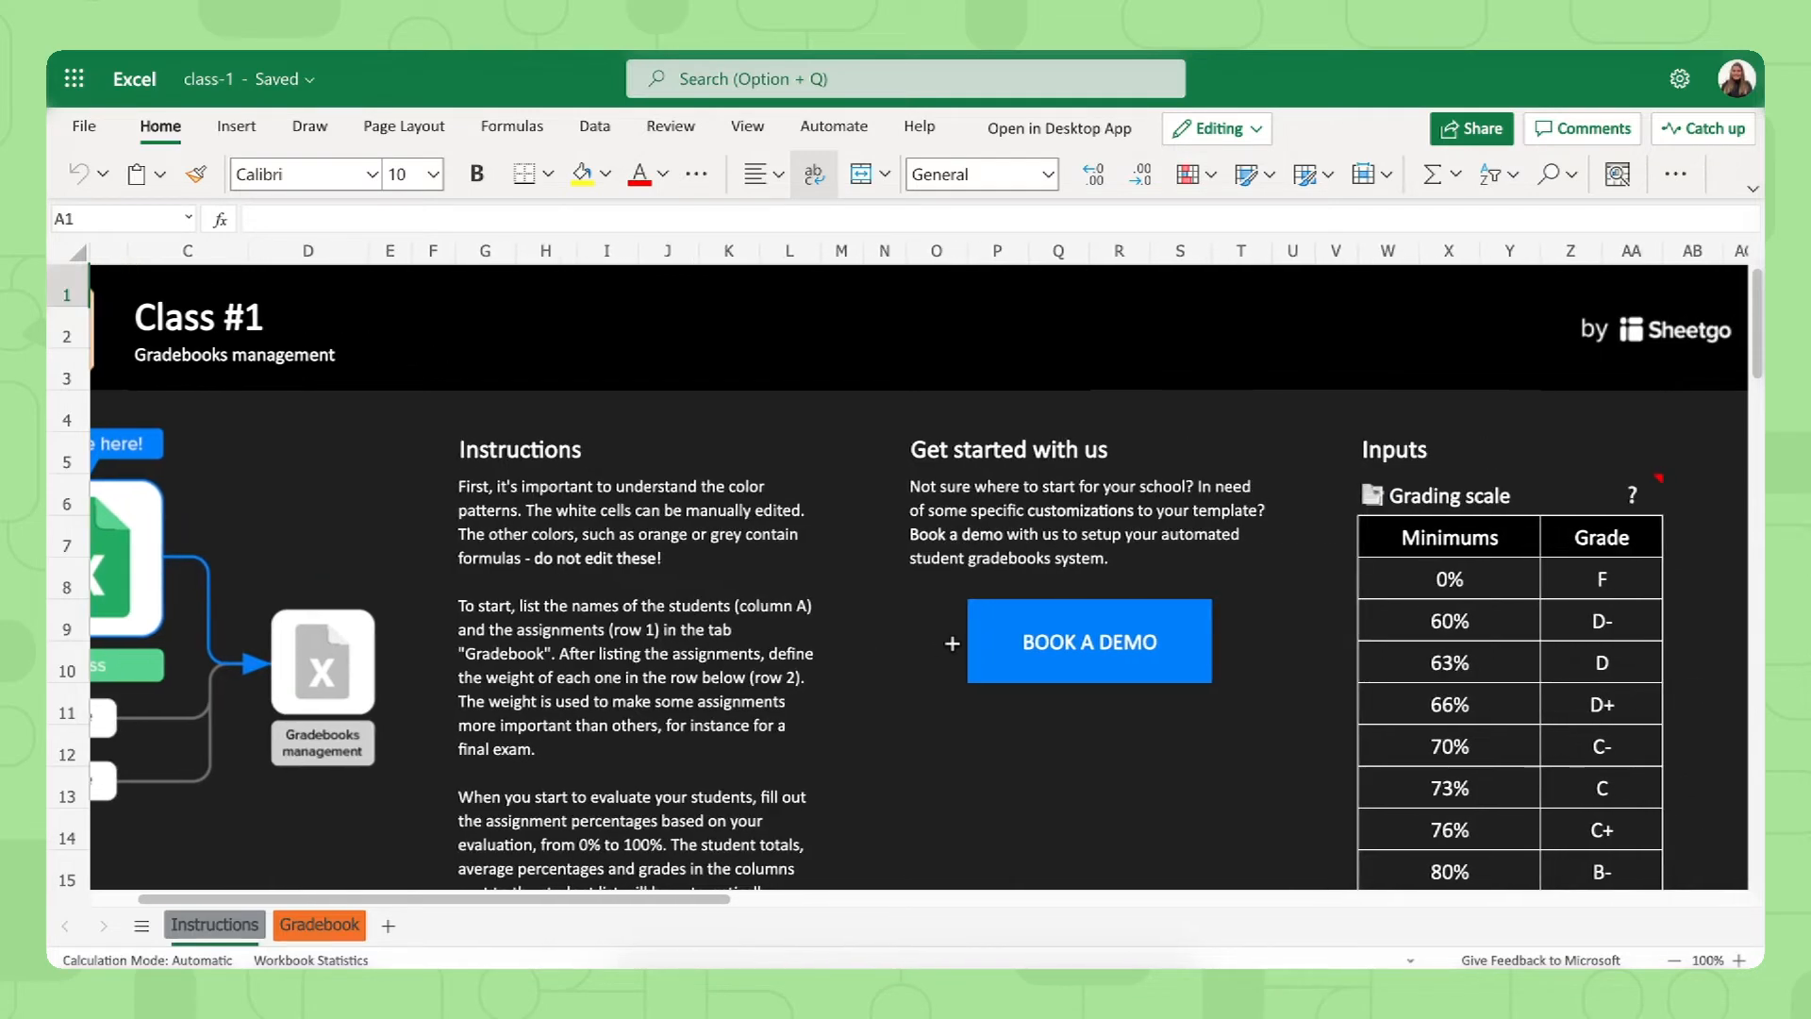
scroll("down", 3)
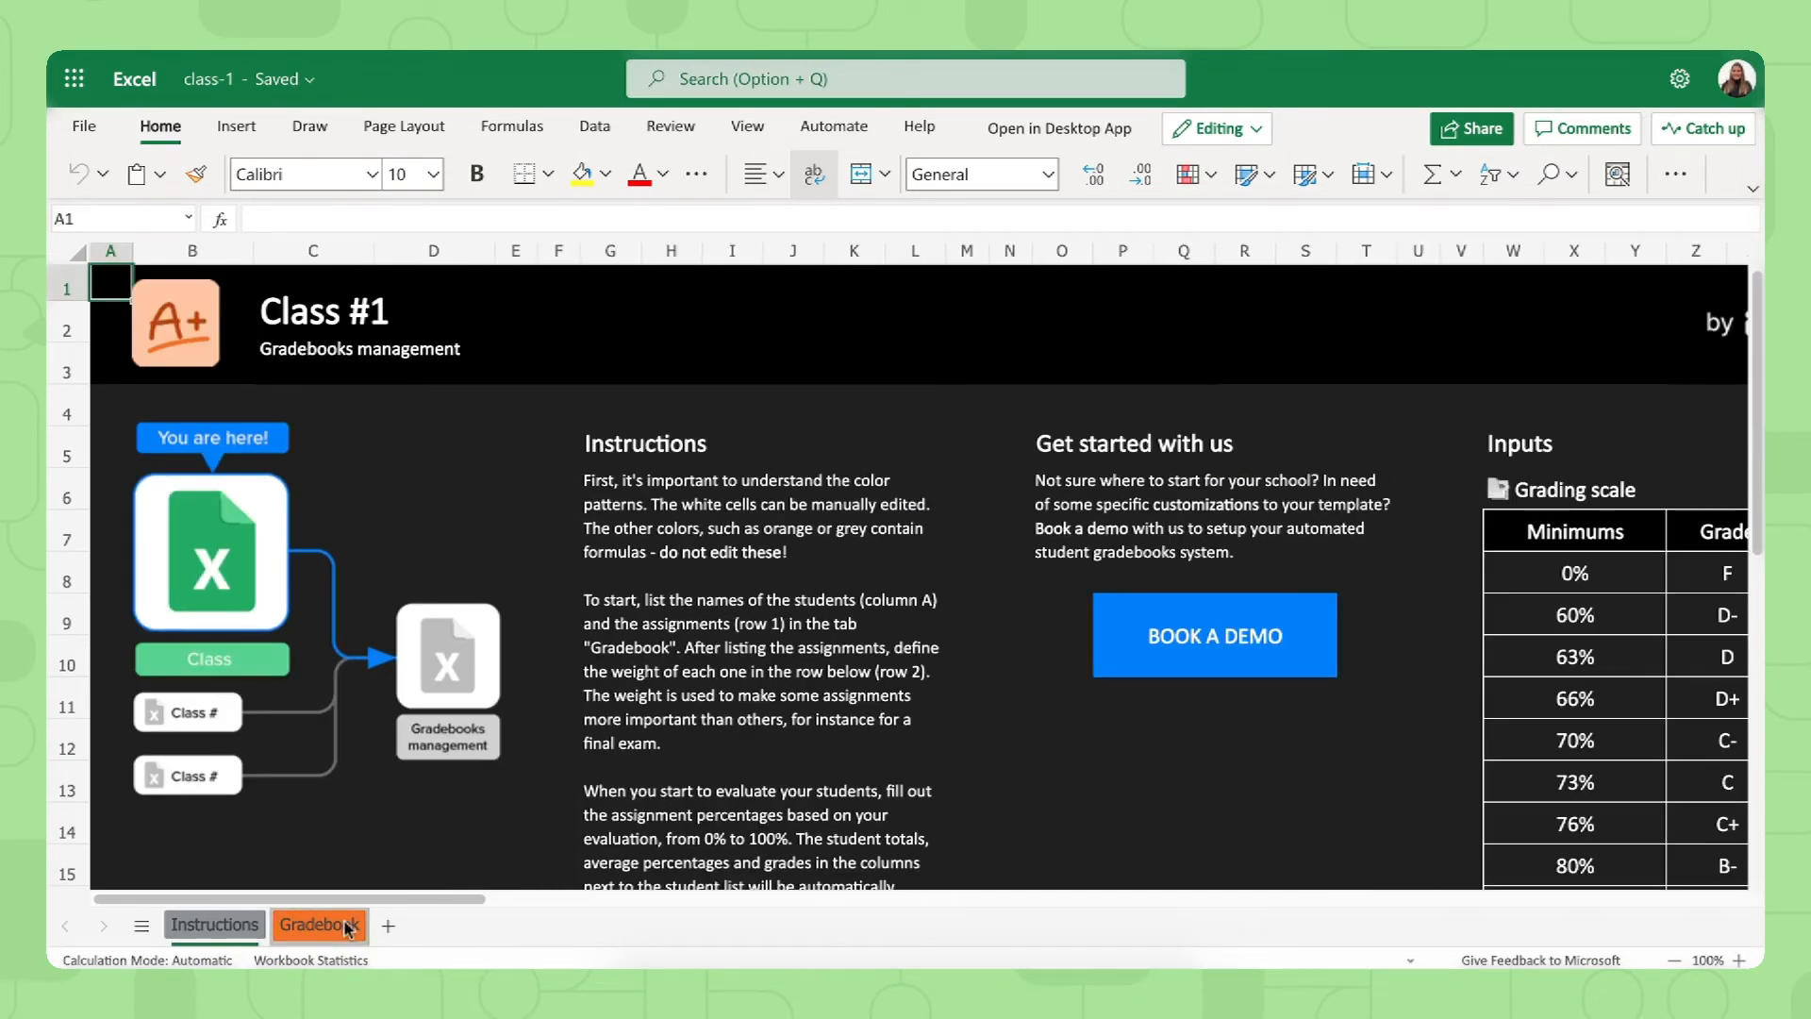
left_click(318, 924)
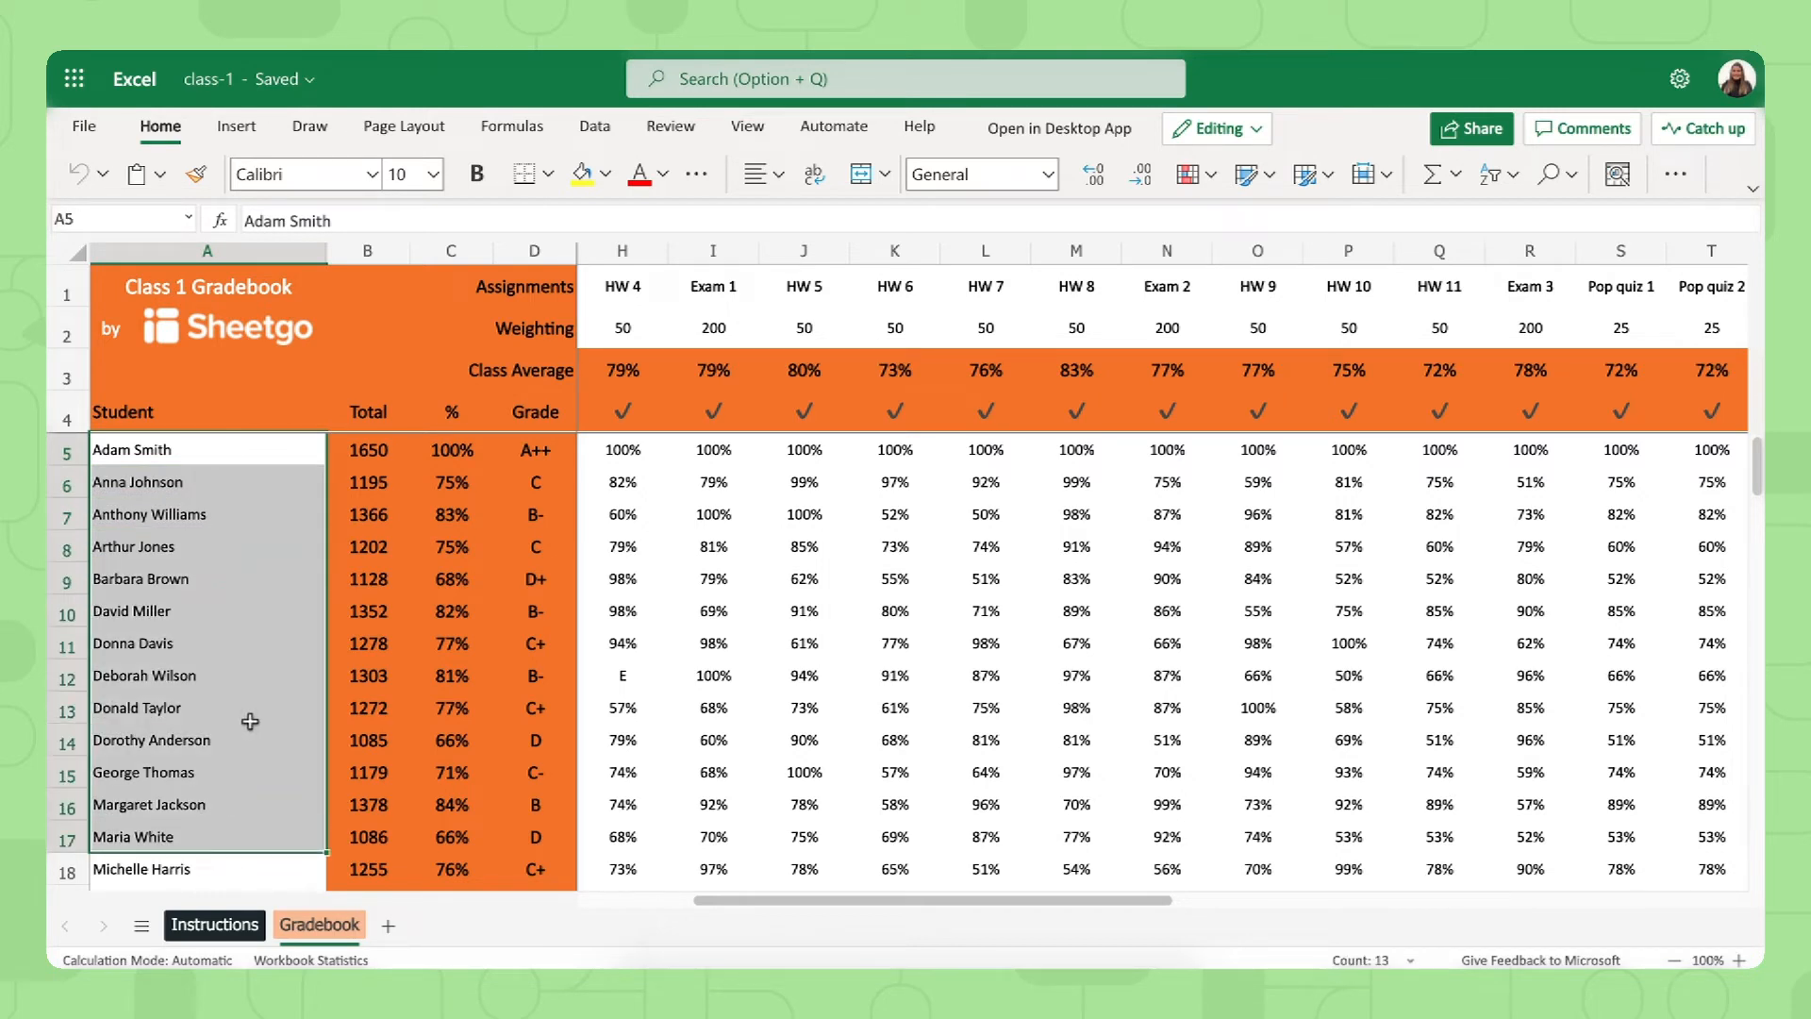
mouse_move(155, 925)
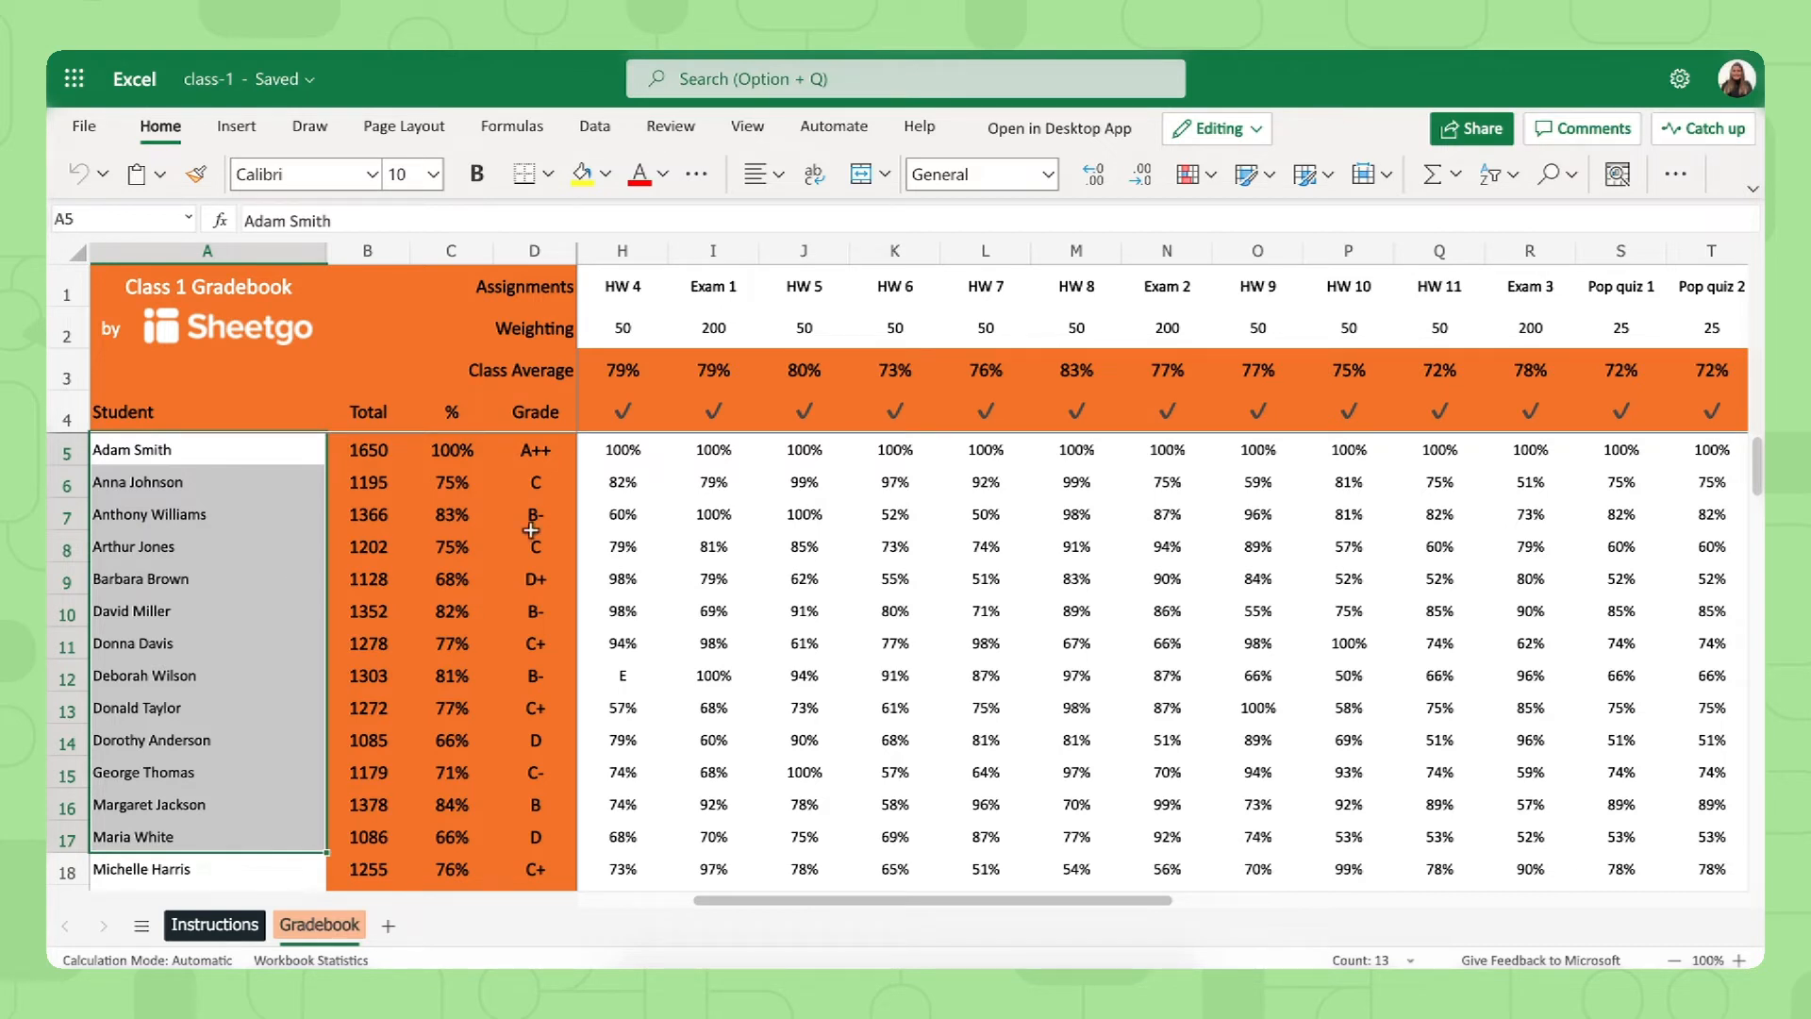
mouse_move(731, 574)
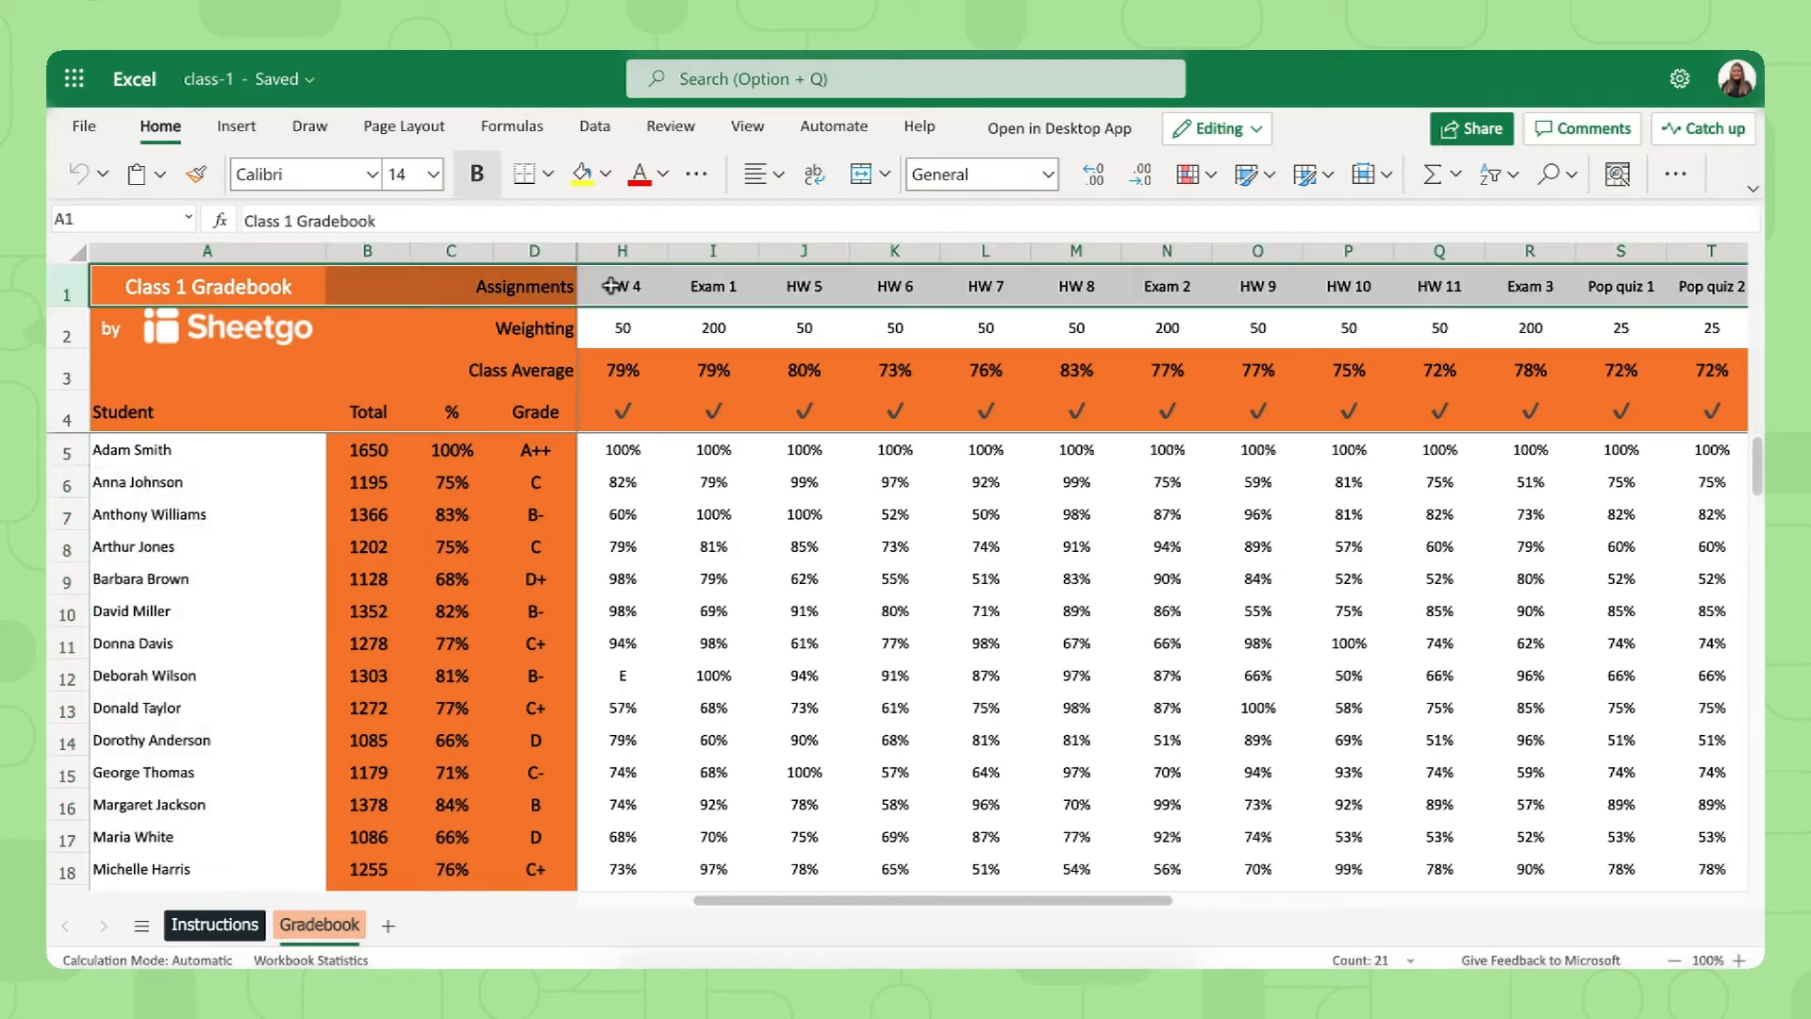
mouse_move(876, 274)
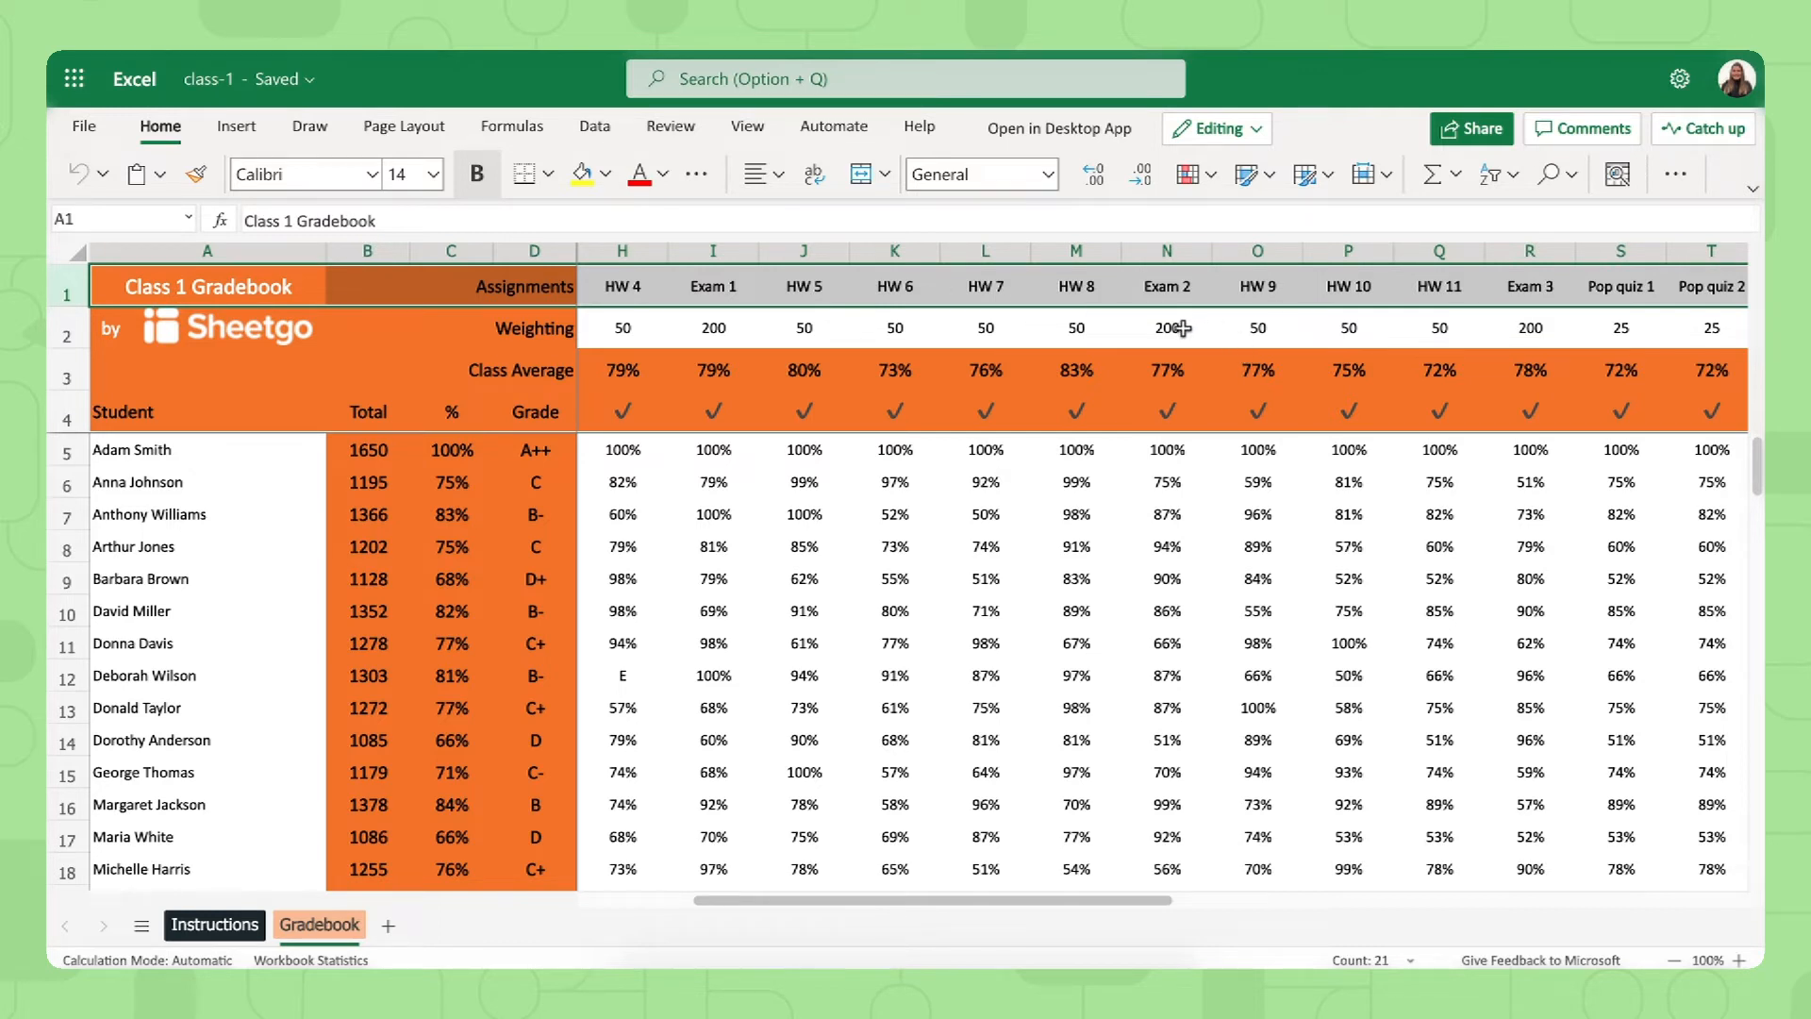
left_click(67, 327)
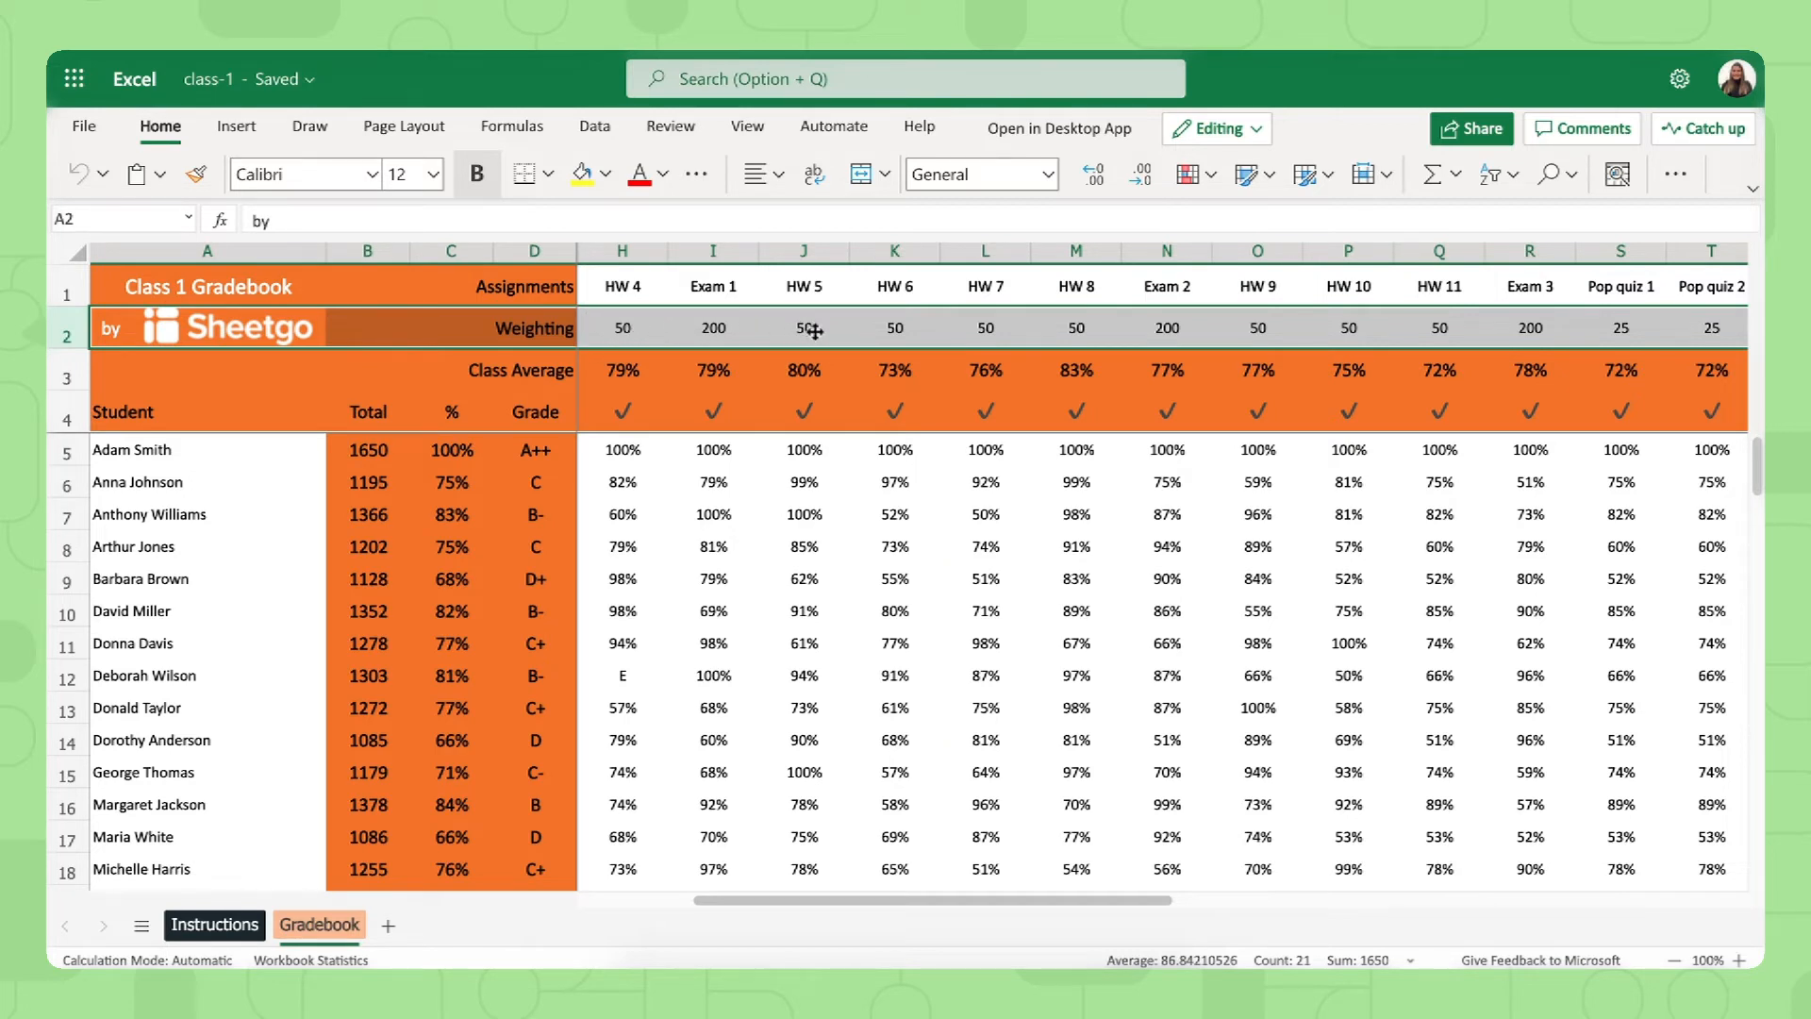
mouse_move(868, 324)
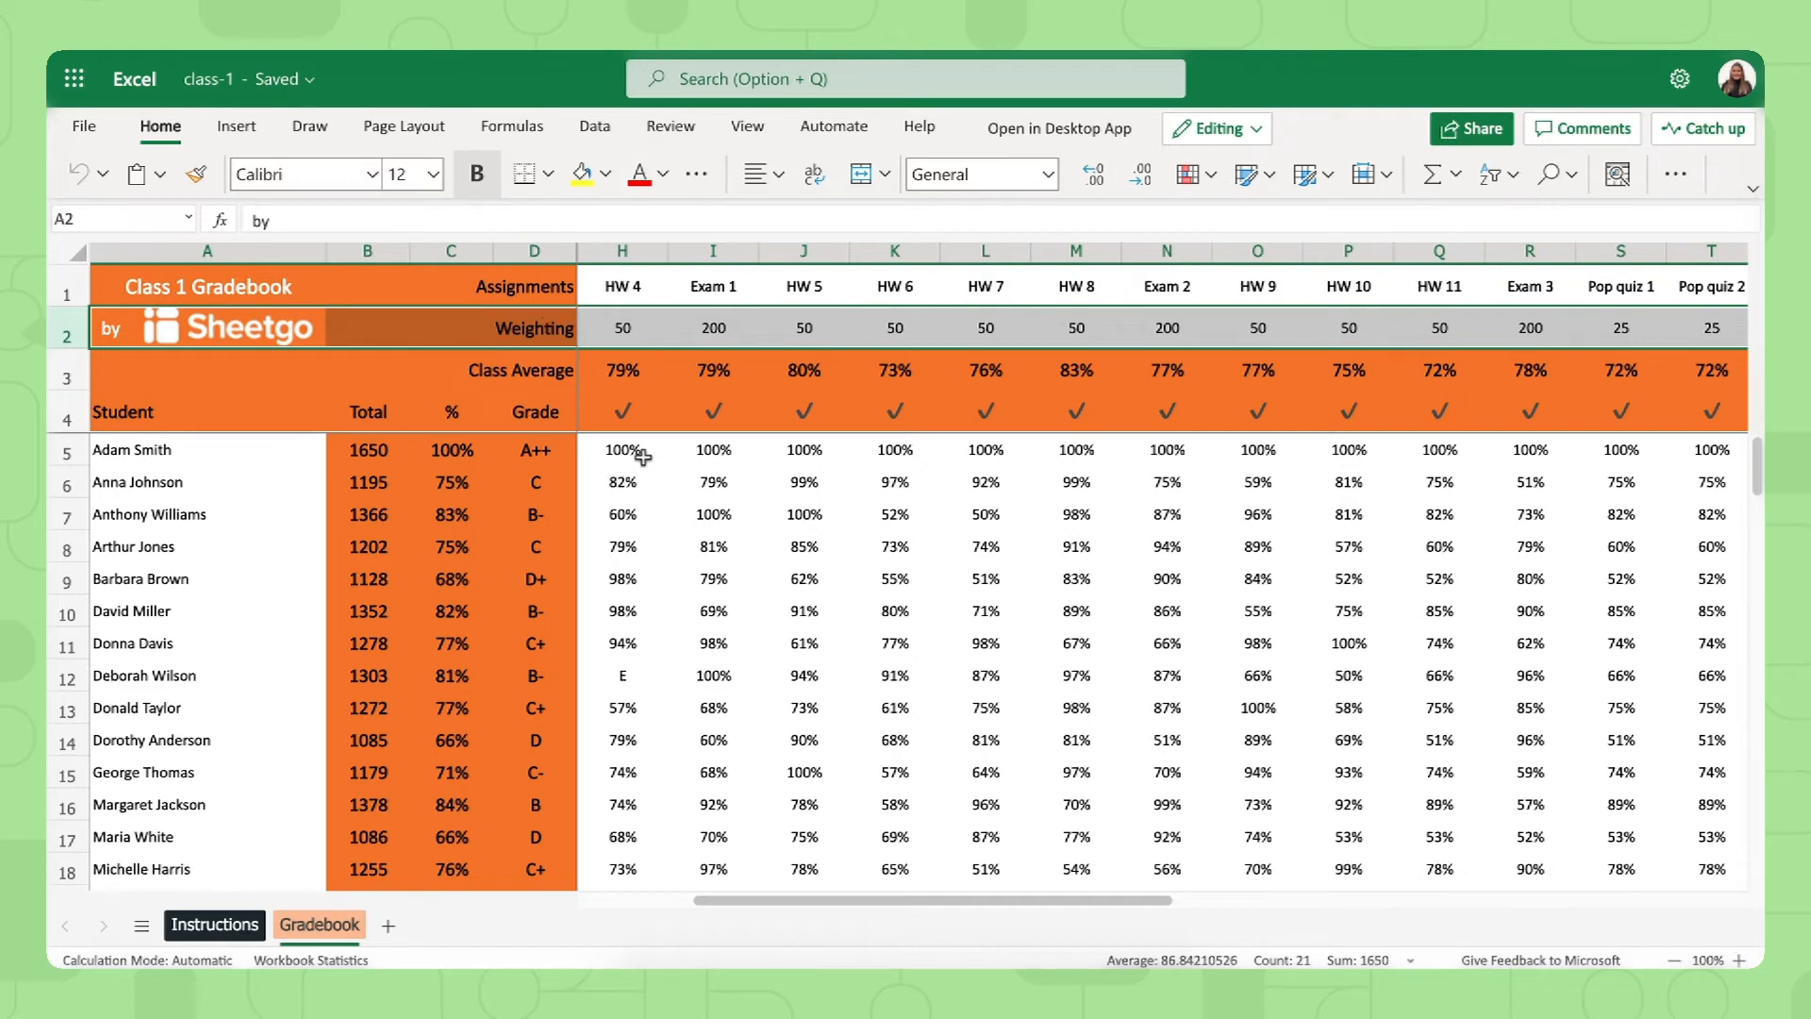
mouse_move(681, 479)
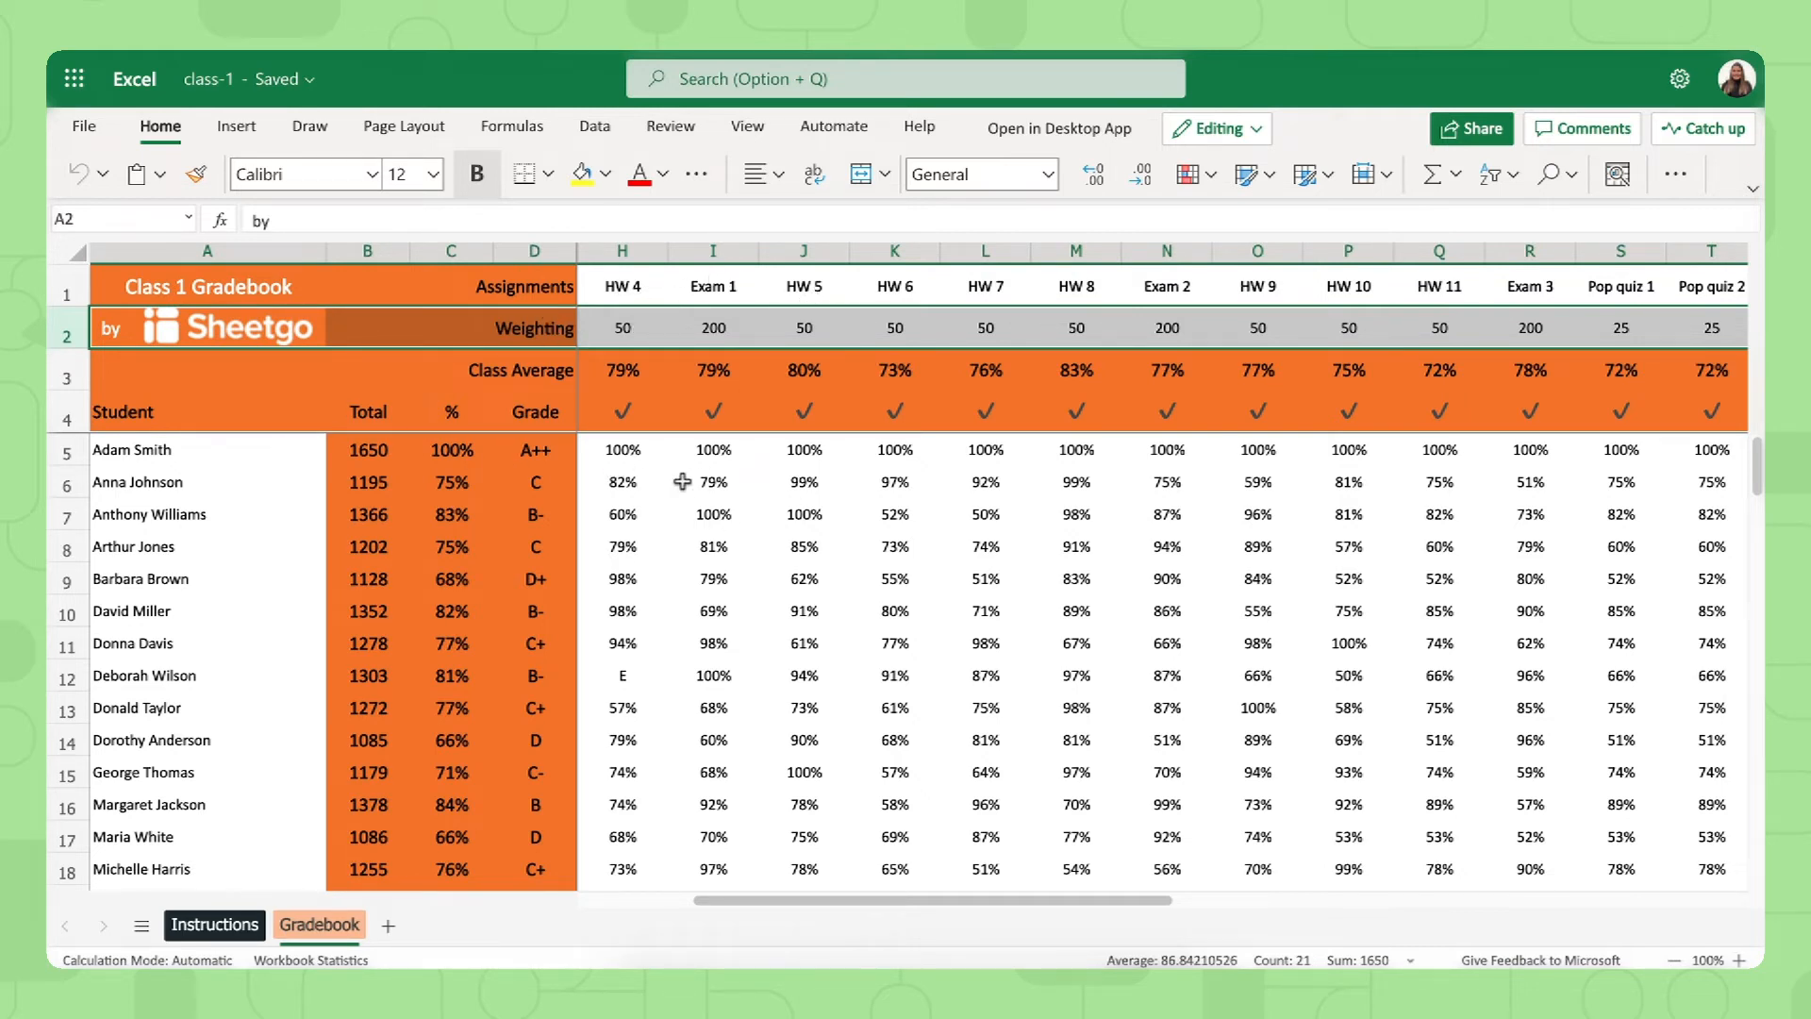
left_click(1166, 642)
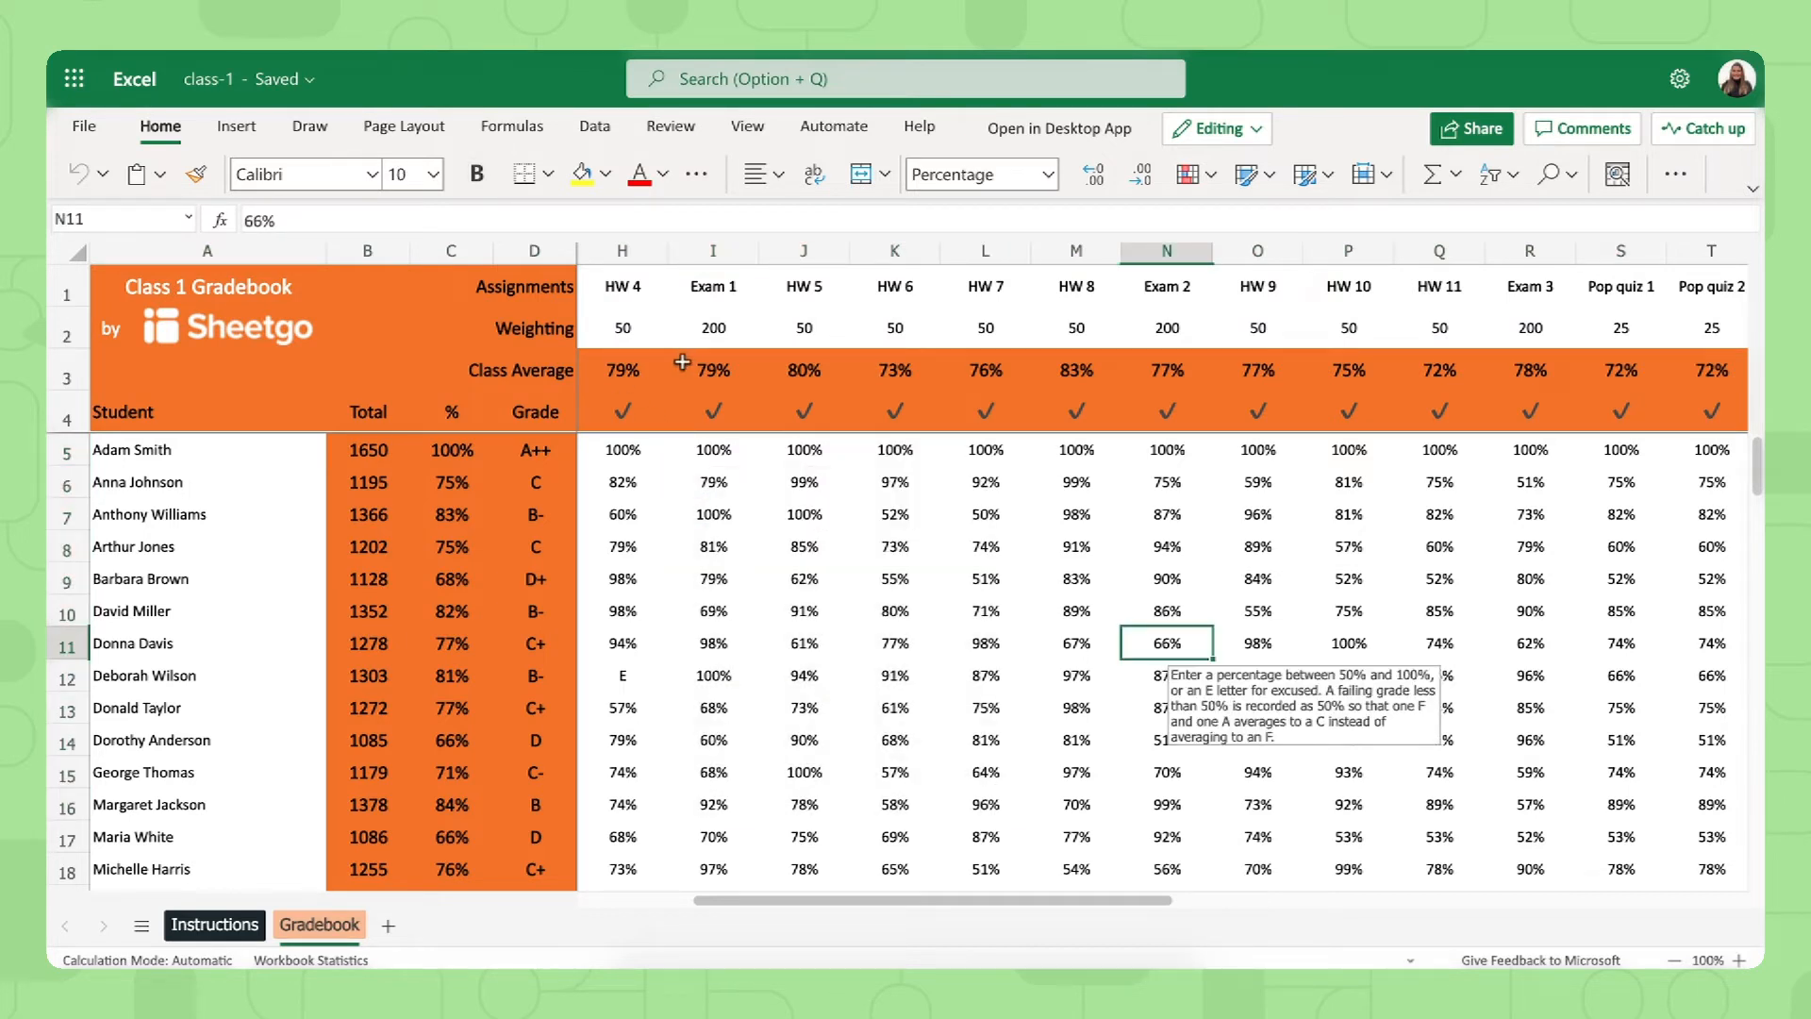
mouse_move(524, 465)
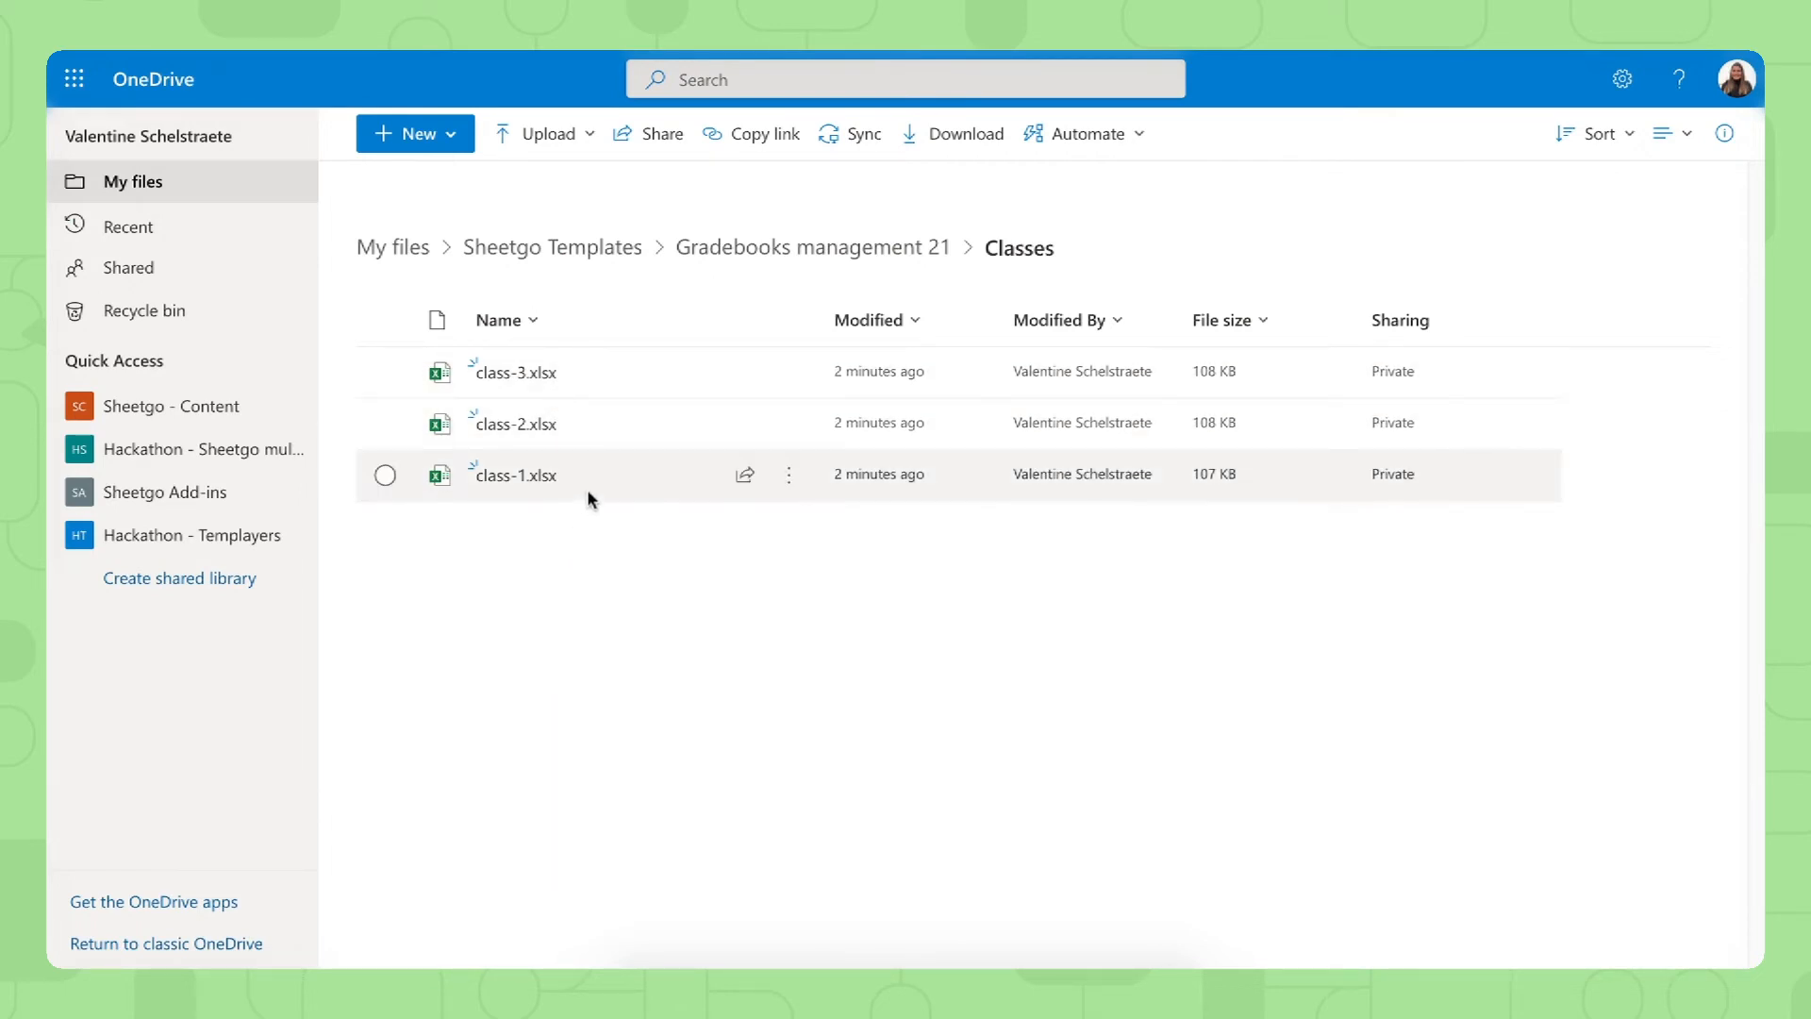
mouse_move(593, 525)
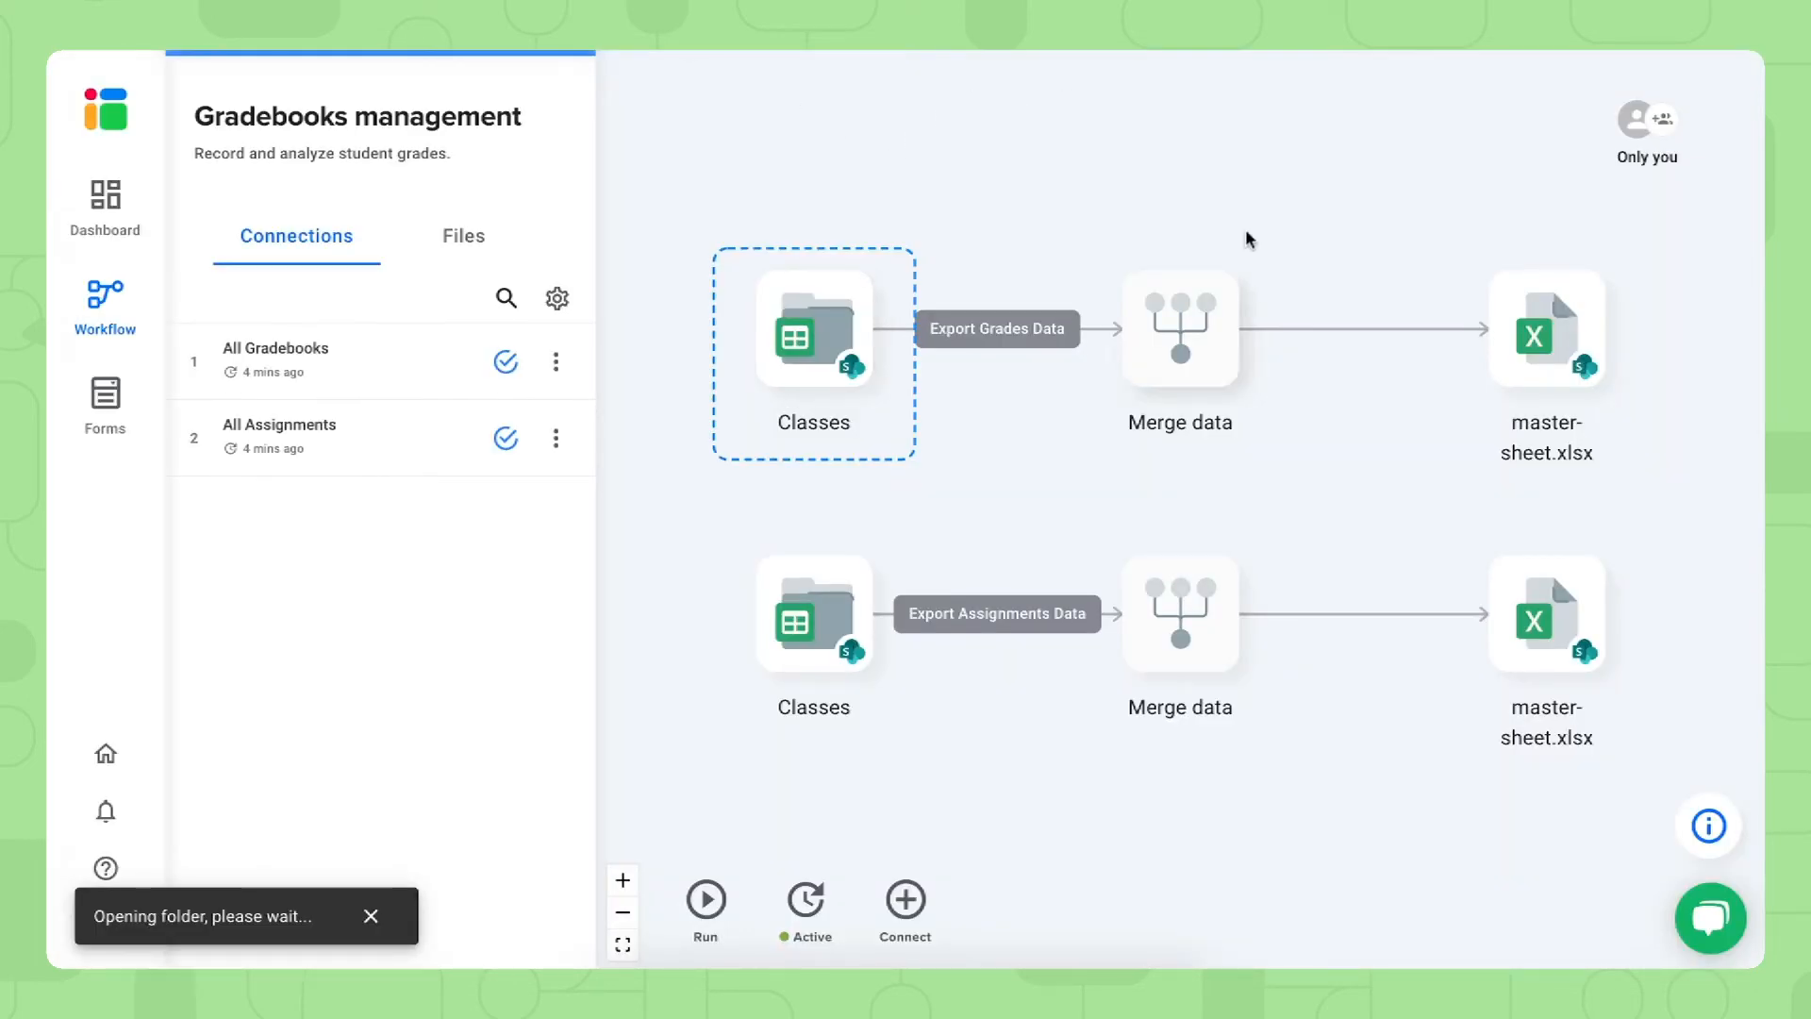
Open master-sheet.xlsx from the workflow and view its All Assignments sheet
left_click(1547, 331)
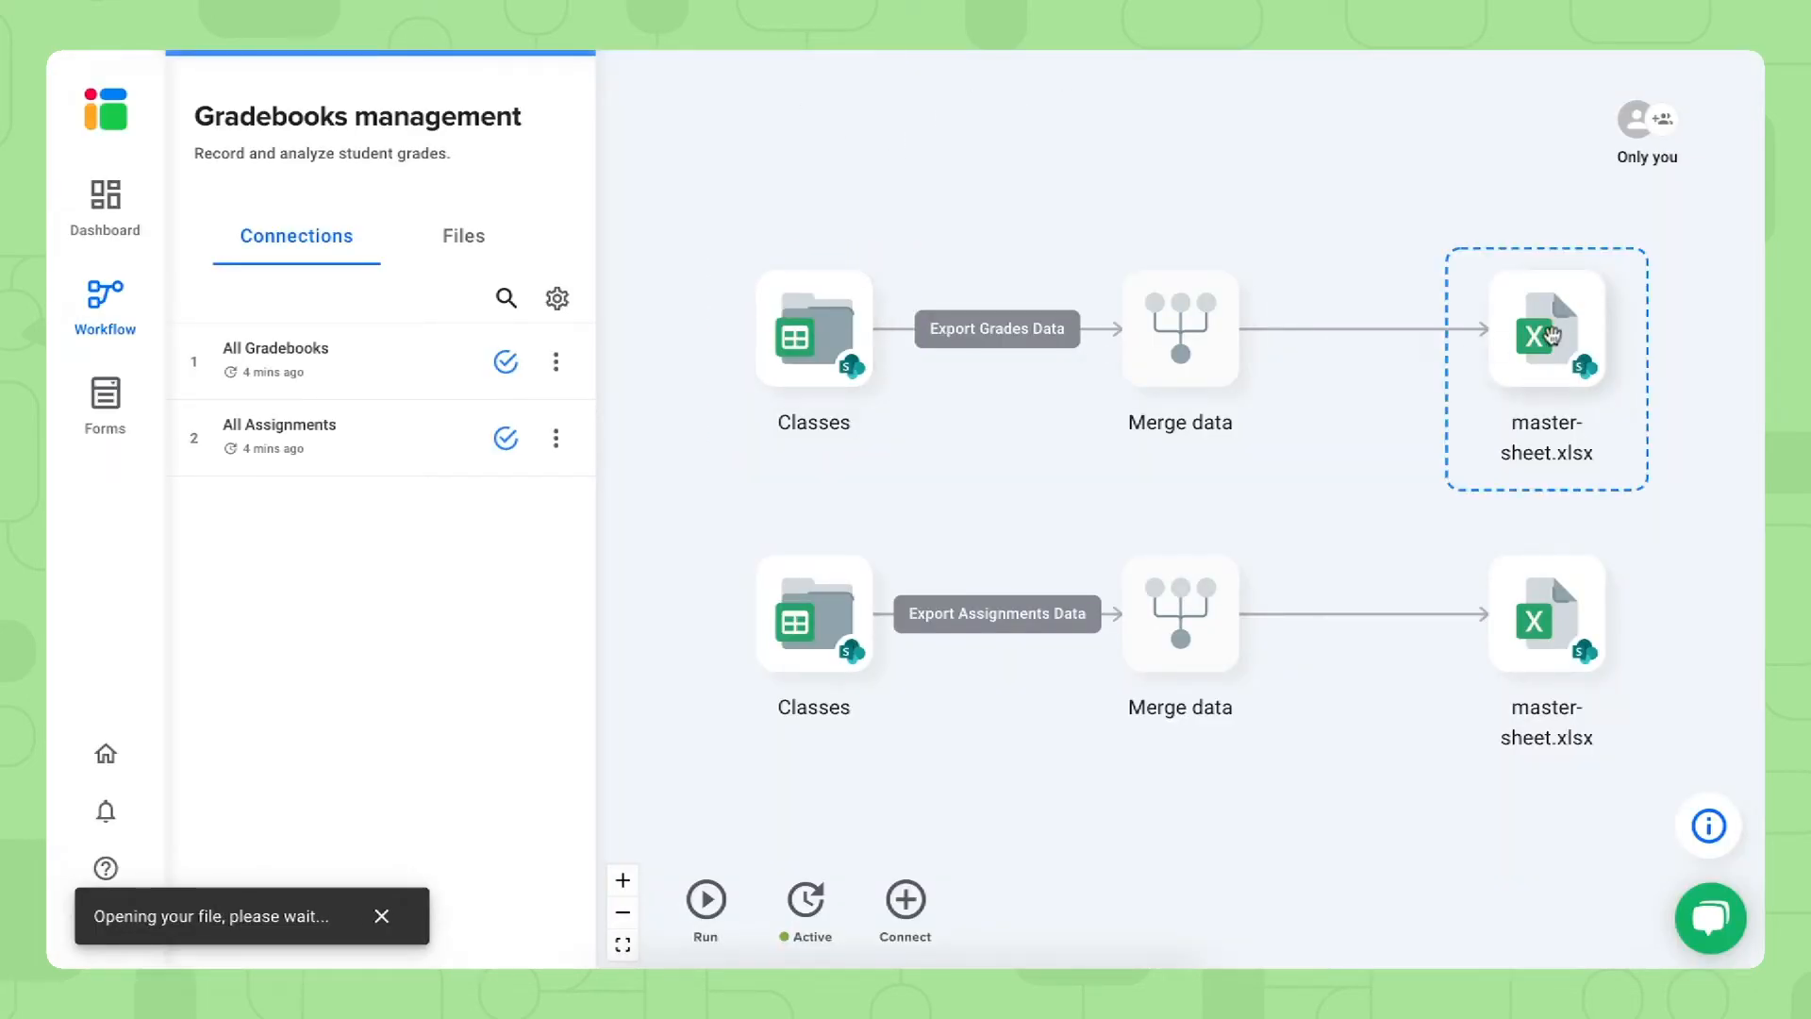
left_click(1545, 329)
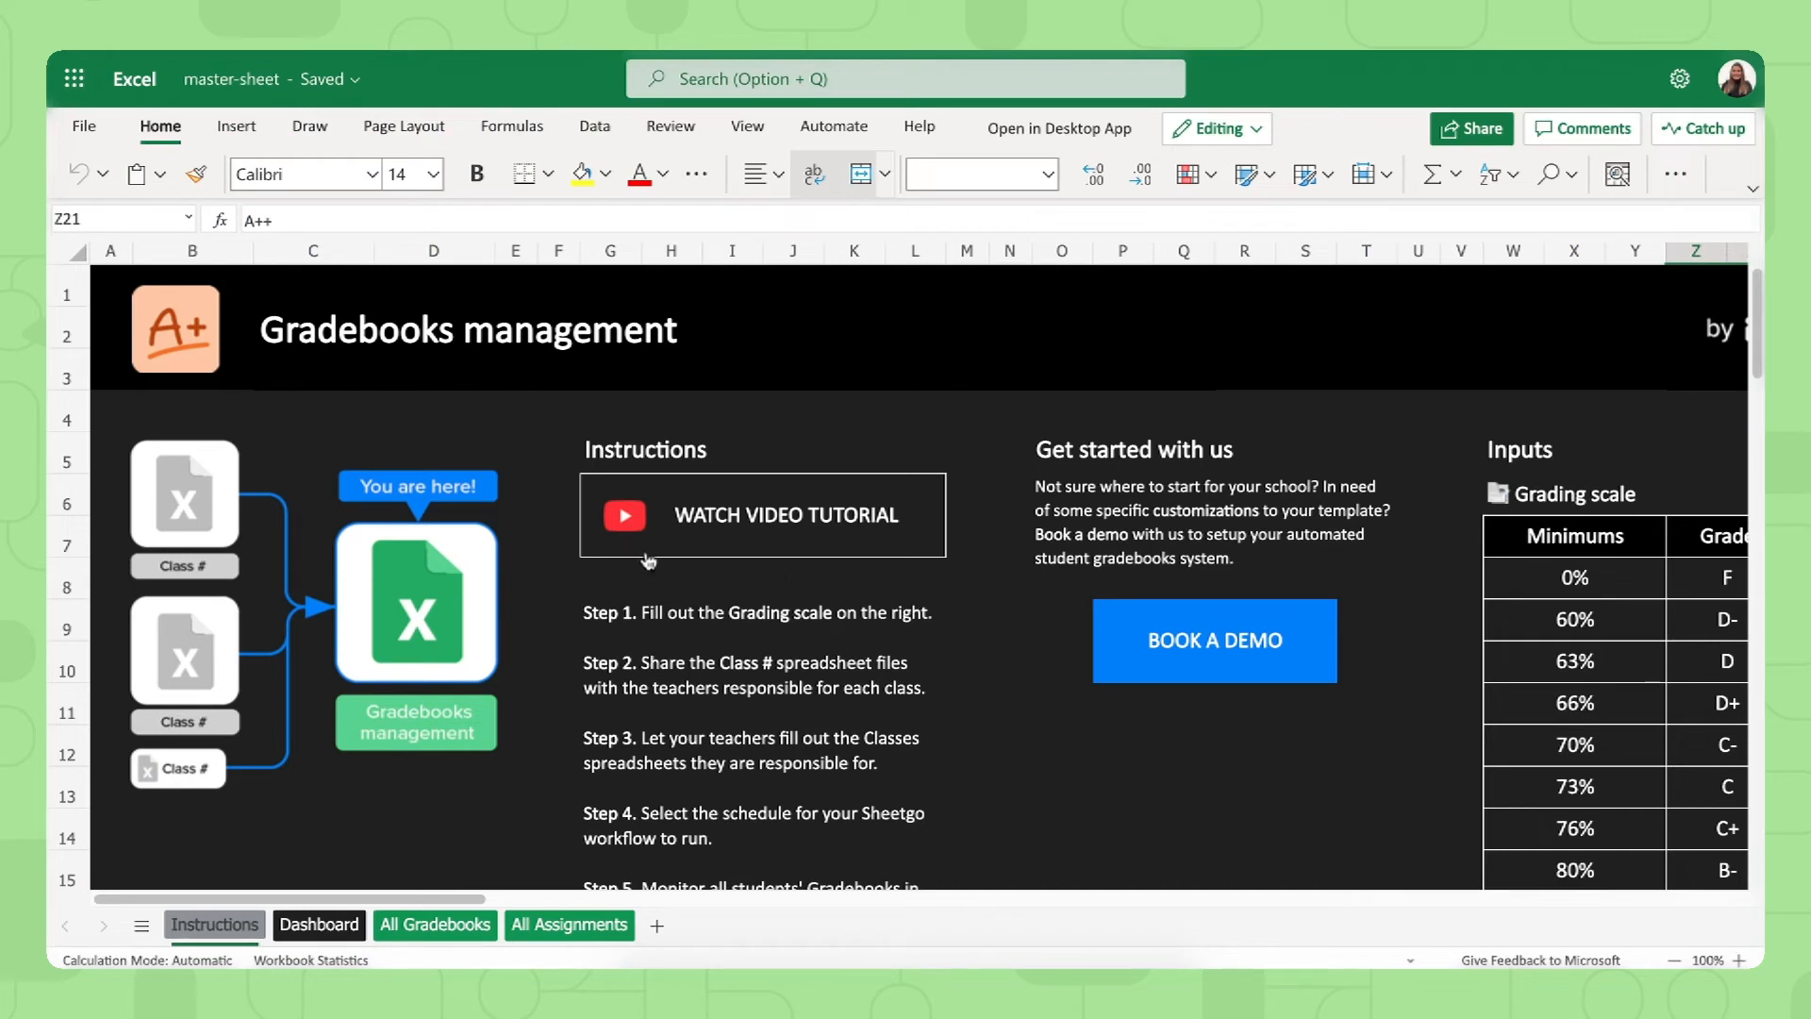
mouse_move(1060, 129)
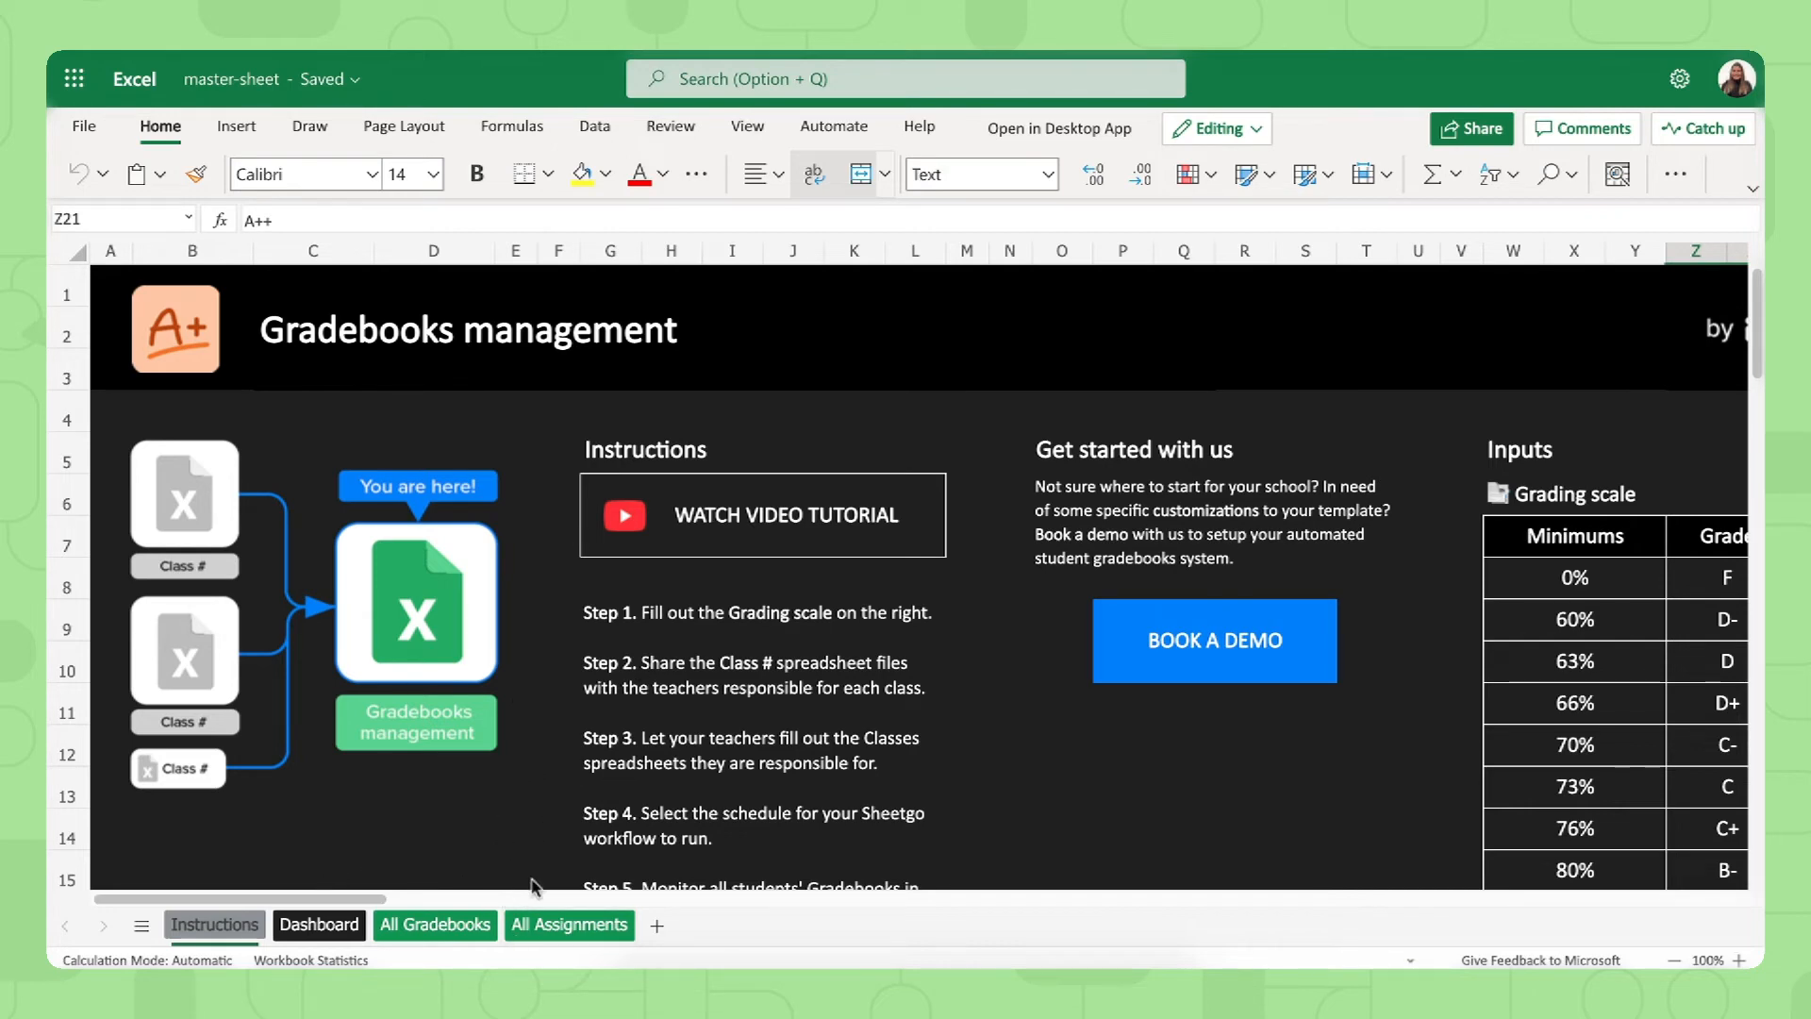
left_click(568, 924)
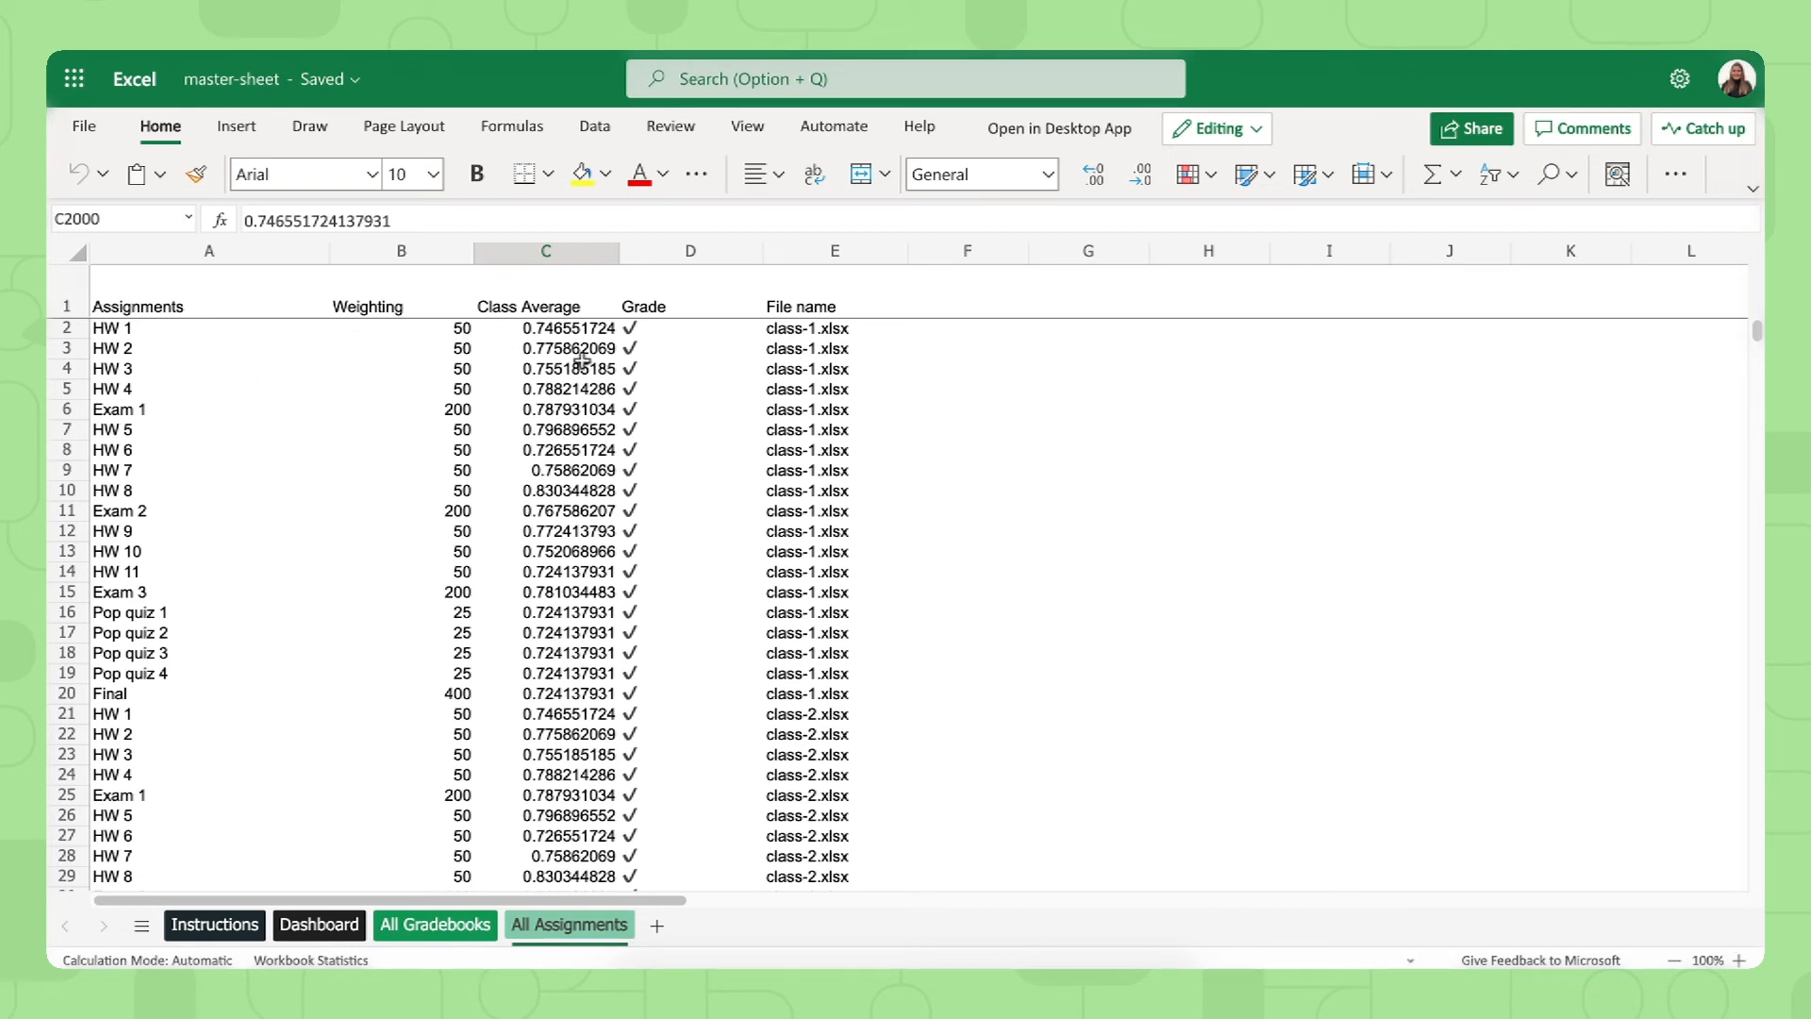
mouse_move(809, 433)
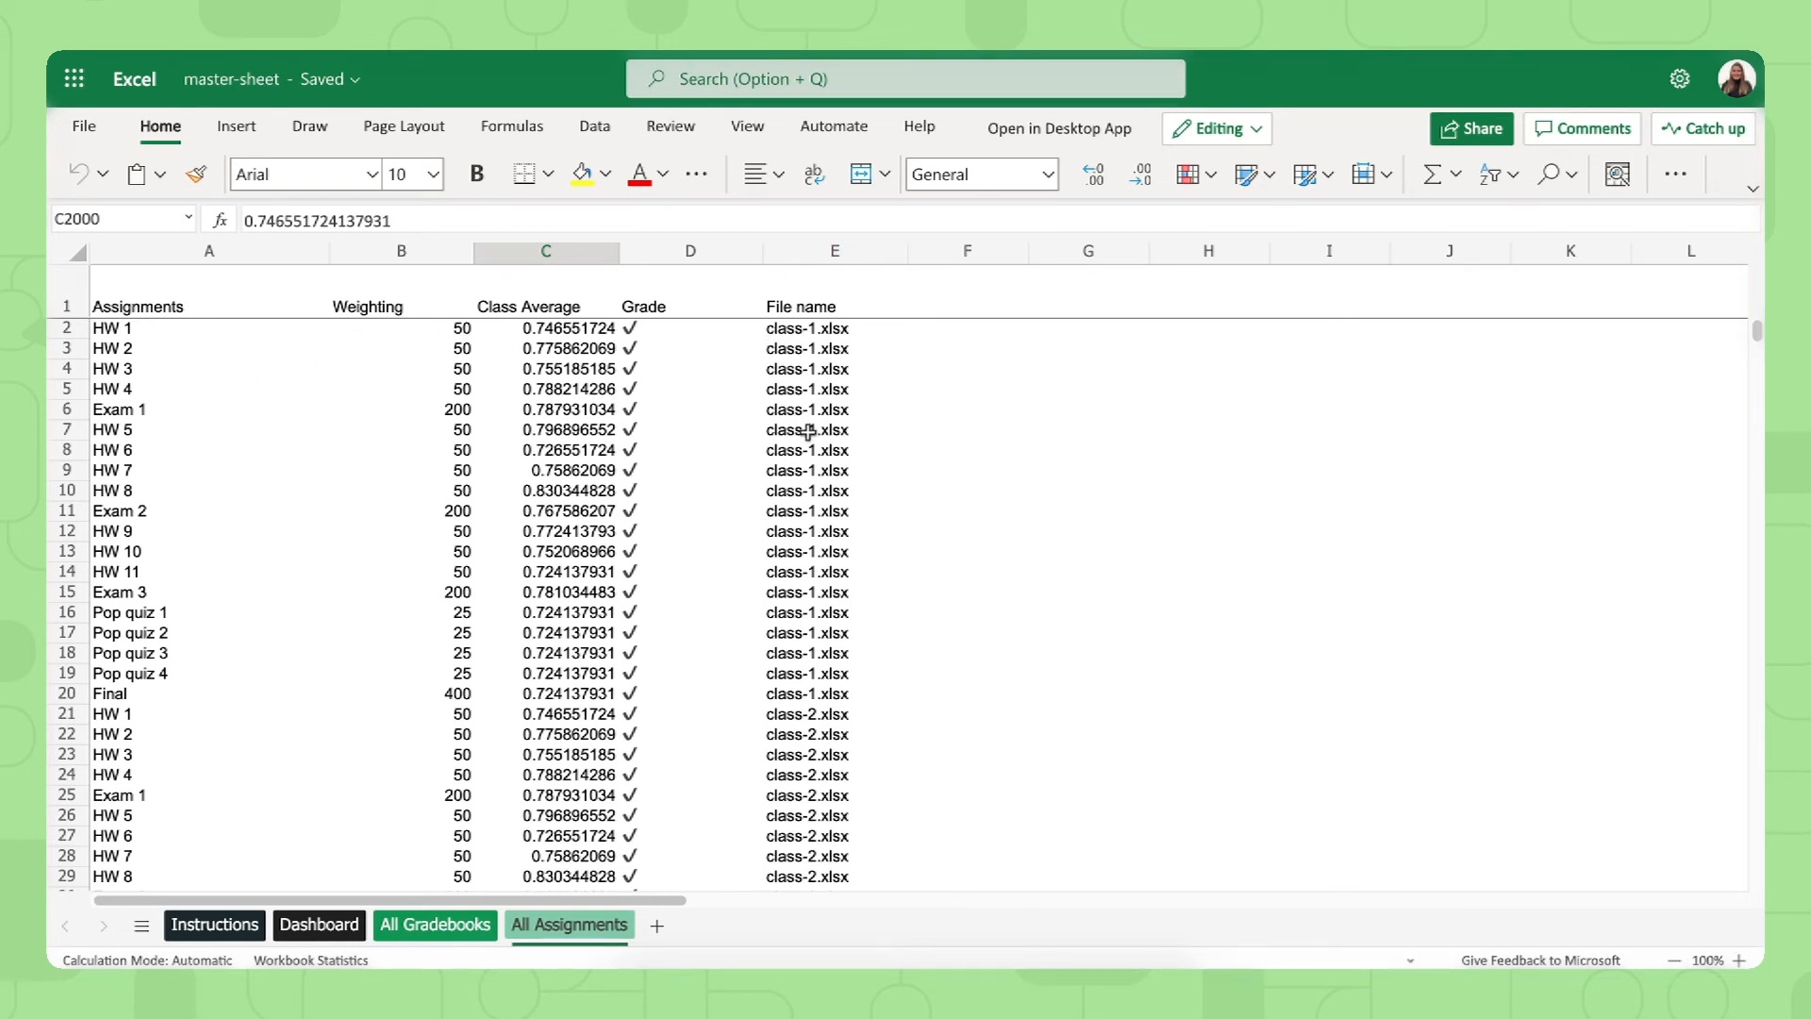
Review the All Assignments data on the way to the All Gradebooks sheet
left_click_drag(832, 329, 832, 368)
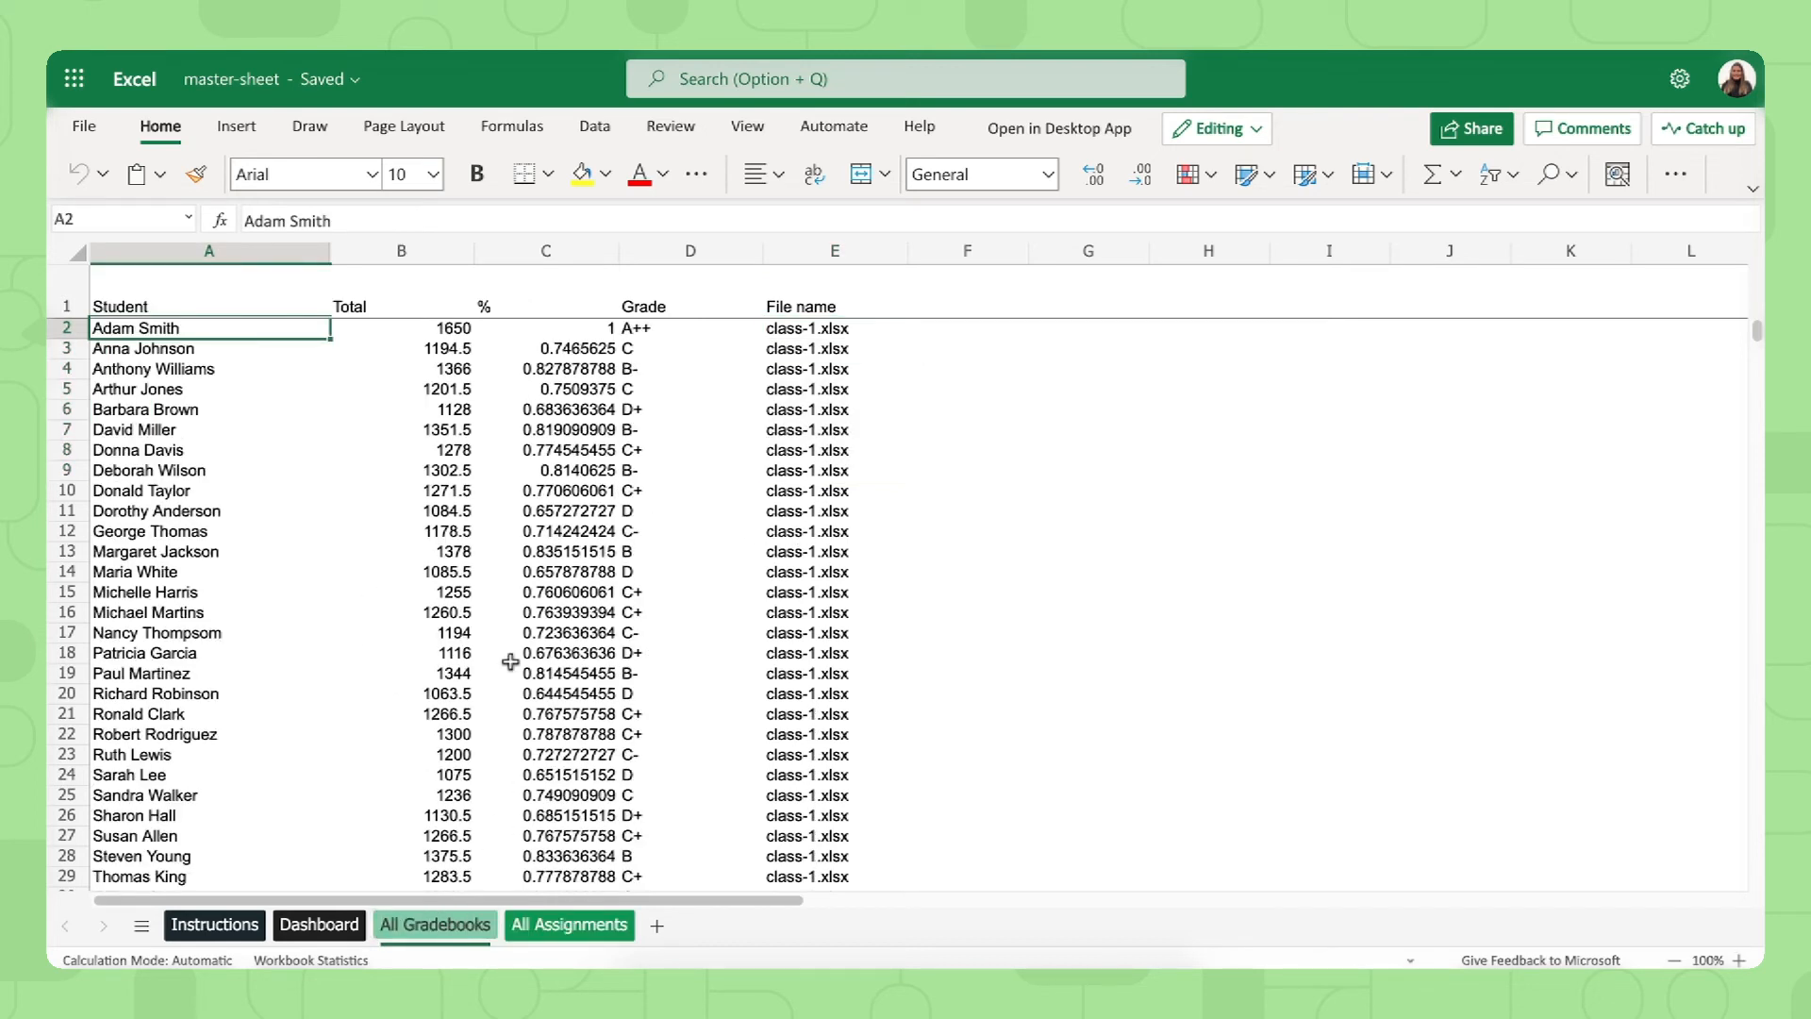
mouse_move(742, 343)
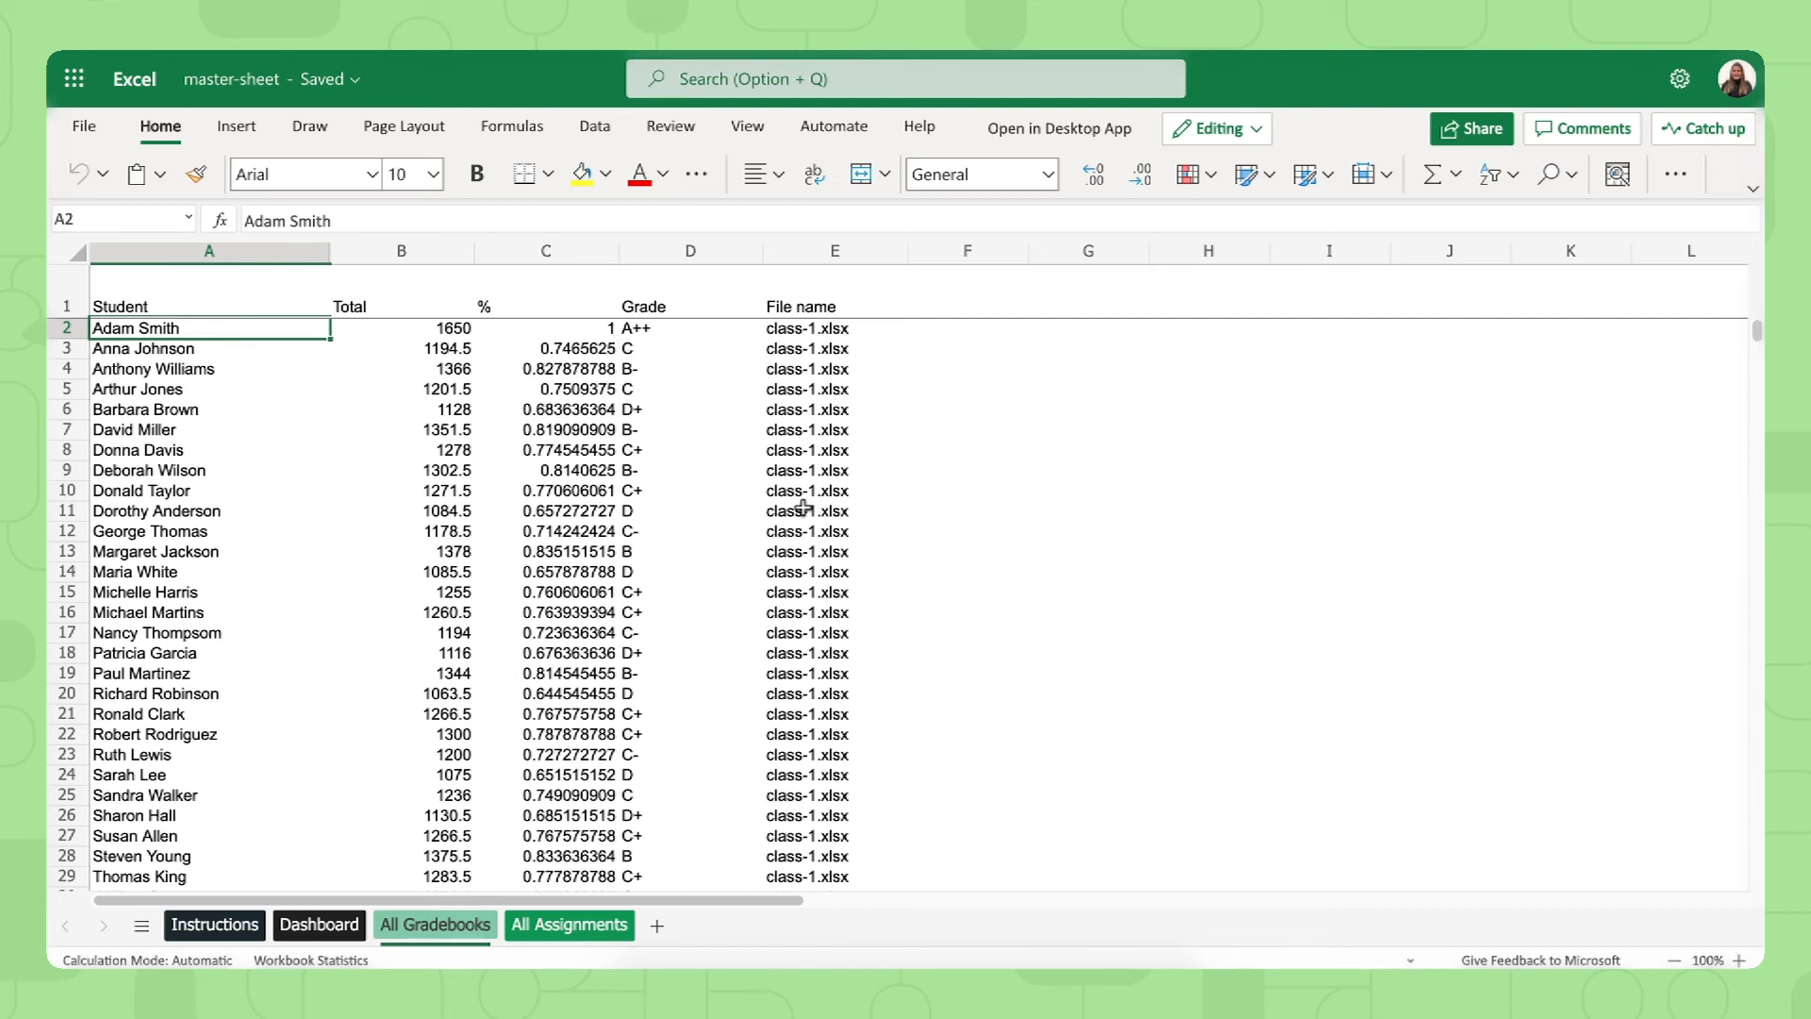
mouse_move(497, 587)
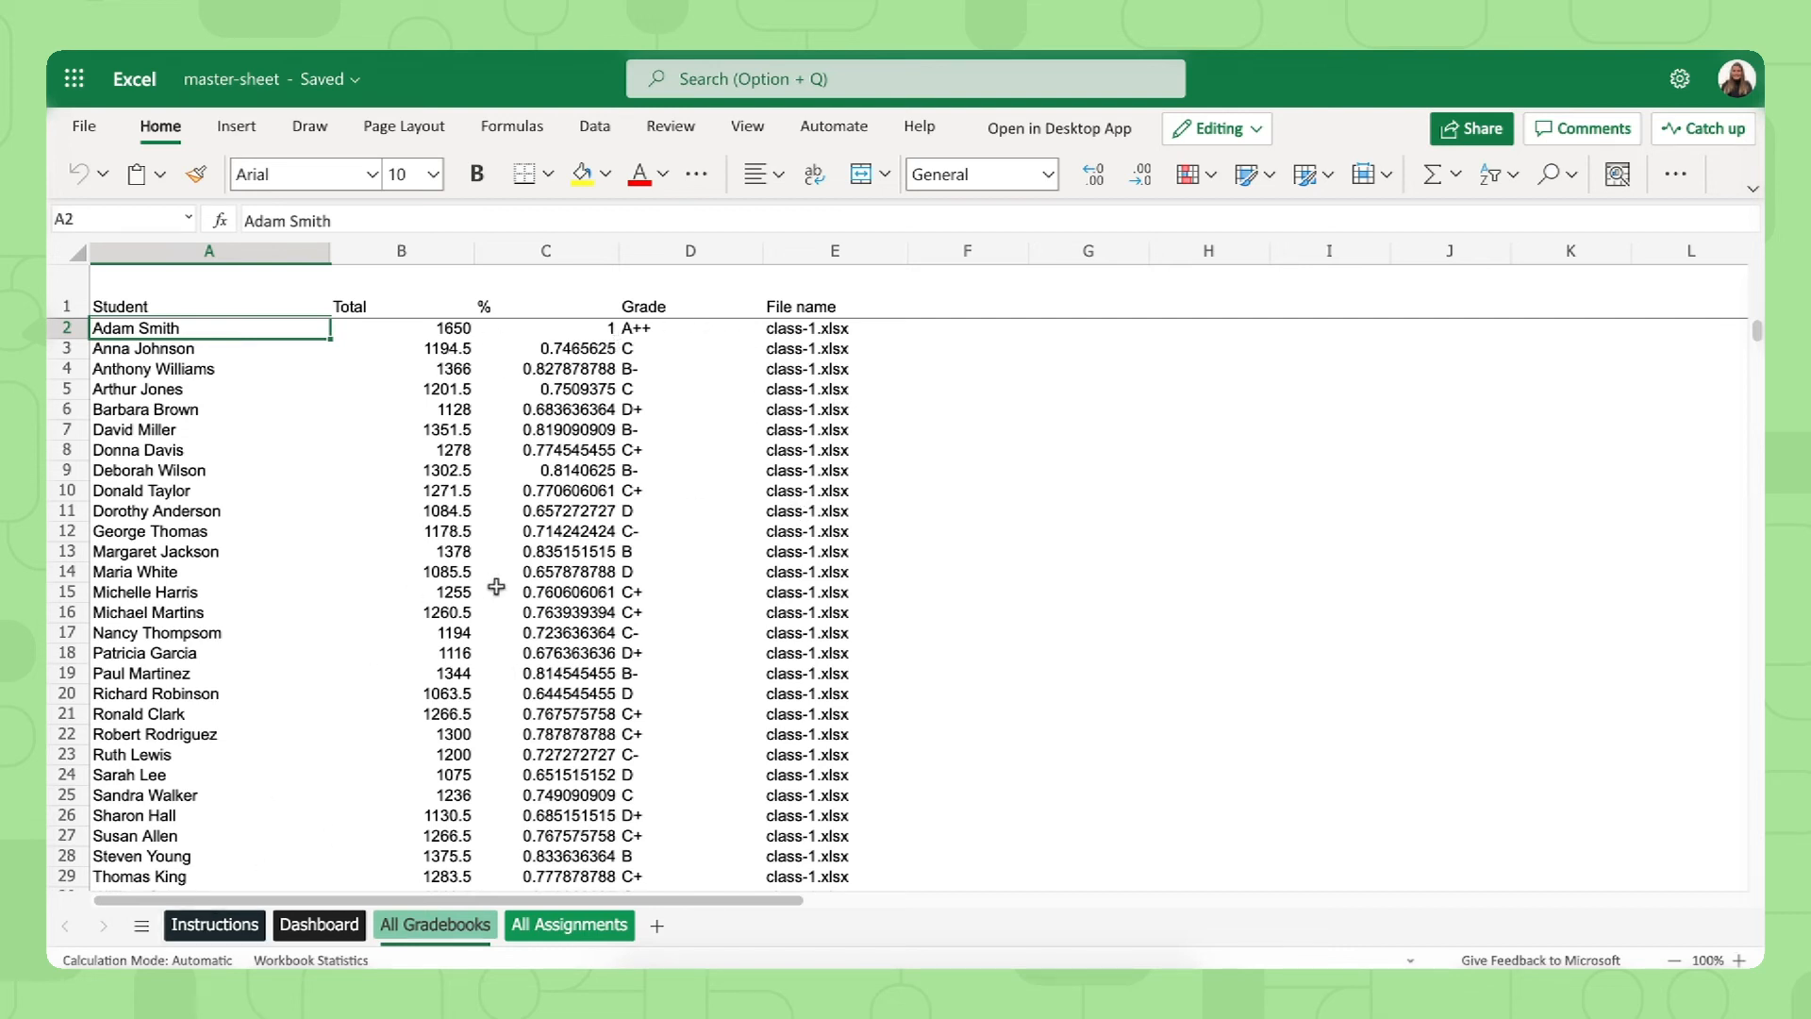
mouse_move(294, 863)
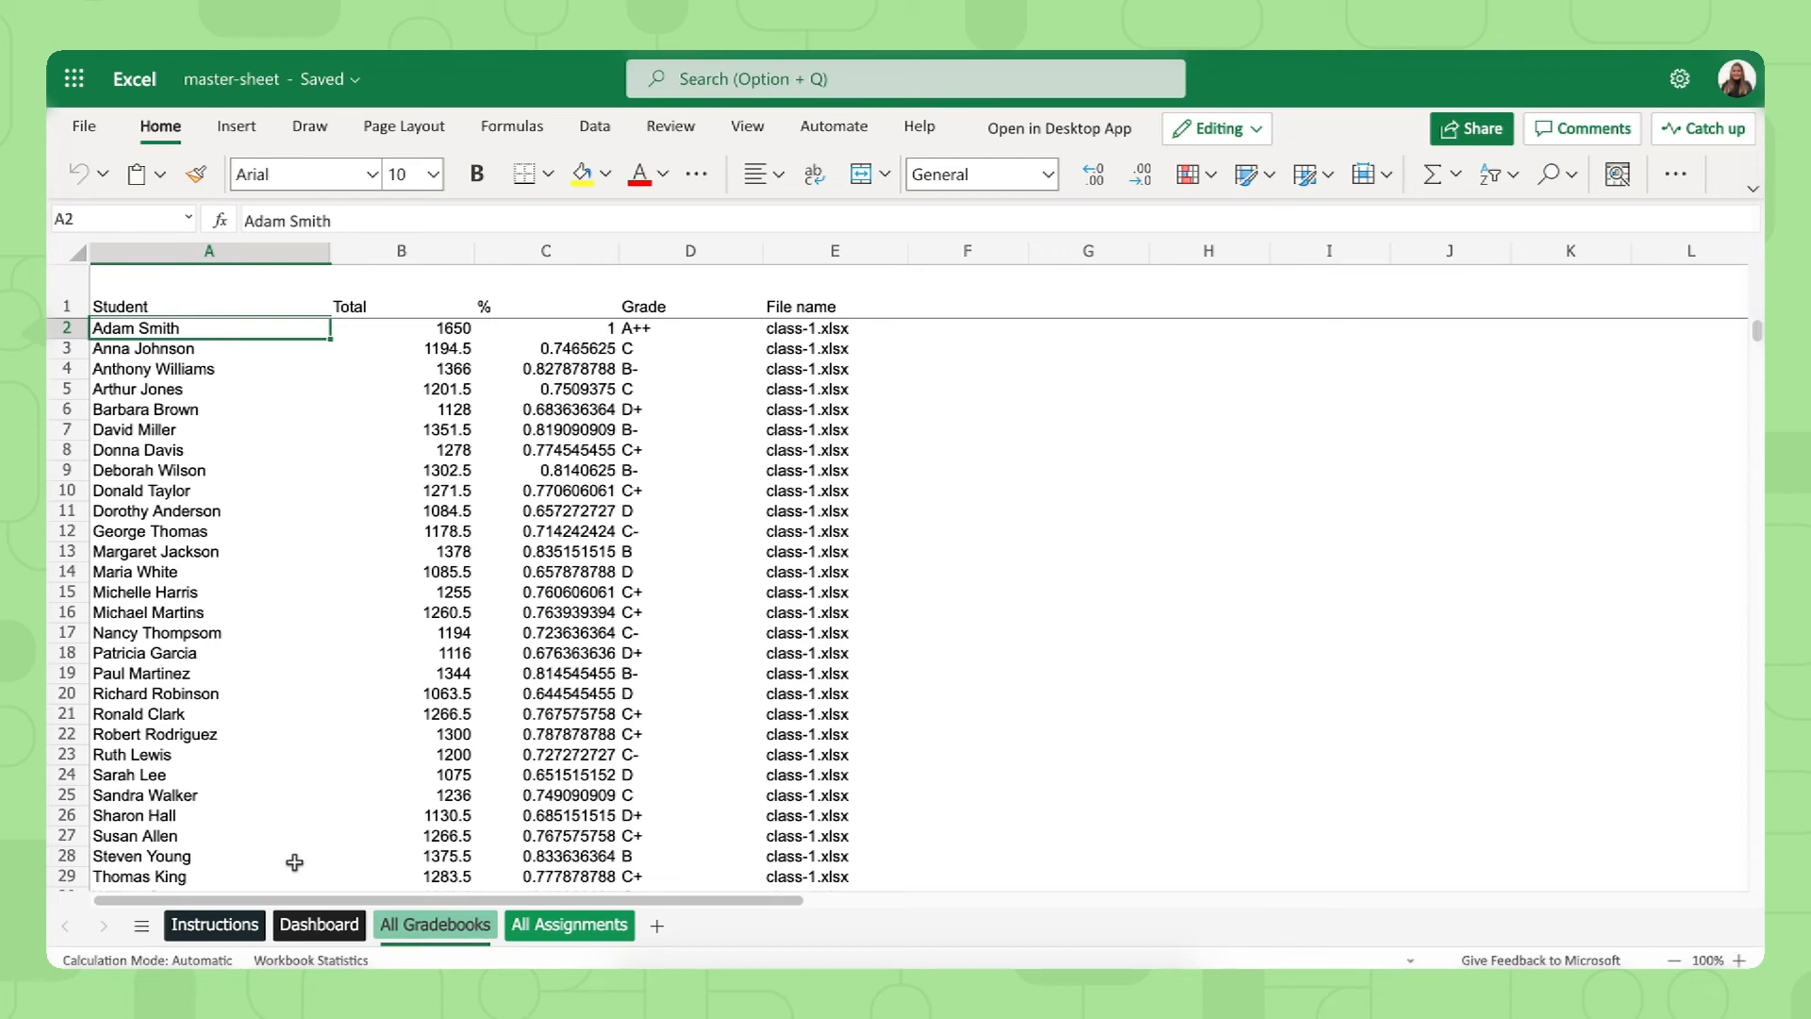
Switch master-sheet to its Dashboard sheet and let the charts load
left_click(318, 924)
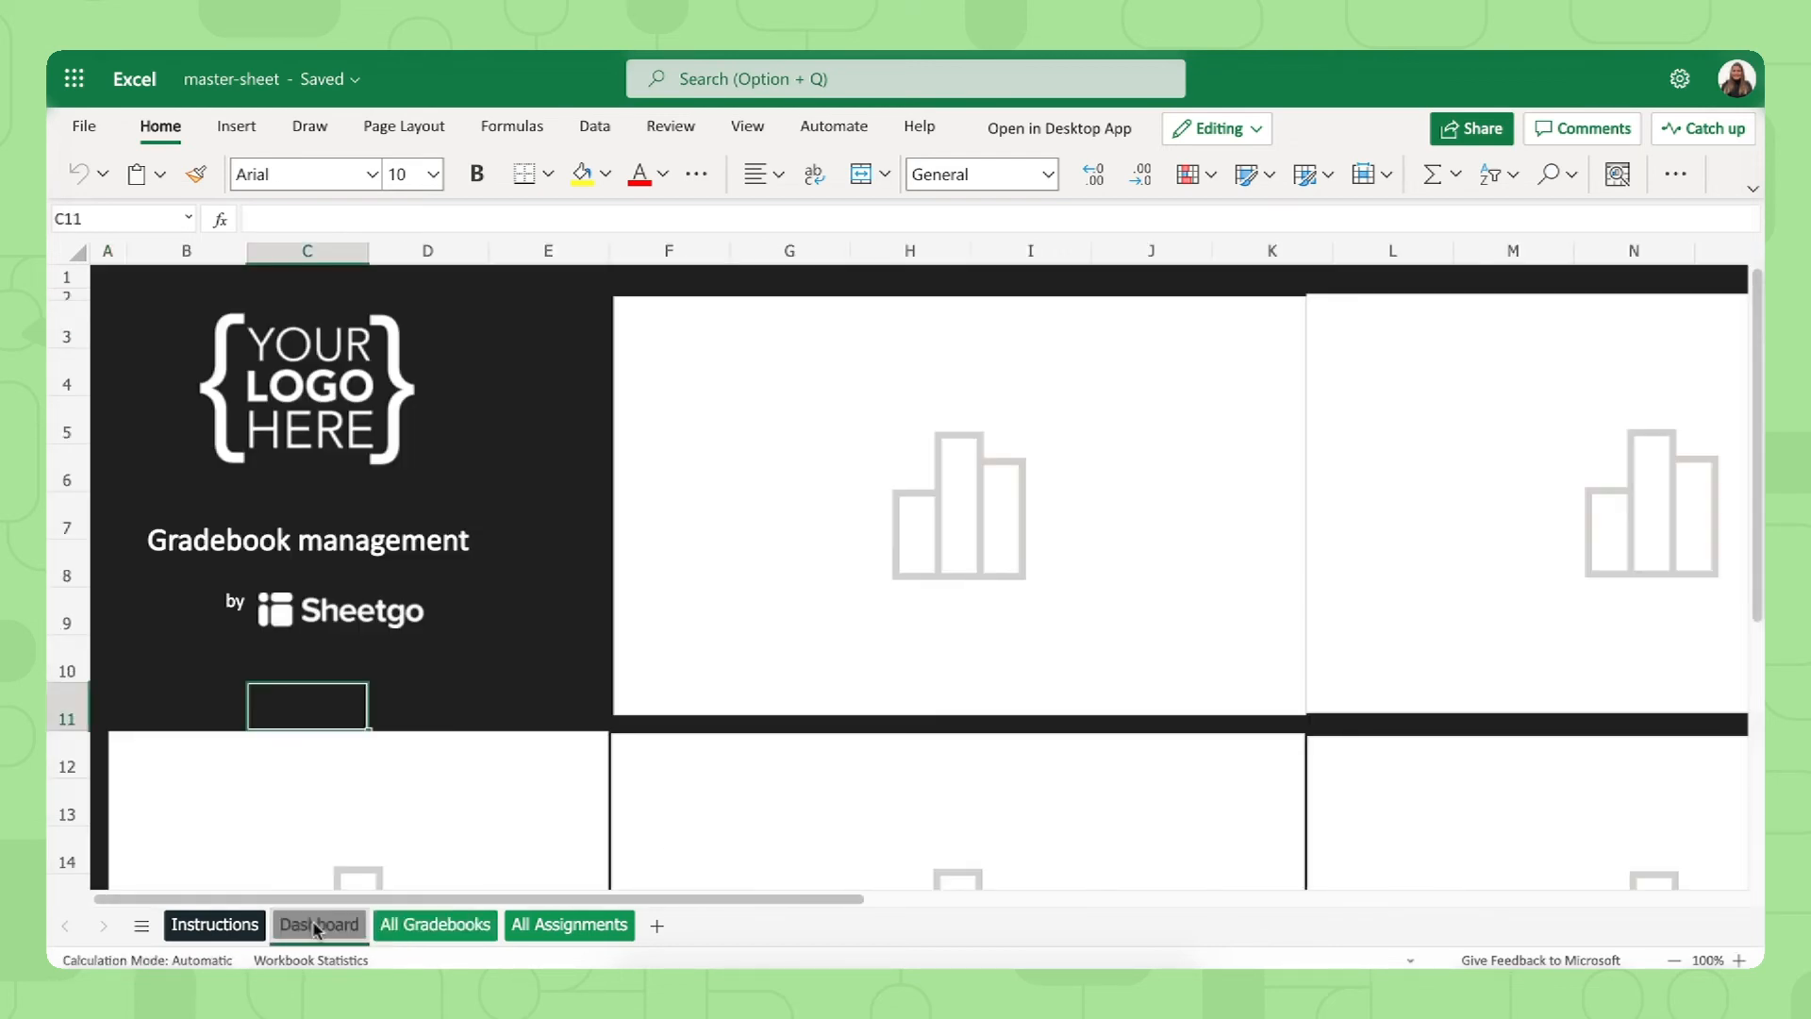
left_click(319, 924)
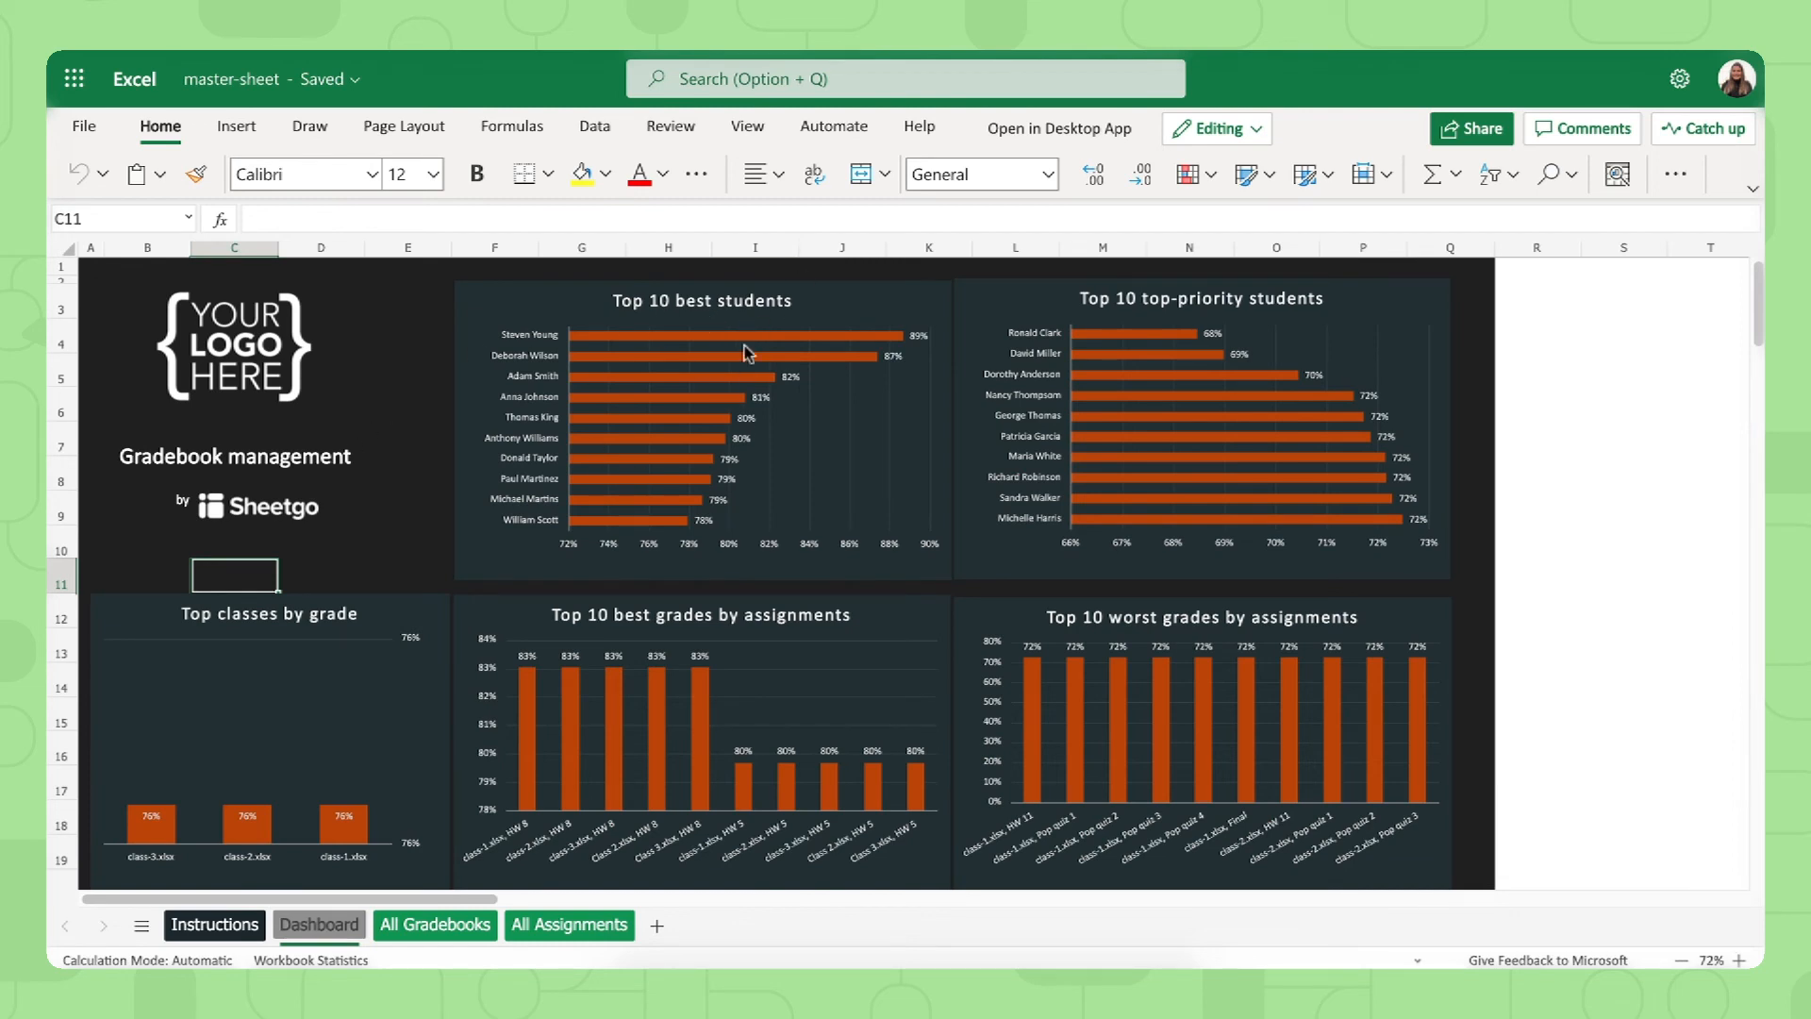
mouse_move(1102, 312)
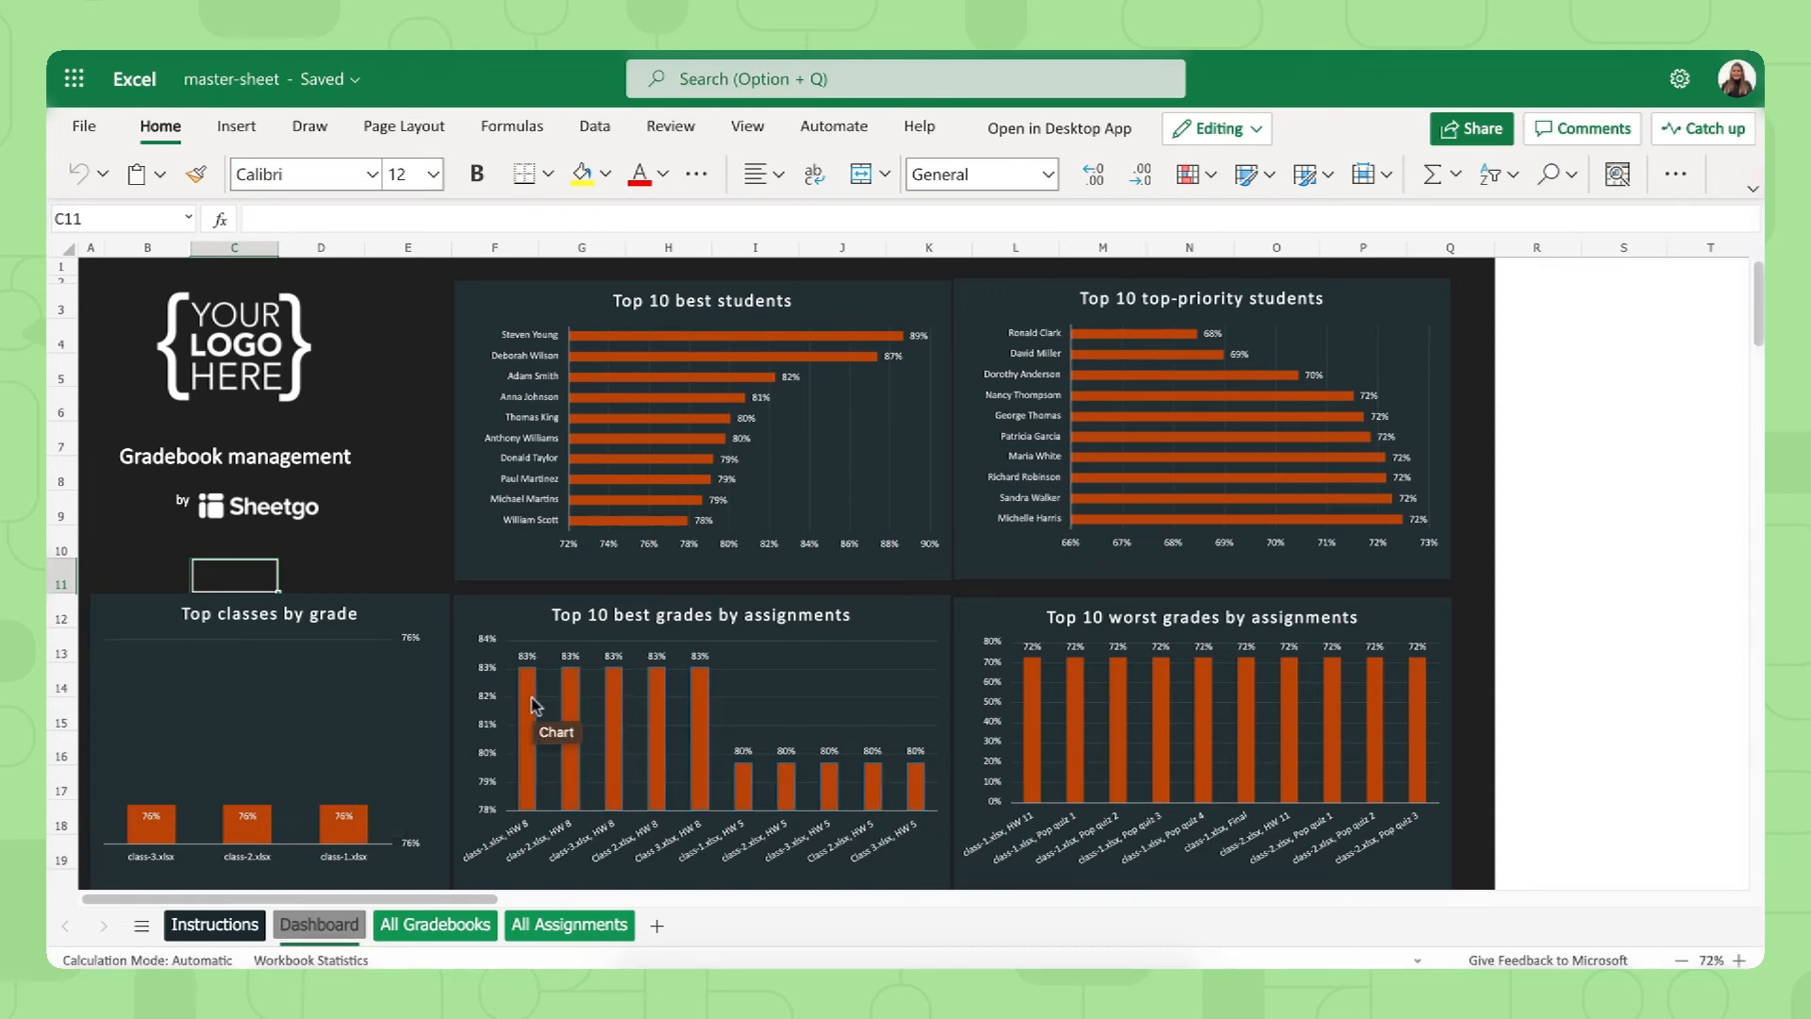
mouse_move(1084, 727)
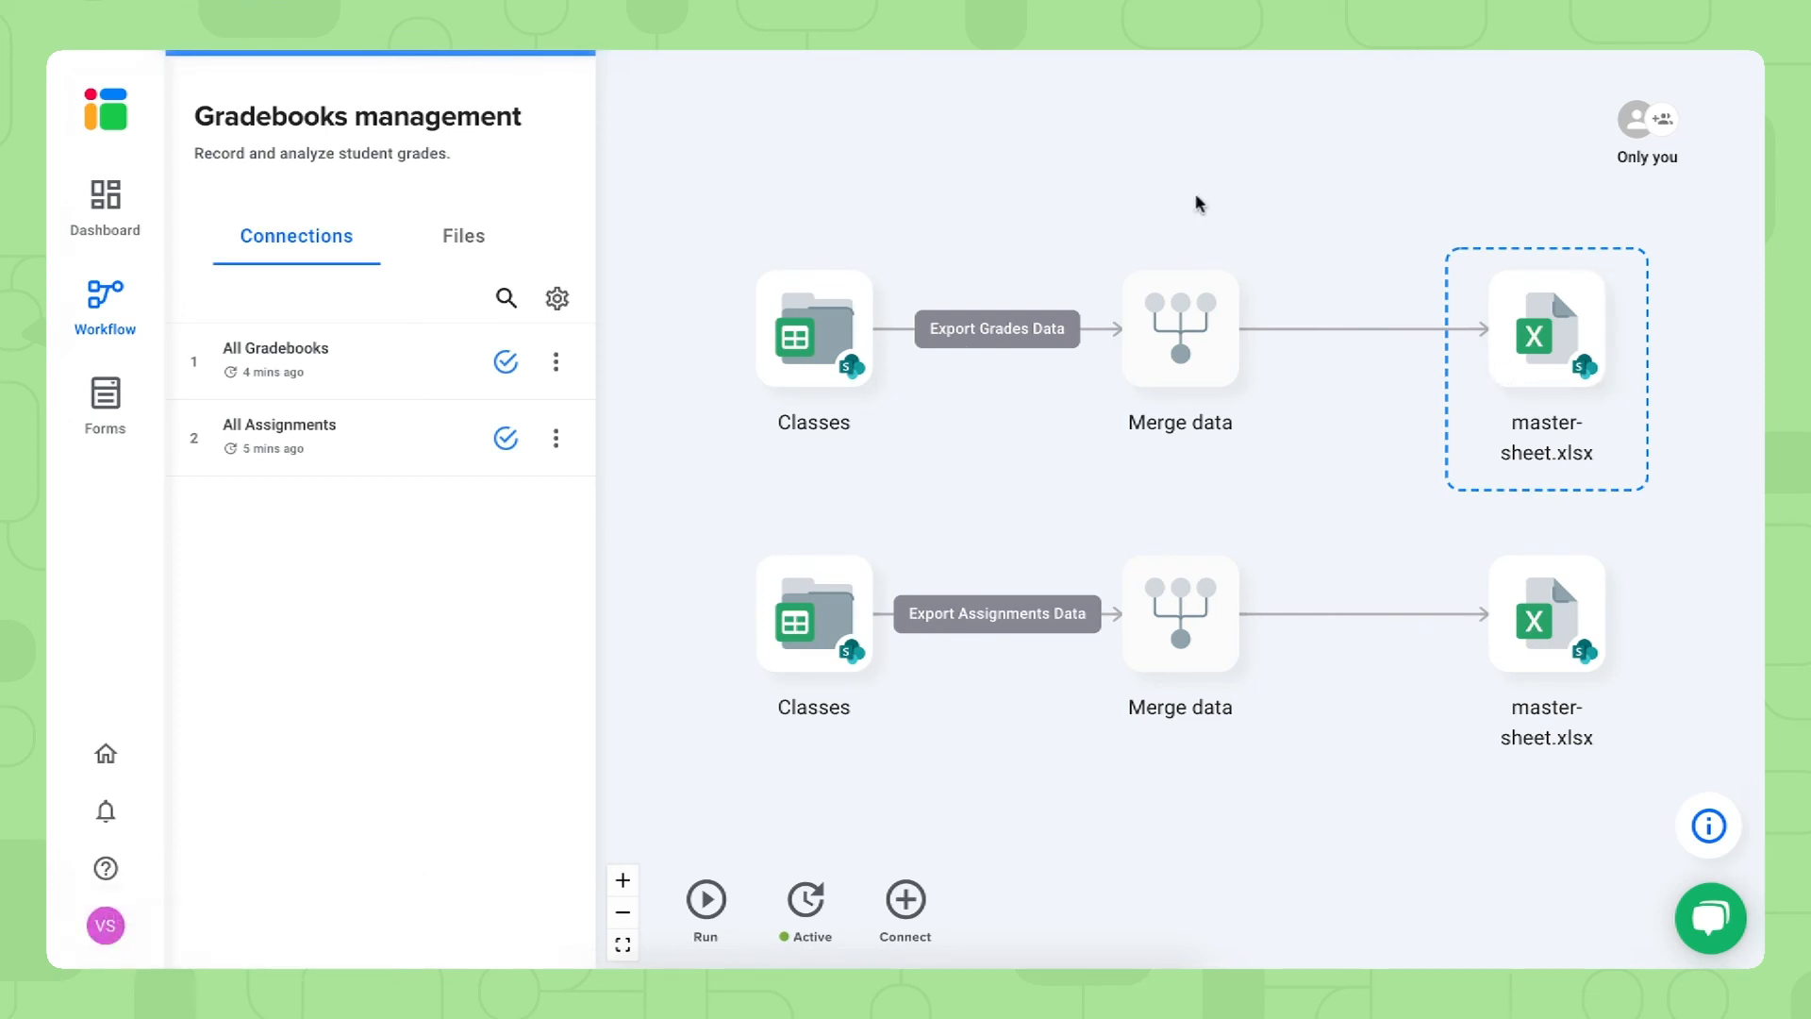
mouse_move(820, 388)
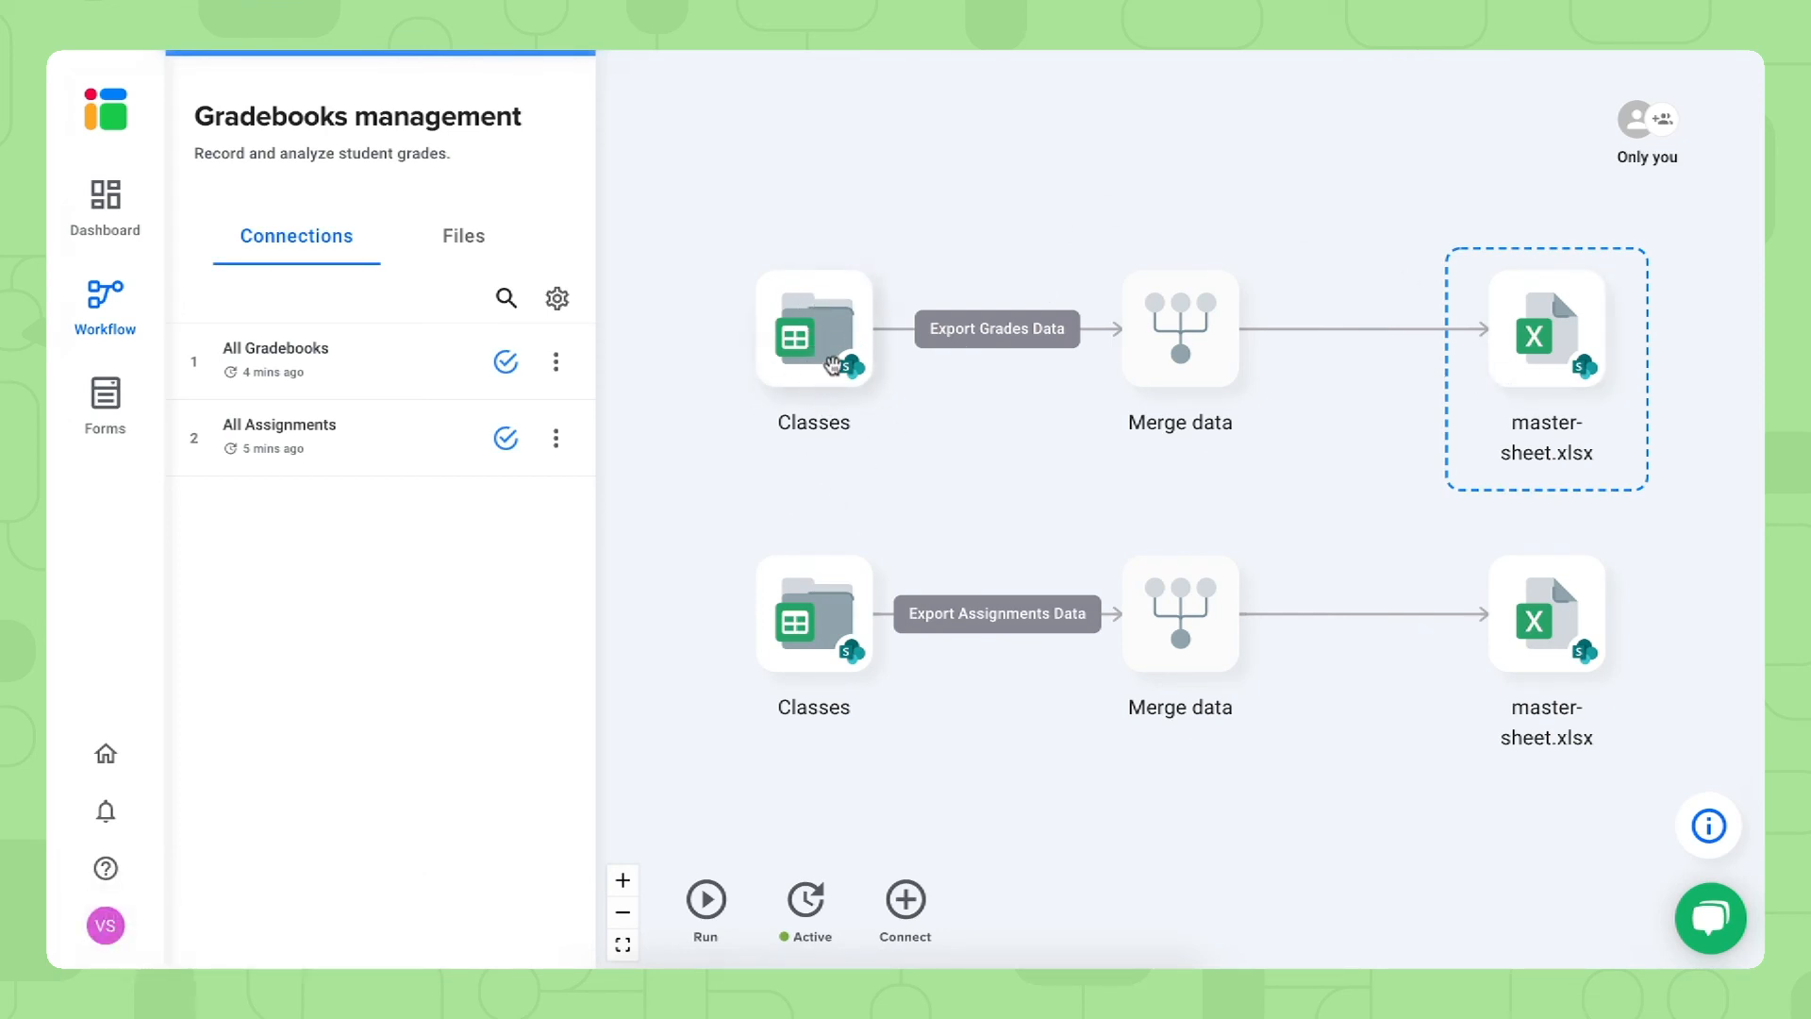
mouse_move(845, 385)
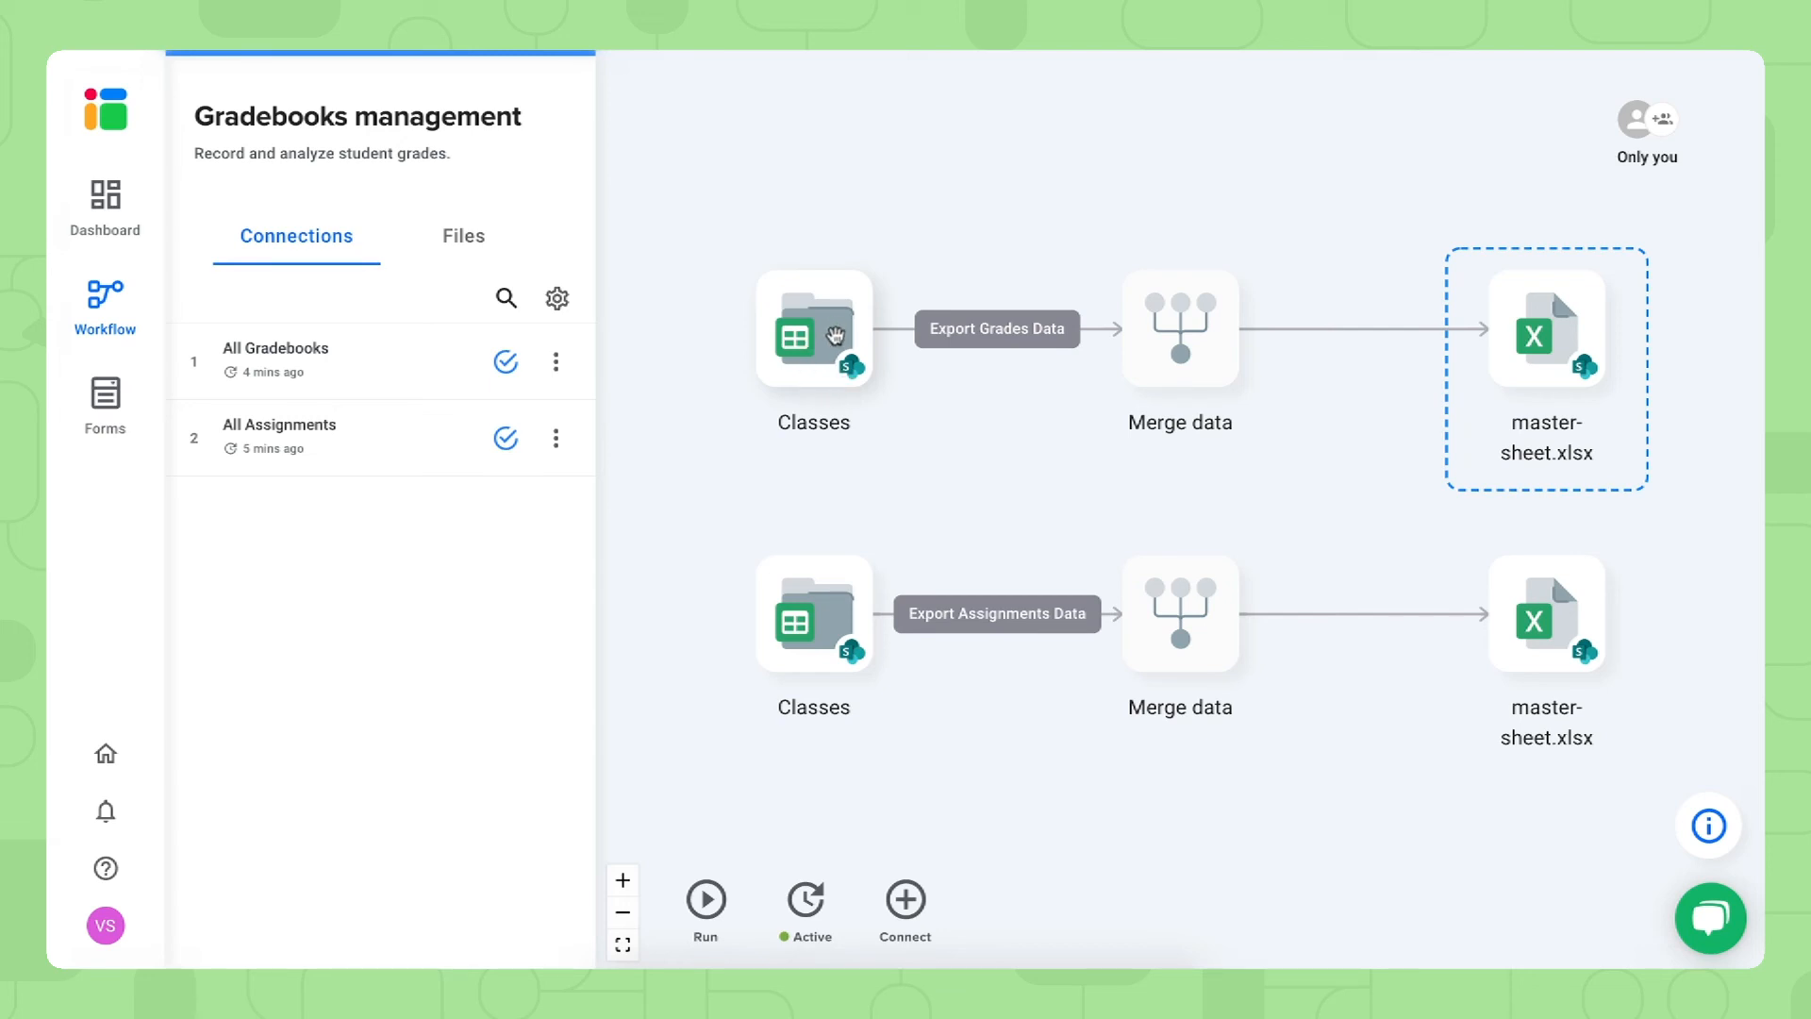
mouse_move(1486, 426)
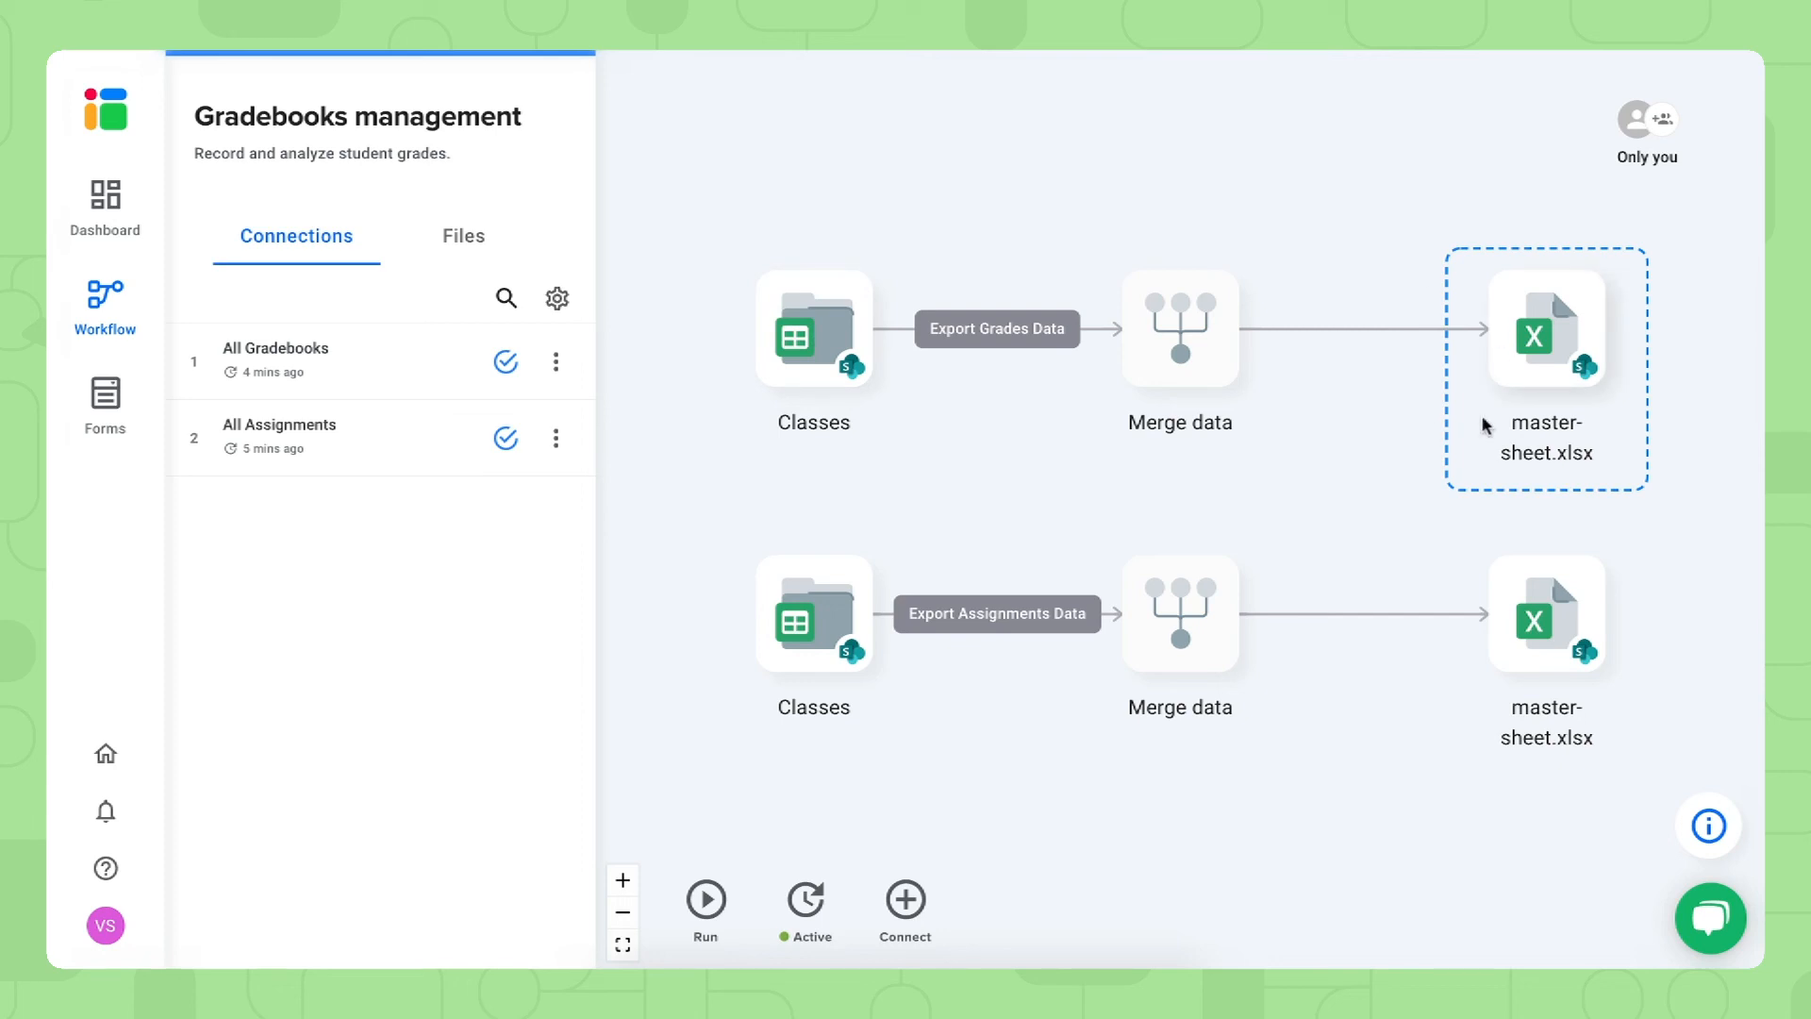
mouse_move(829, 830)
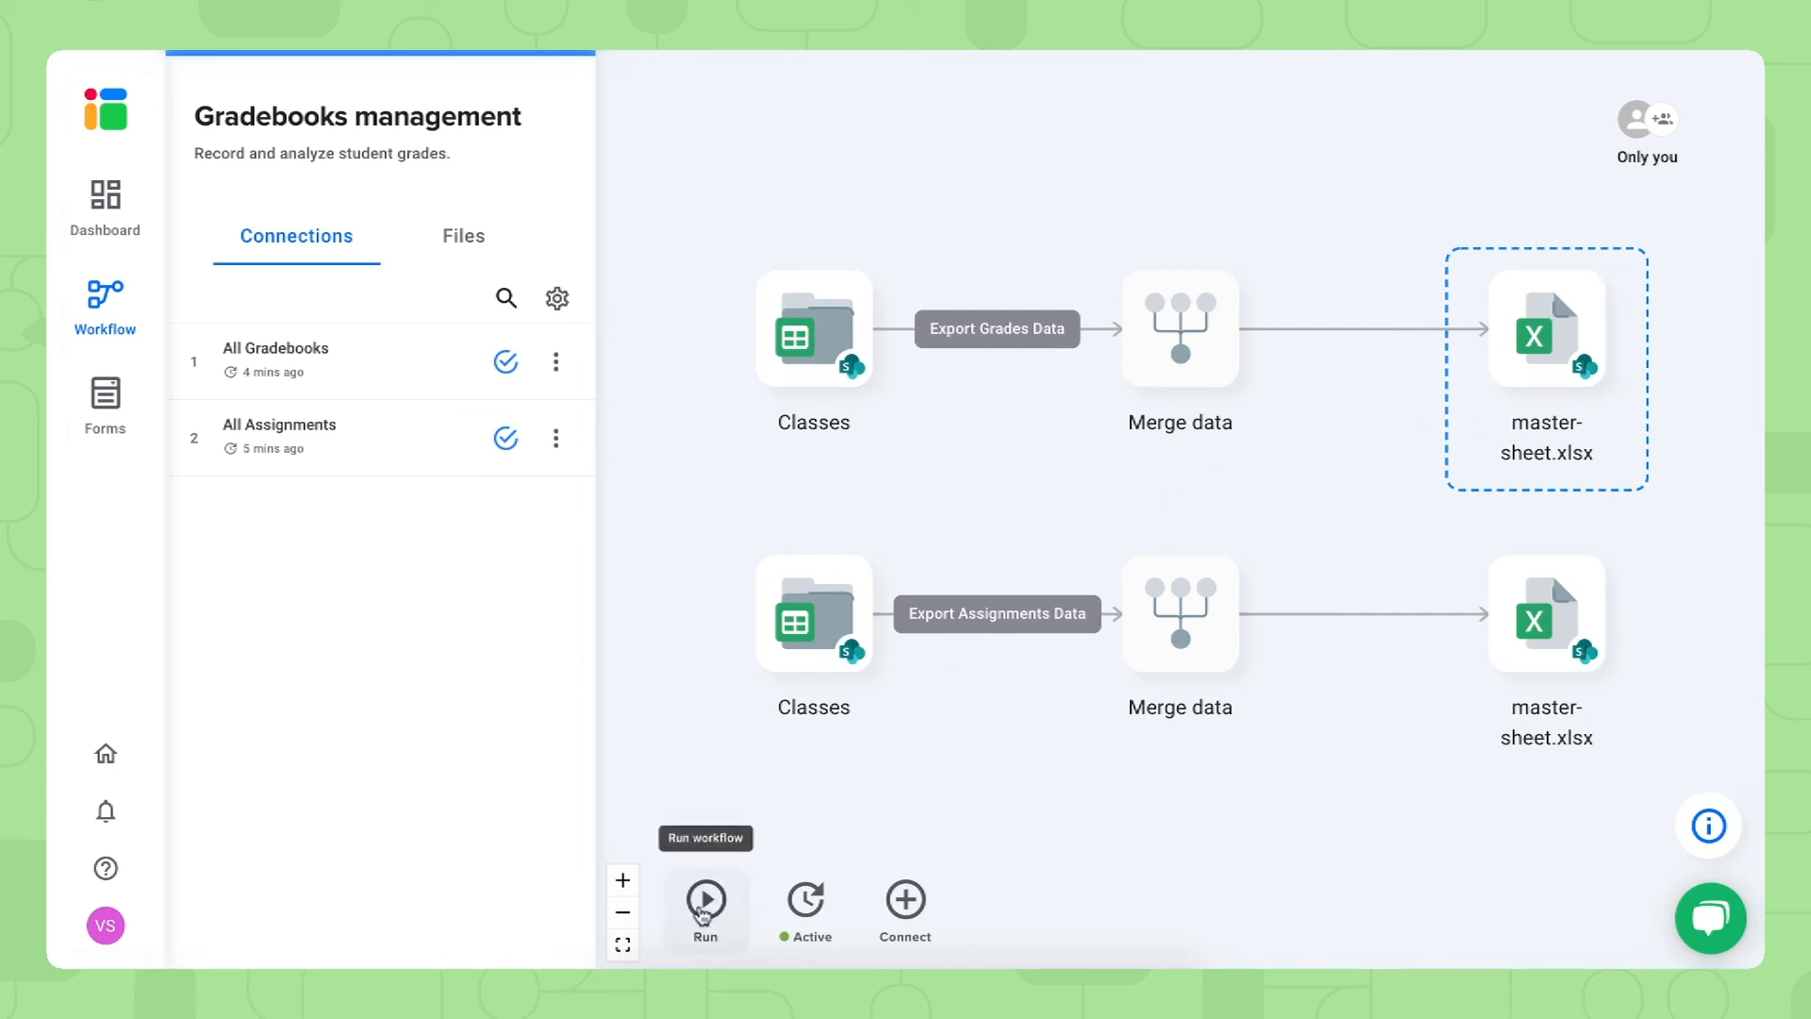
mouse_move(1346, 619)
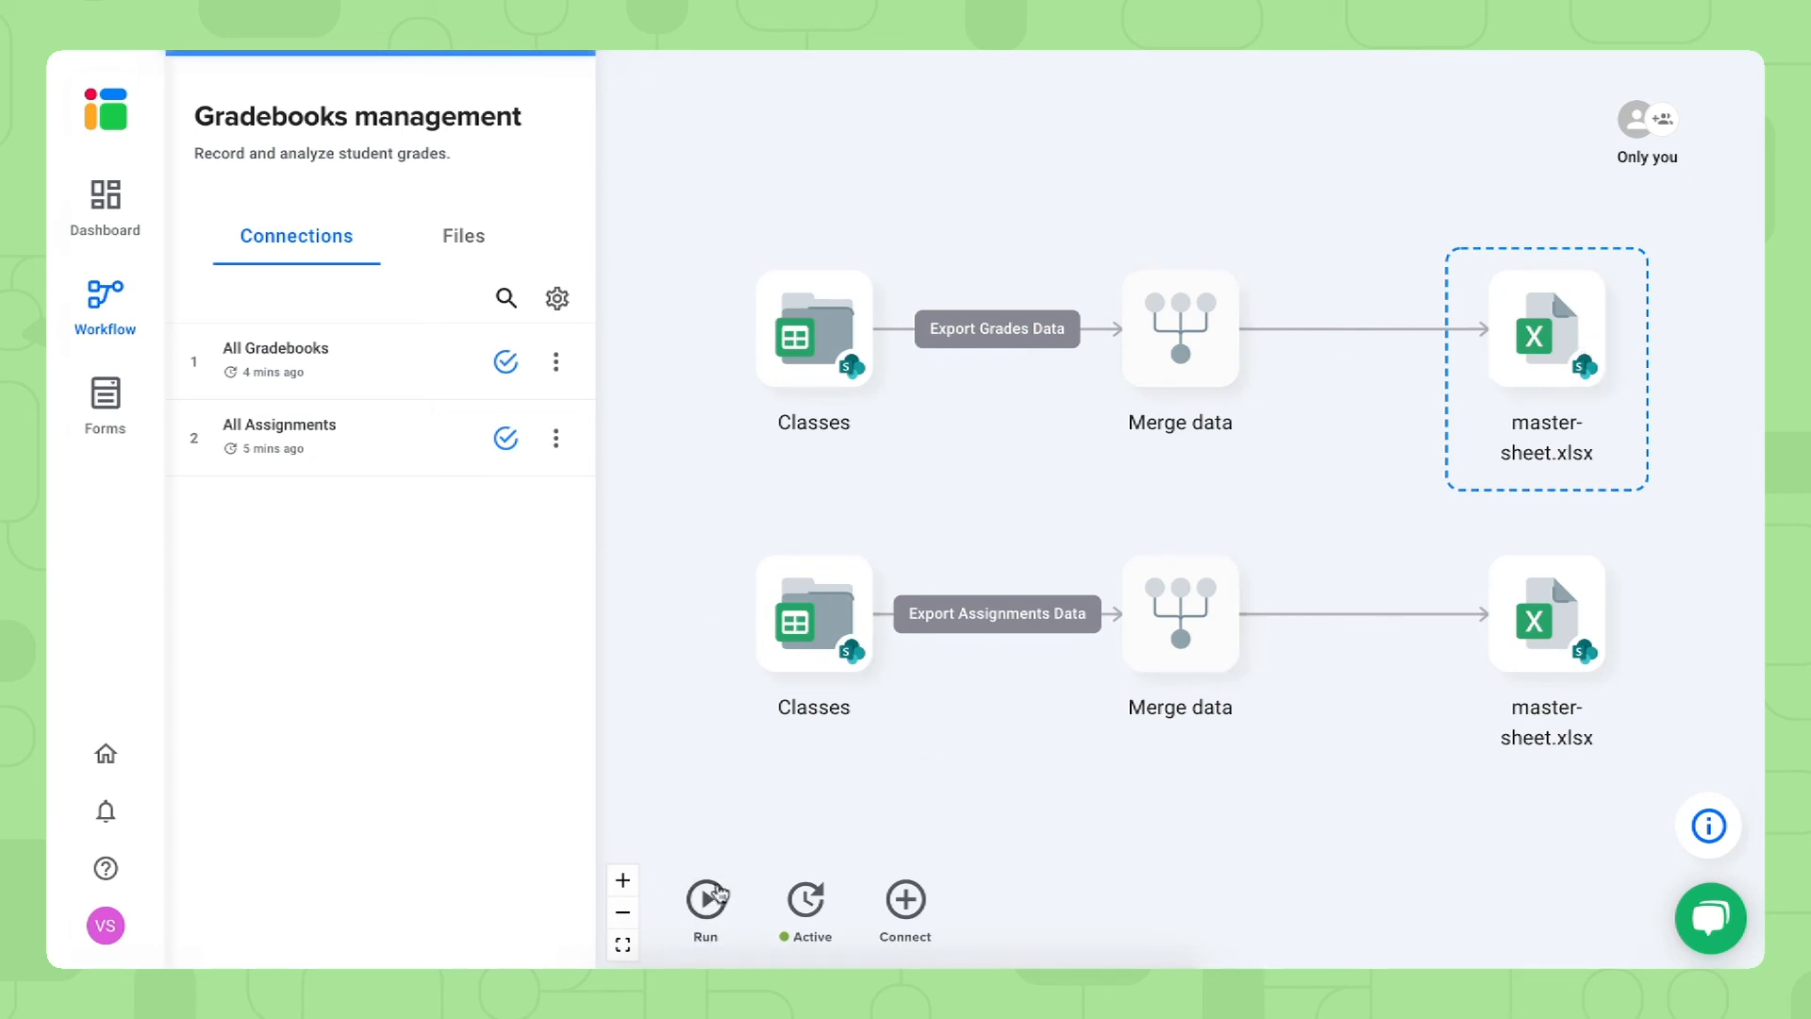
mouse_move(705, 899)
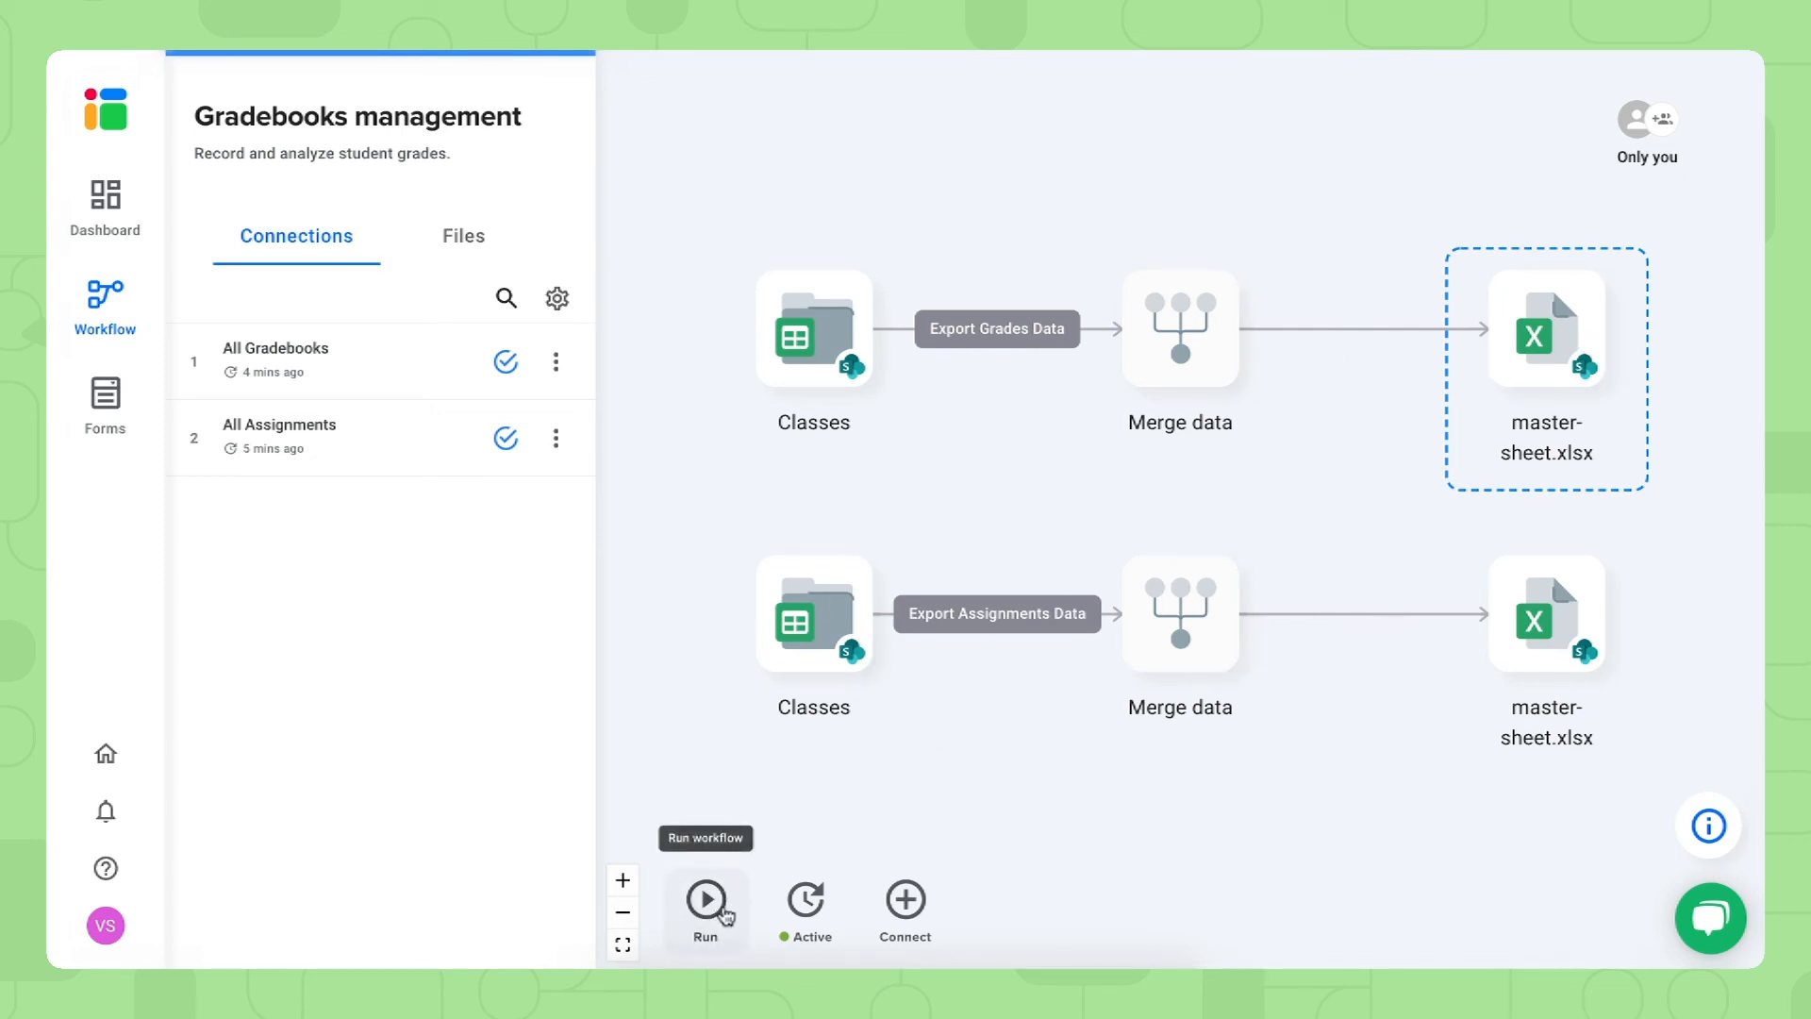
mouse_move(807, 900)
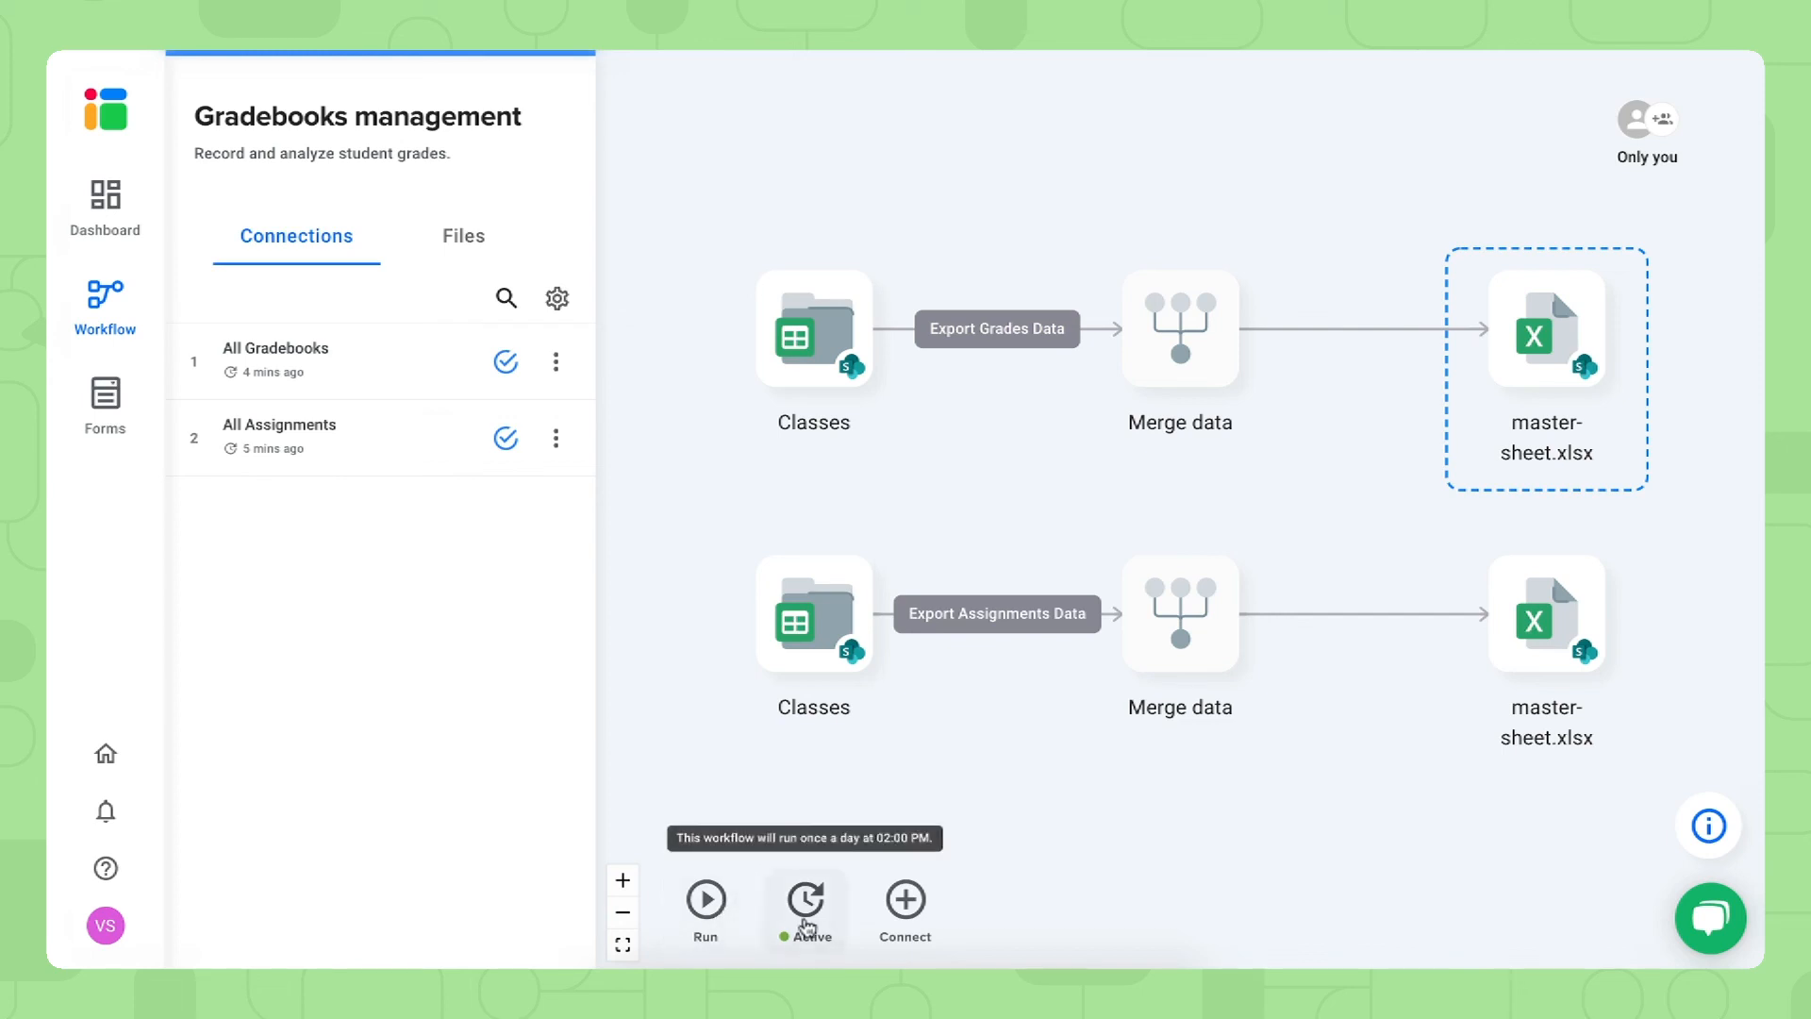
Set the workflow schedule to Mon, Wed, Fri between 7:00 and 8:00 AM
left_click(806, 899)
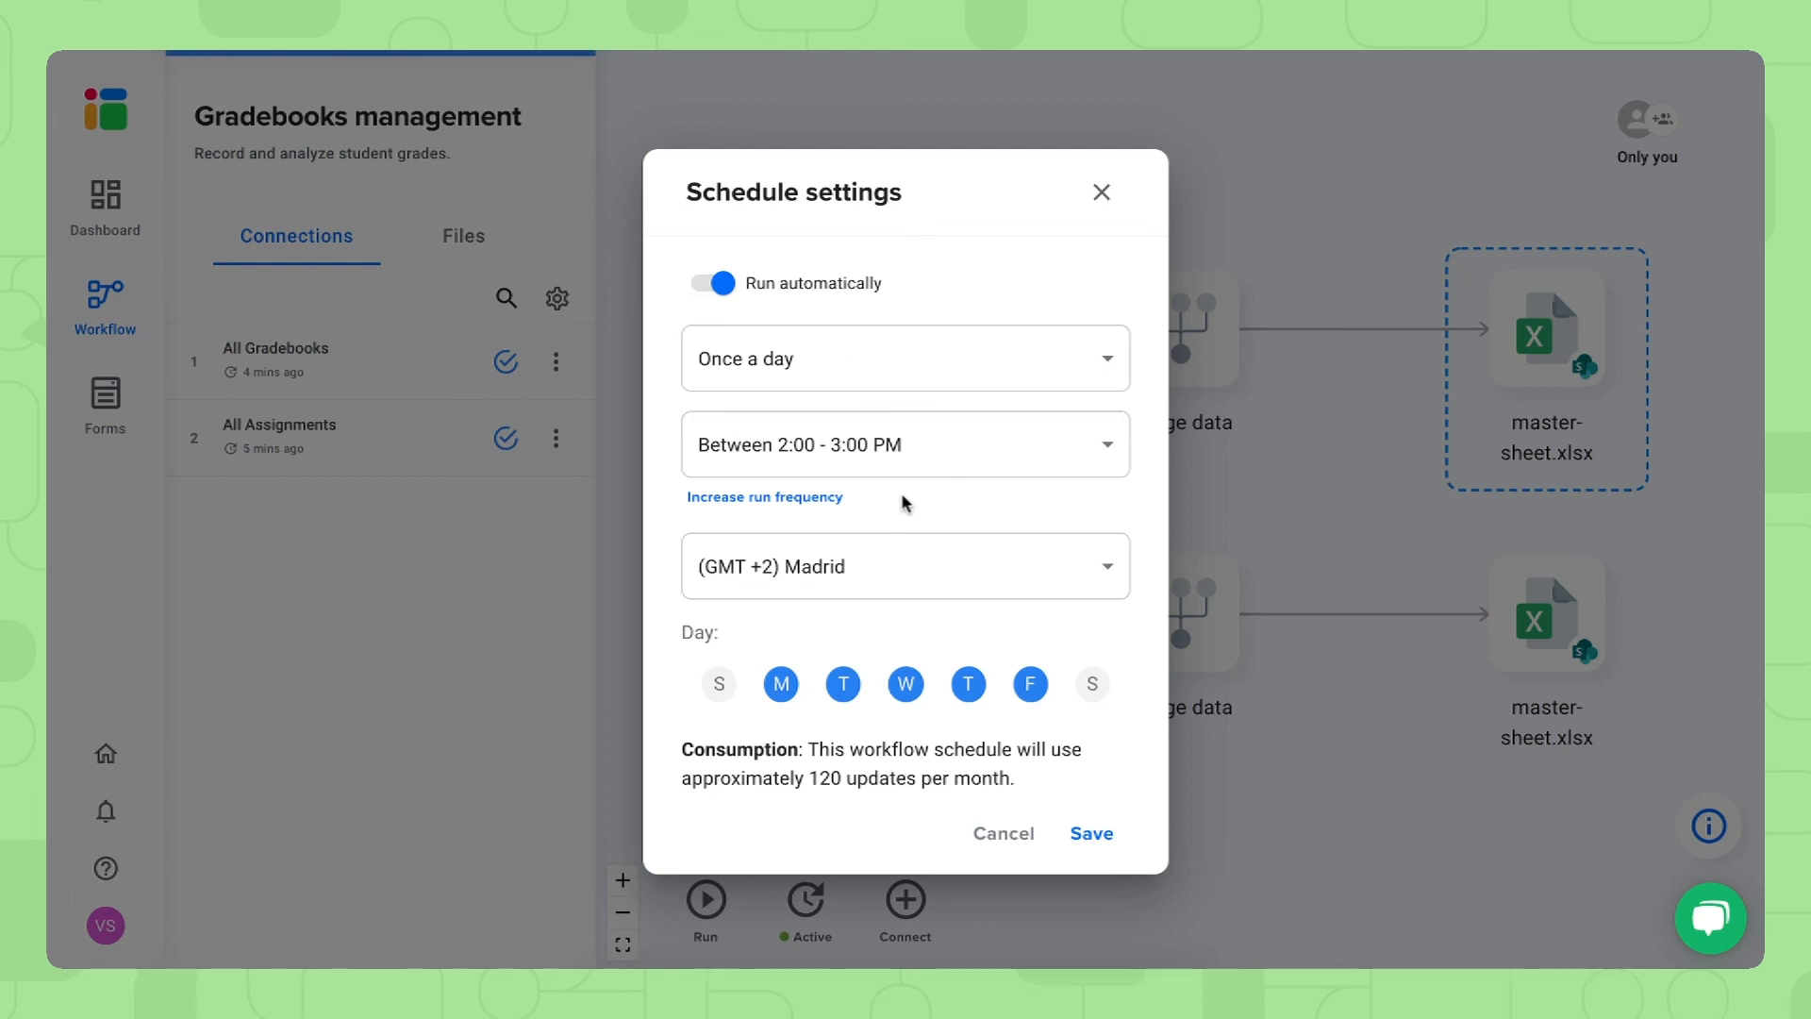
mouse_move(907, 444)
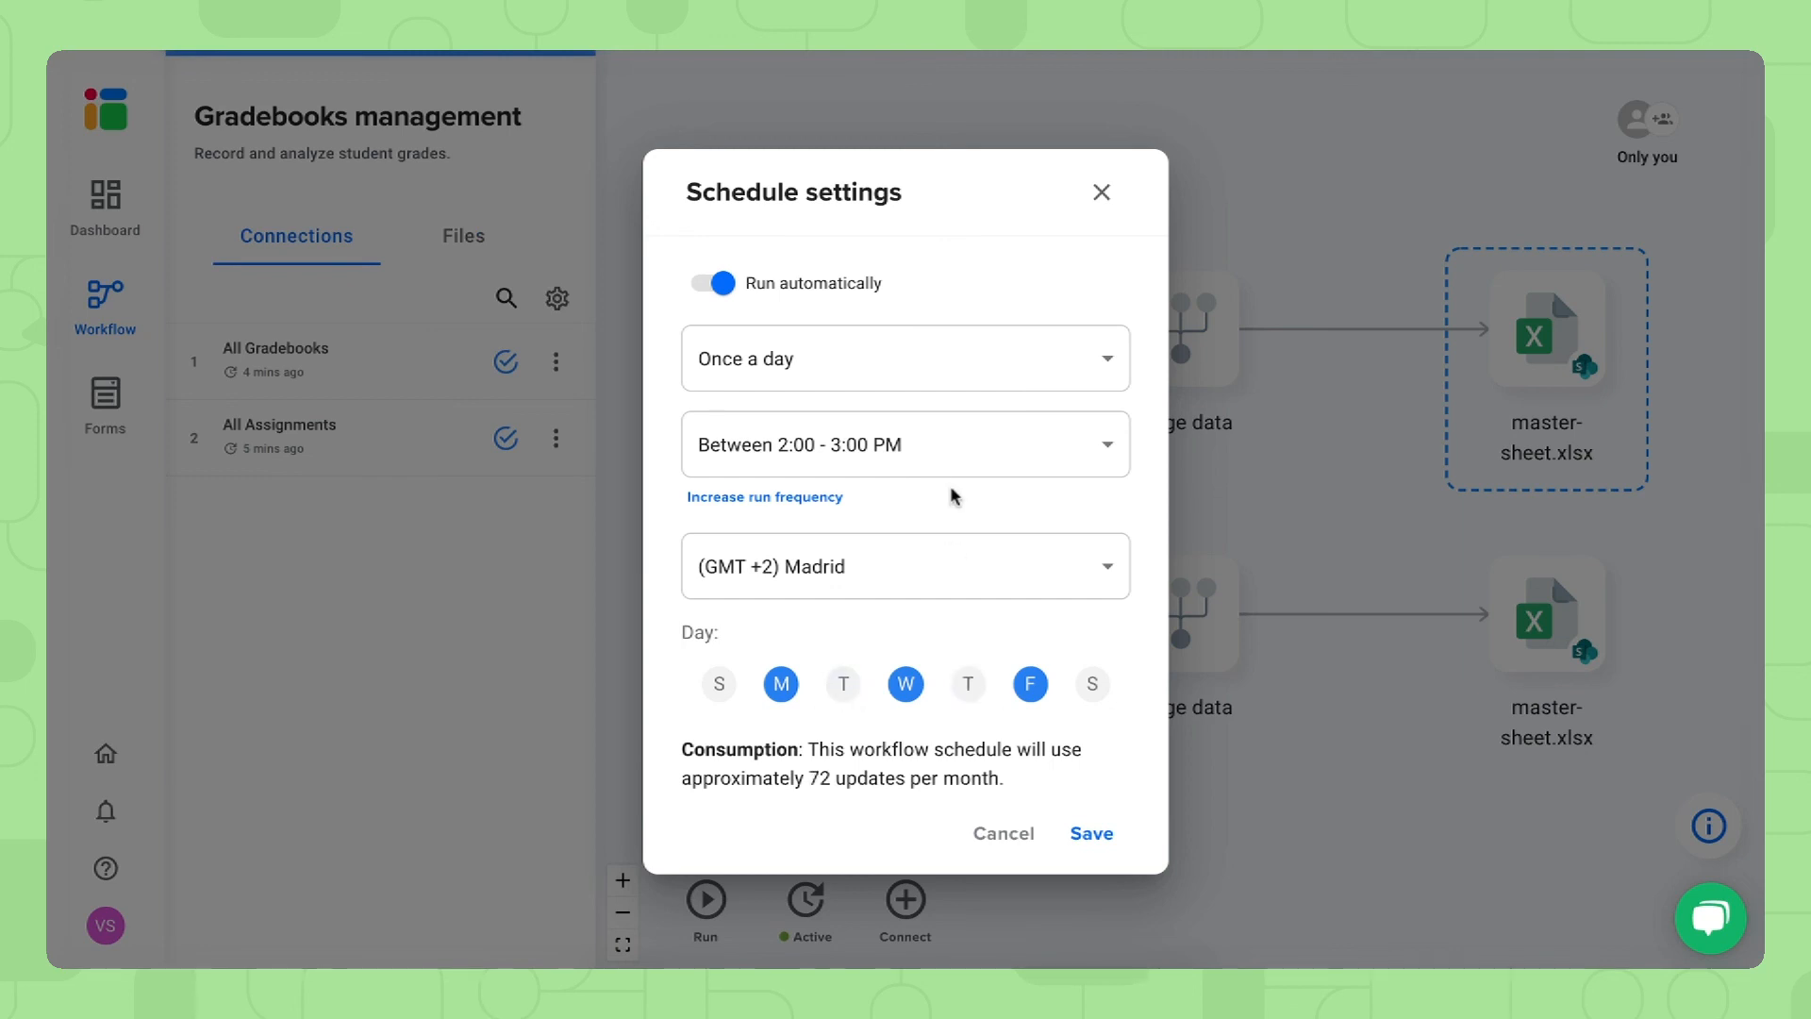
left_click(905, 444)
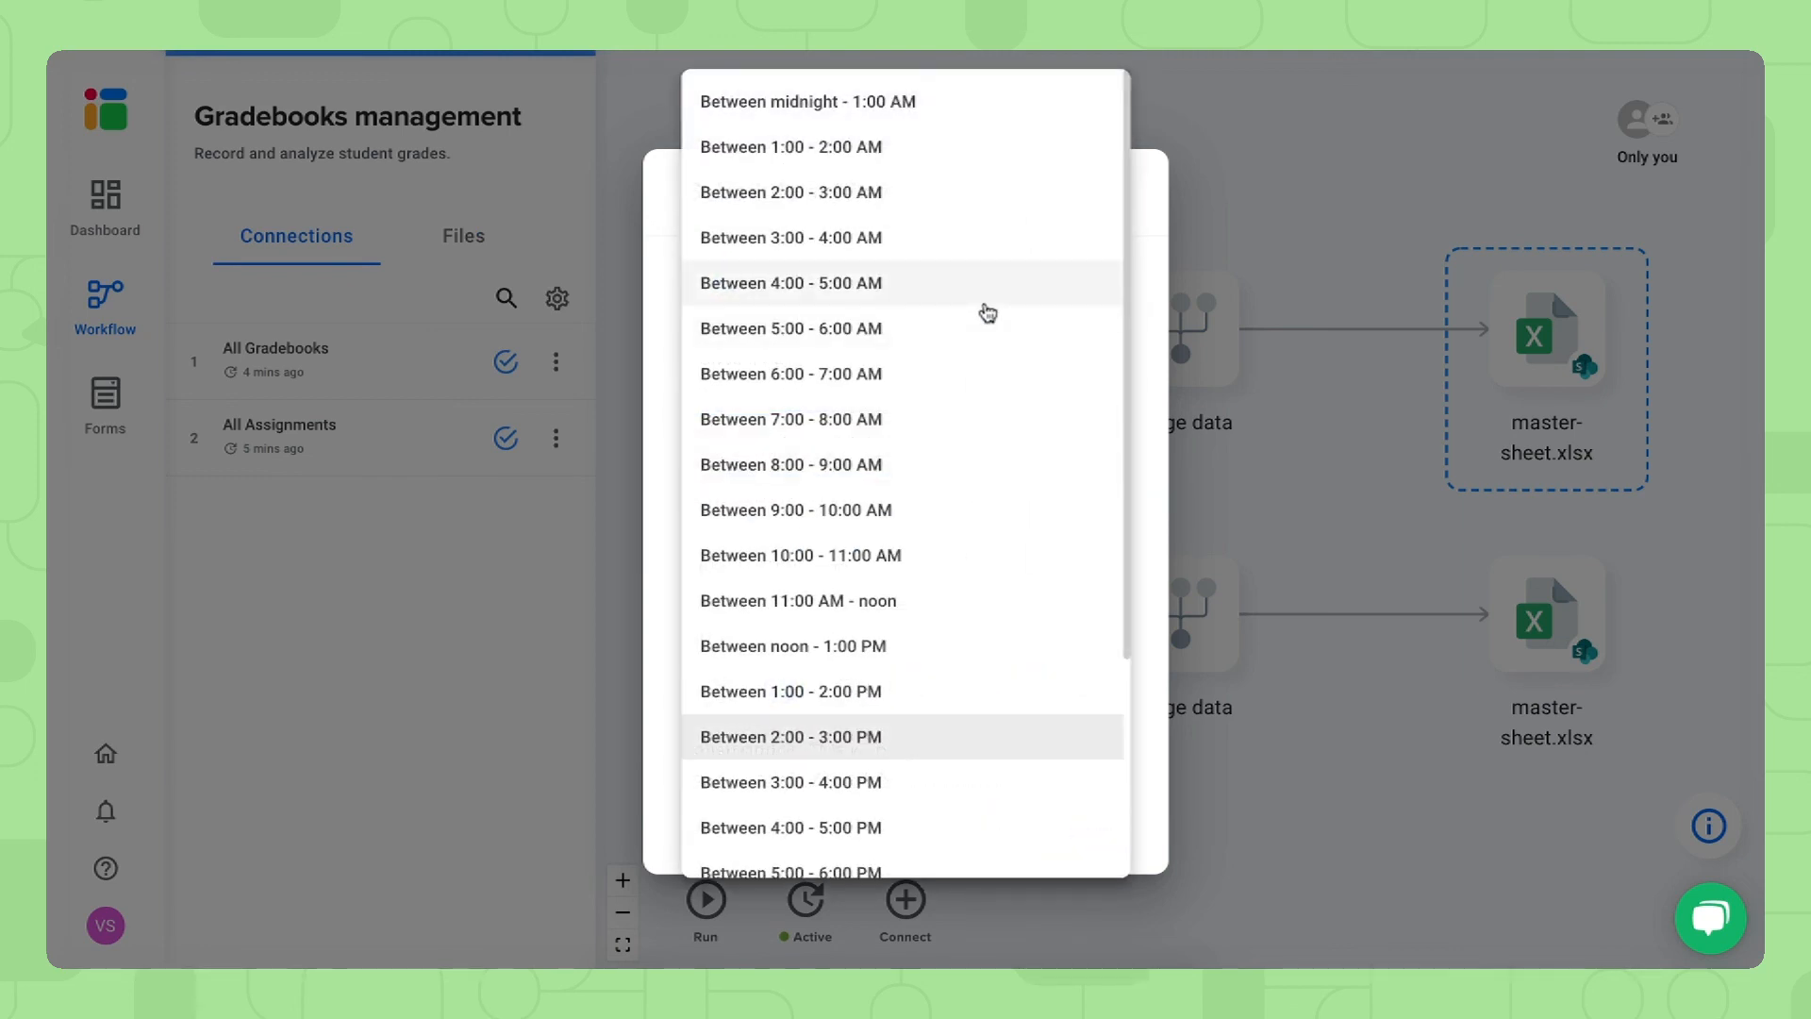
left_click(790, 418)
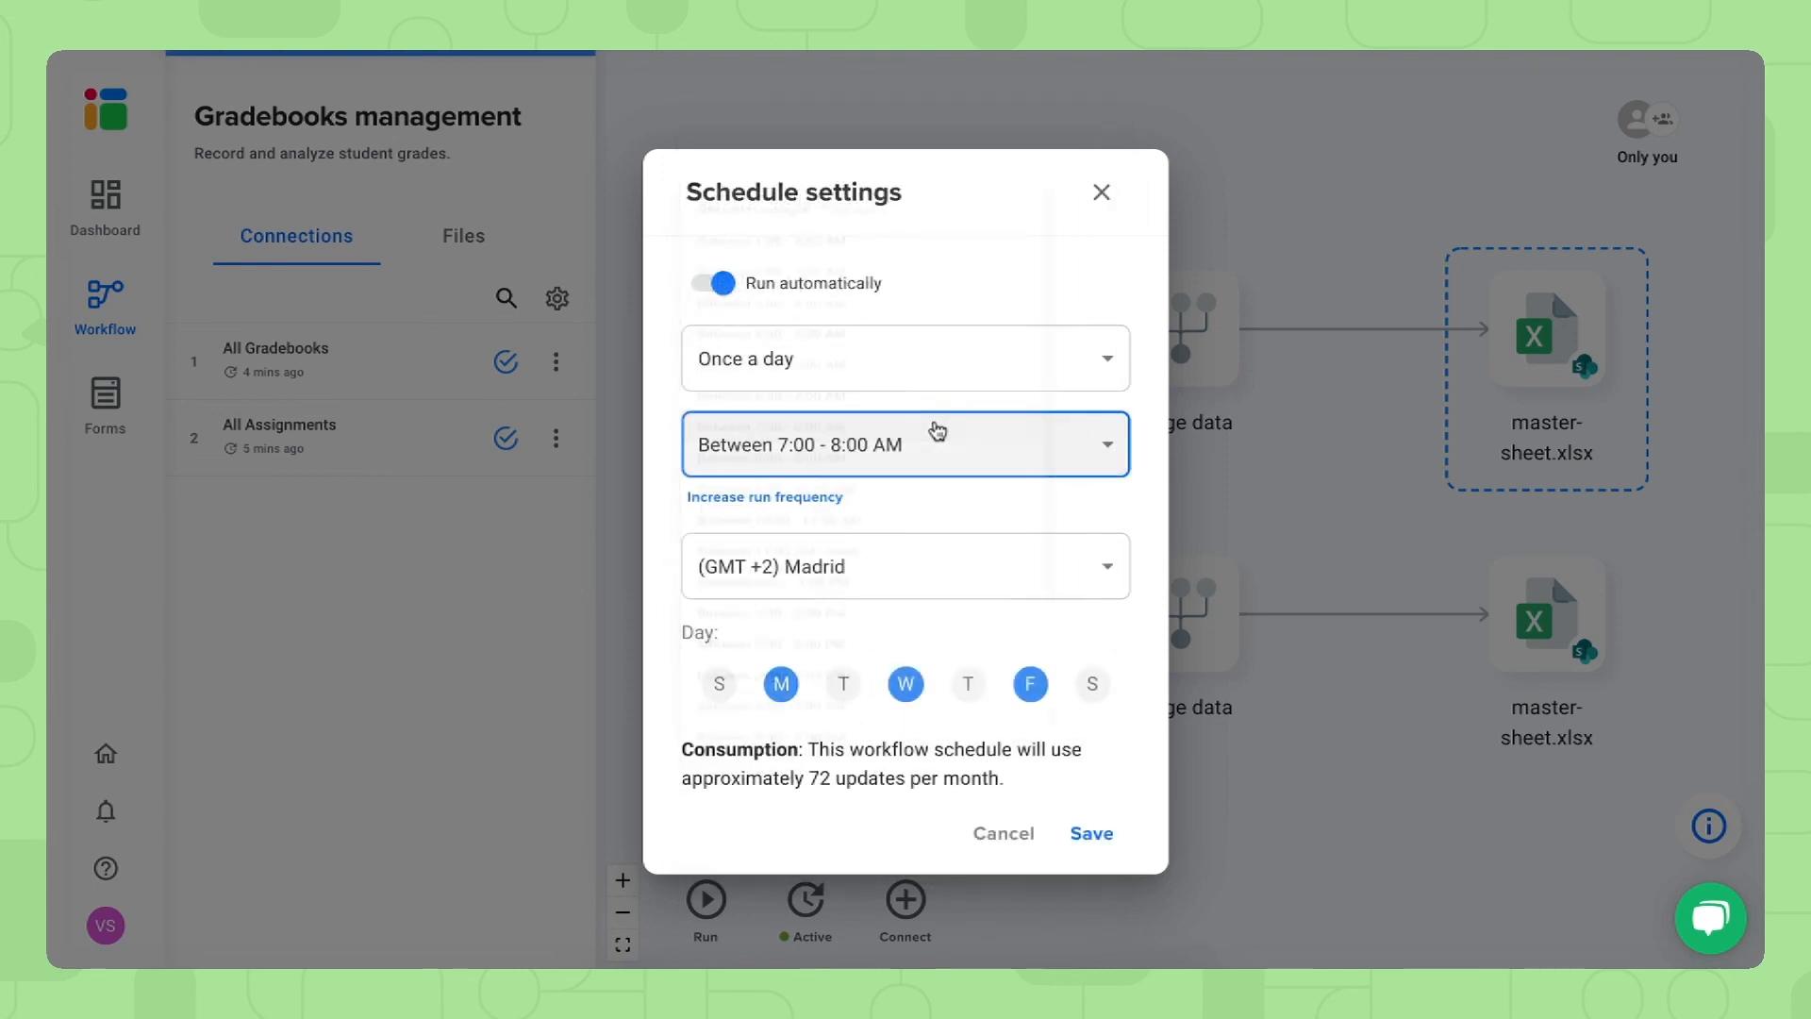